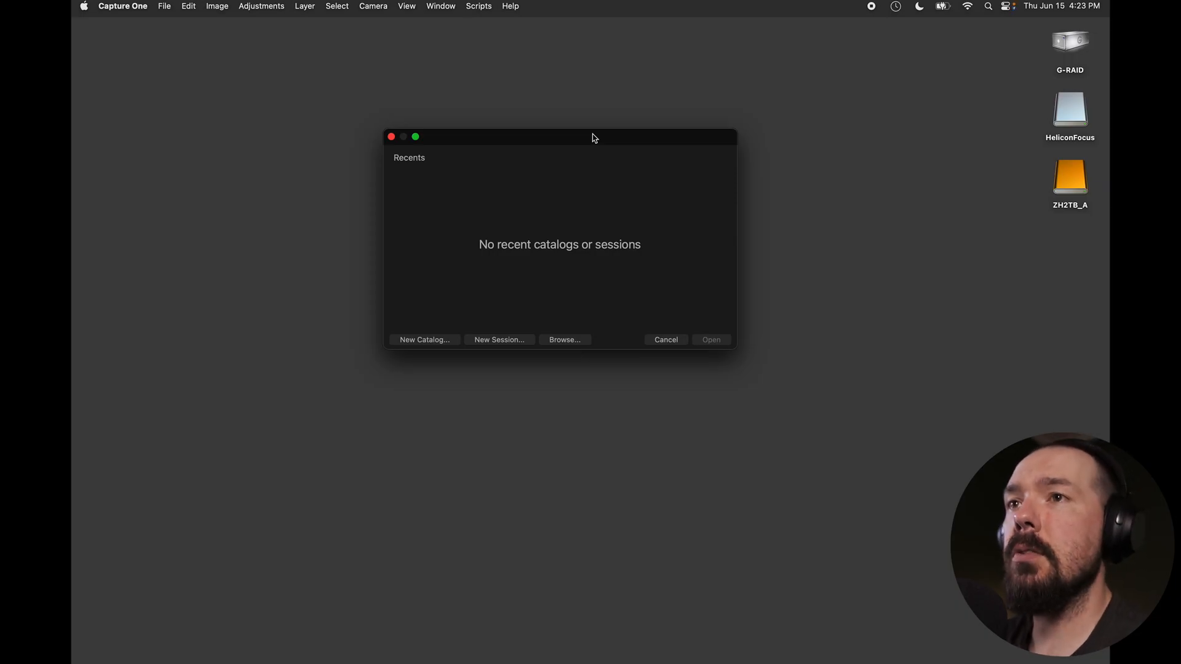
- Create a new blank catalog named Test in the Pictures folder
{"action": "left_click", "coordinate": [424, 339]}
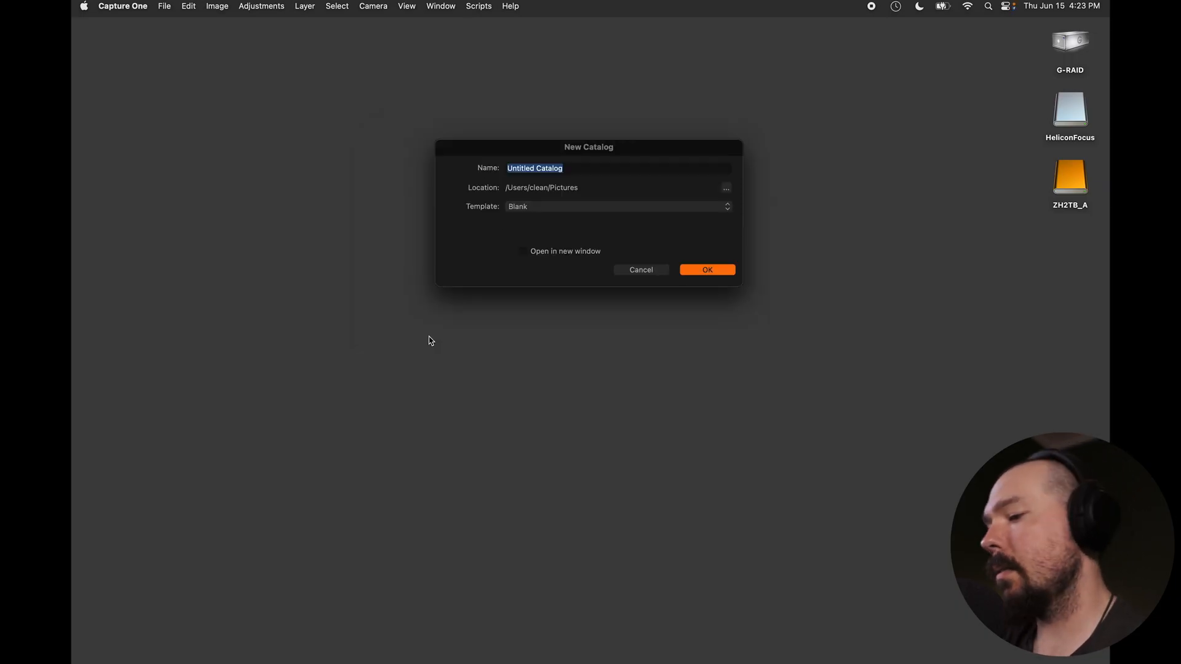
{"action": "type", "text": "Test"}
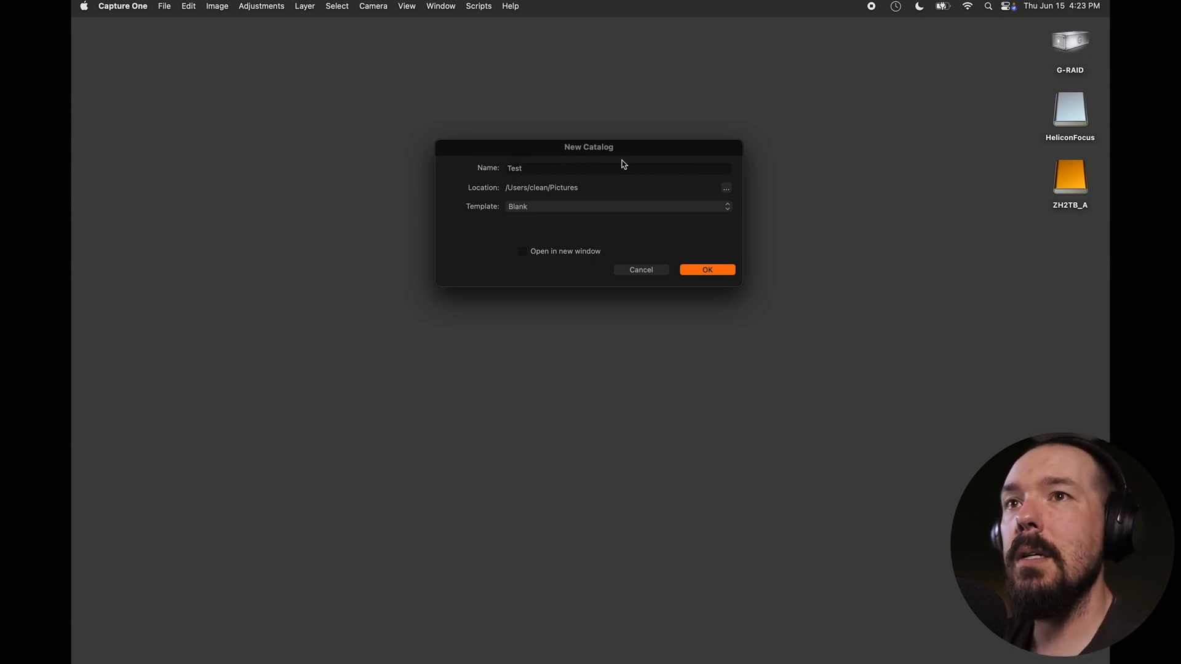
{"action": "mouse_move", "coordinate": [615, 247]}
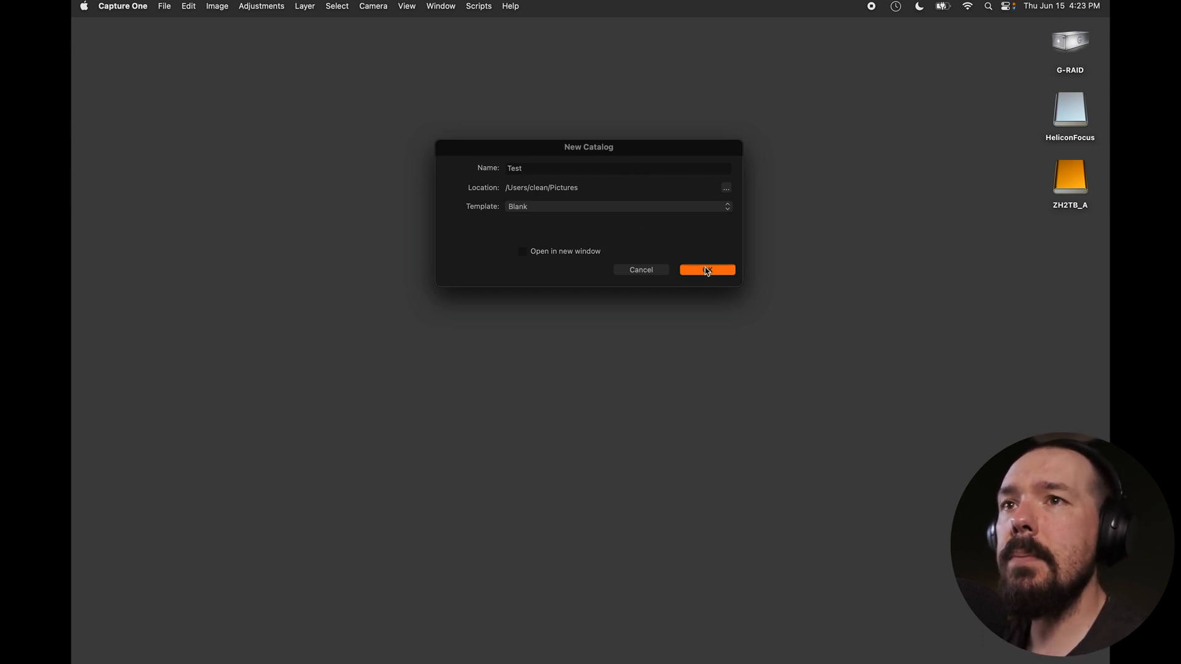
{"action": "left_click", "coordinate": [706, 269]}
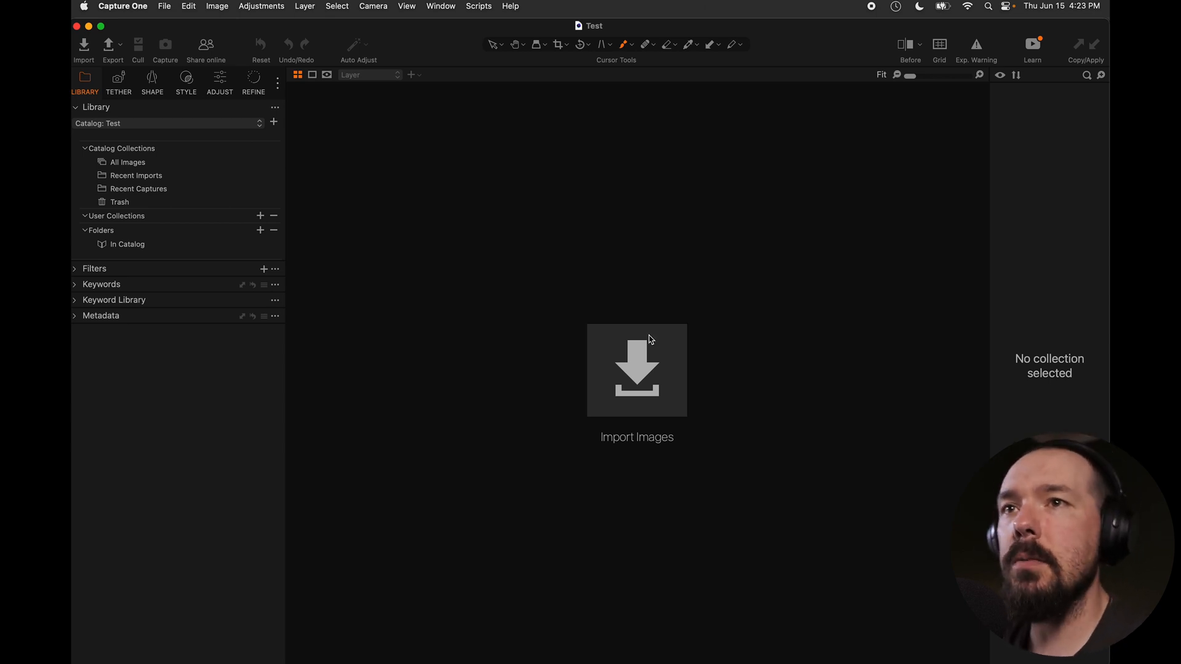
{"action": "mouse_move", "coordinate": [640, 390]}
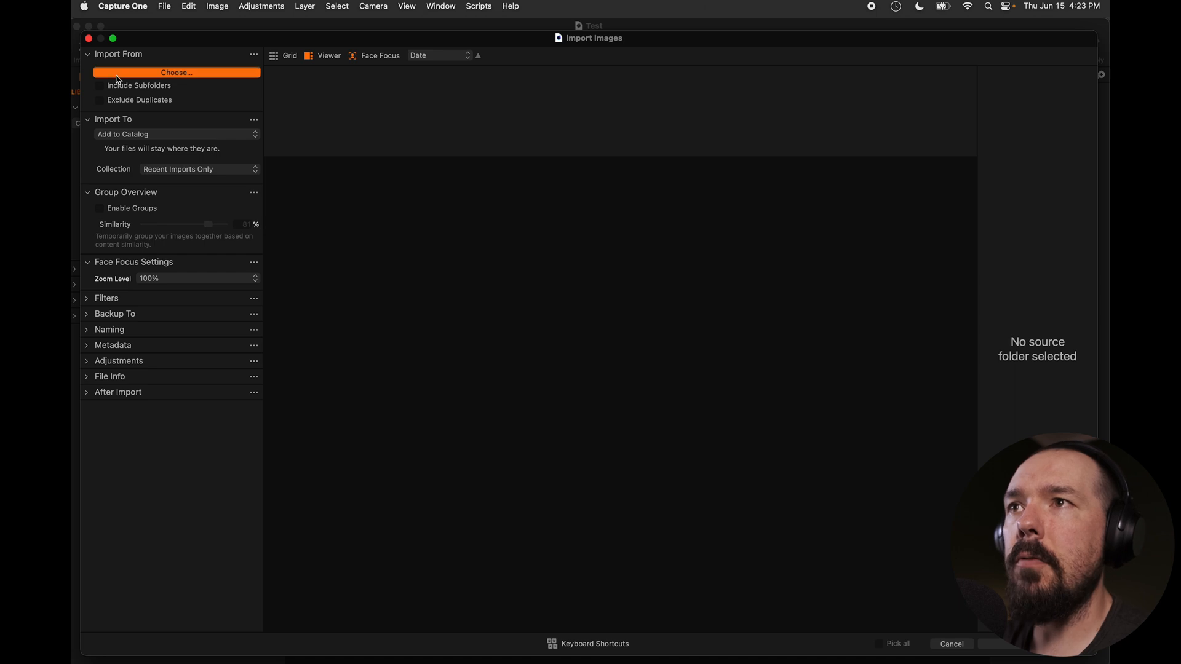
- Choose the Video folder as import source with subfolders included, previewing 17 images
{"action": "left_click", "coordinate": [176, 73]}
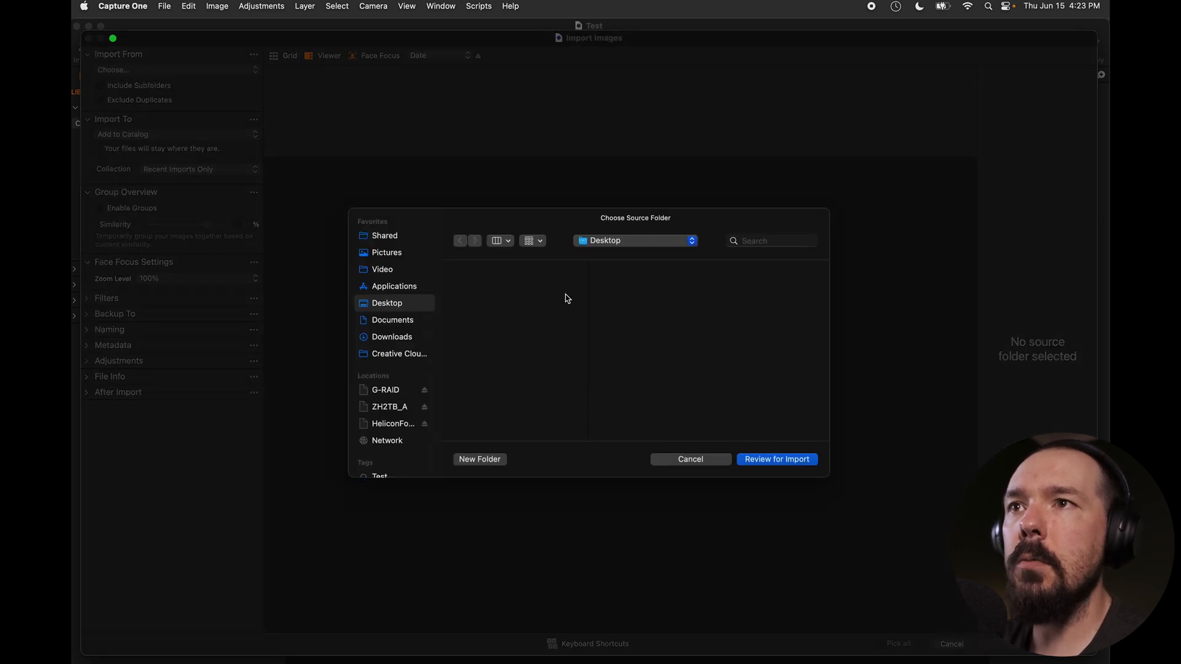
{"action": "left_click", "coordinate": [381, 269]}
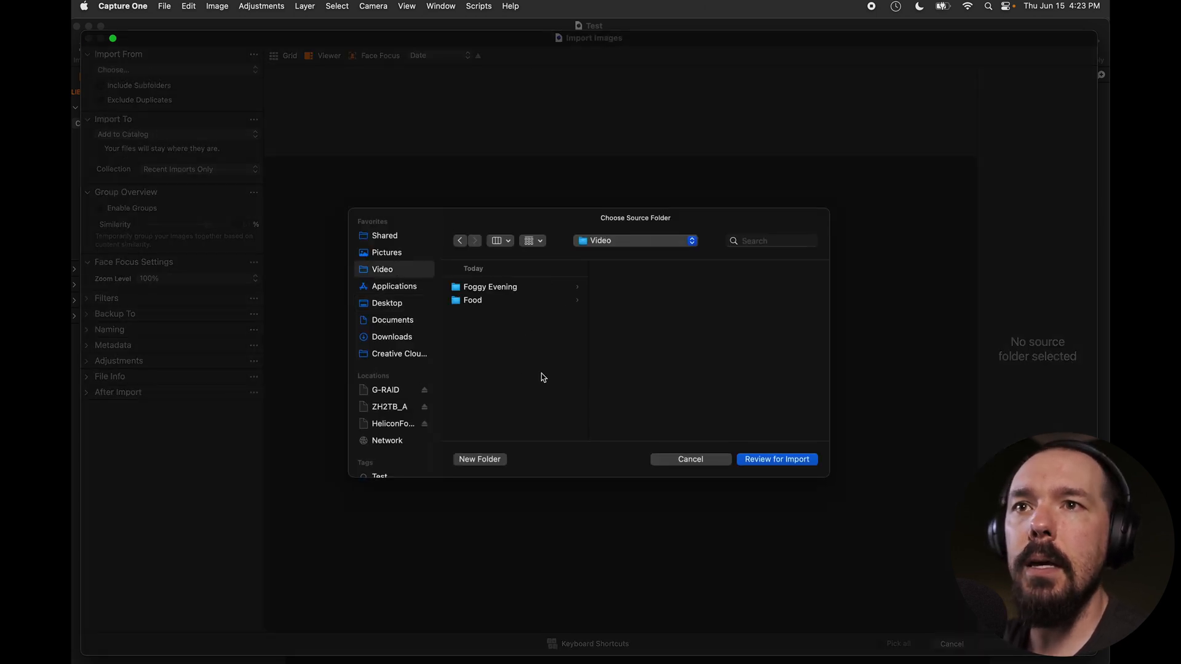
{"action": "left_click", "coordinate": [776, 459]}
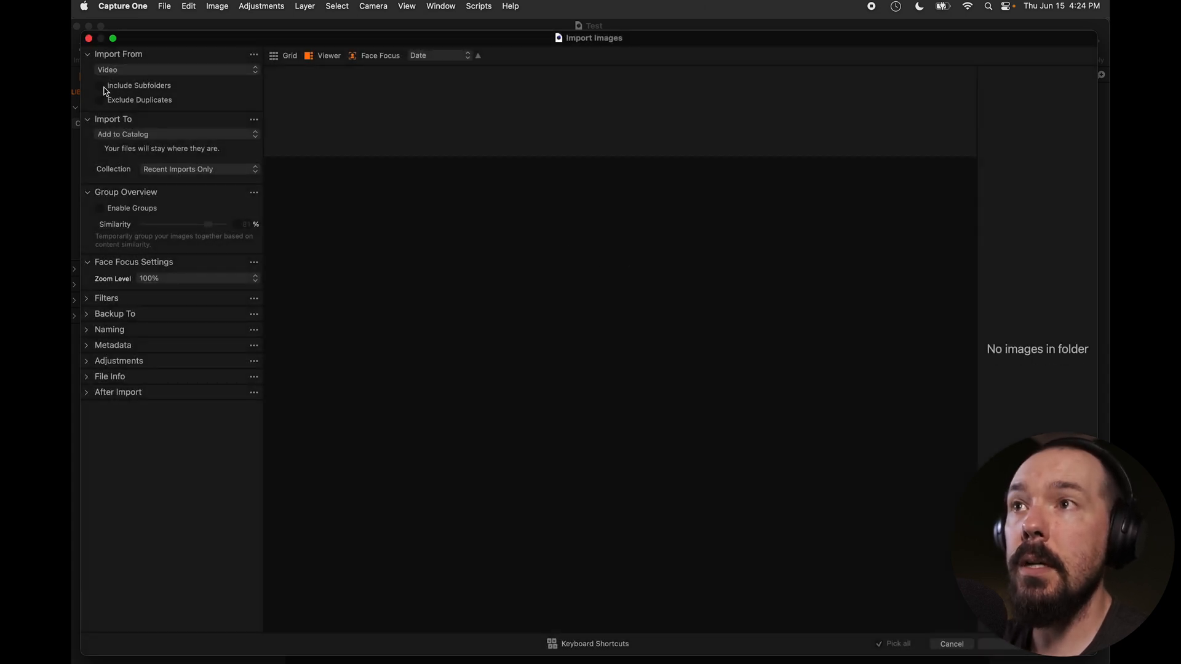
{"action": "left_click", "coordinate": [100, 85]}
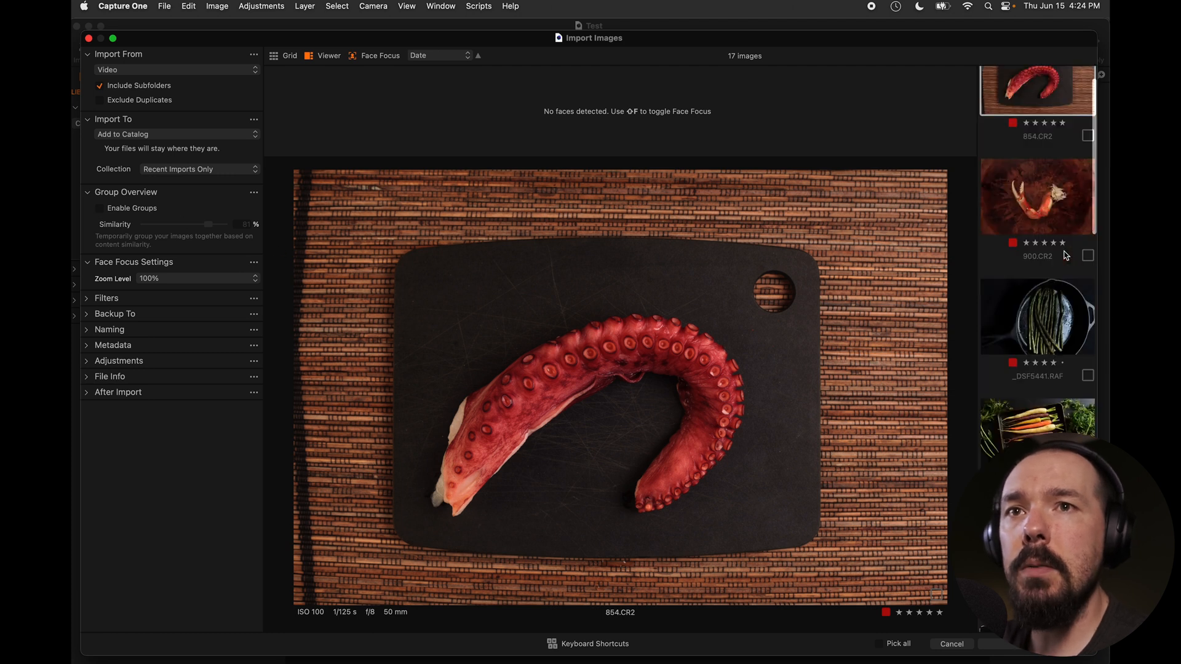
{"action": "scroll", "scroll_direction": "down", "scroll_amount": 3}
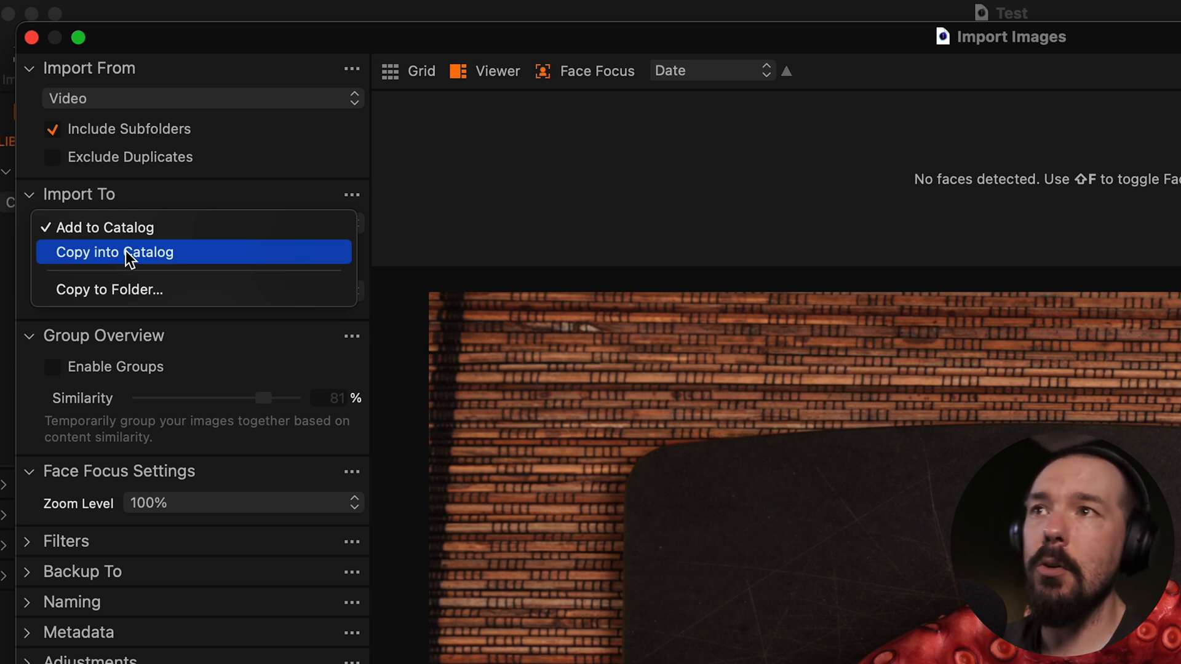
{"action": "mouse_move", "coordinate": [132, 289]}
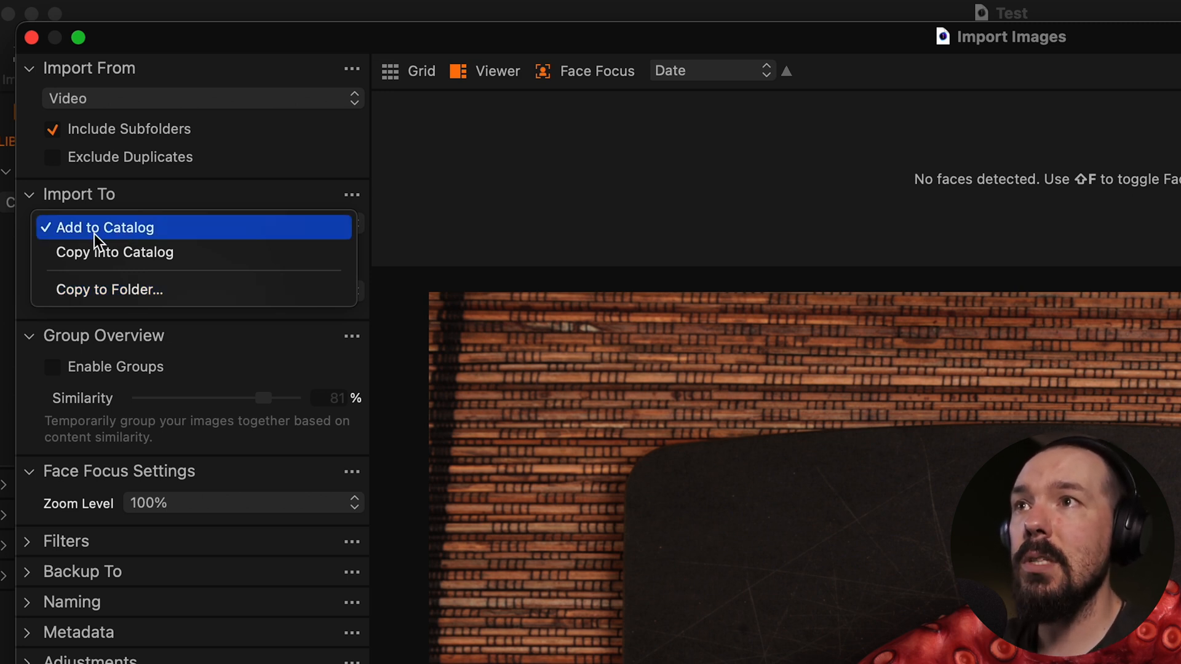
{"action": "left_click", "coordinate": [106, 228]}
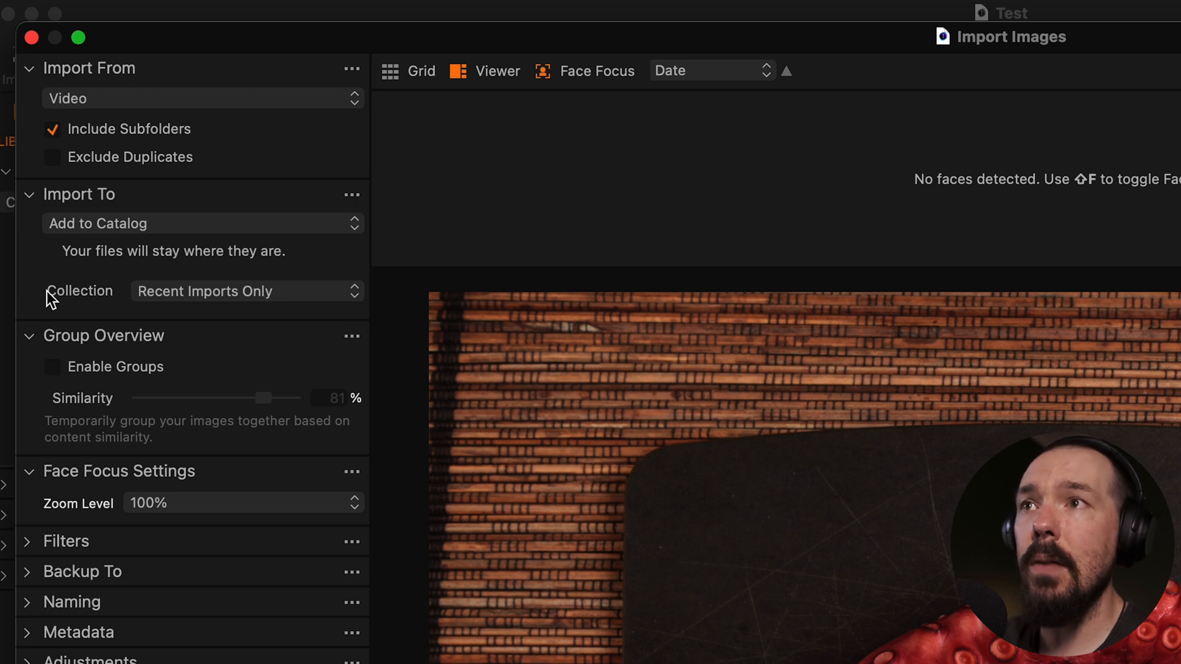
{"action": "mouse_move", "coordinate": [164, 309]}
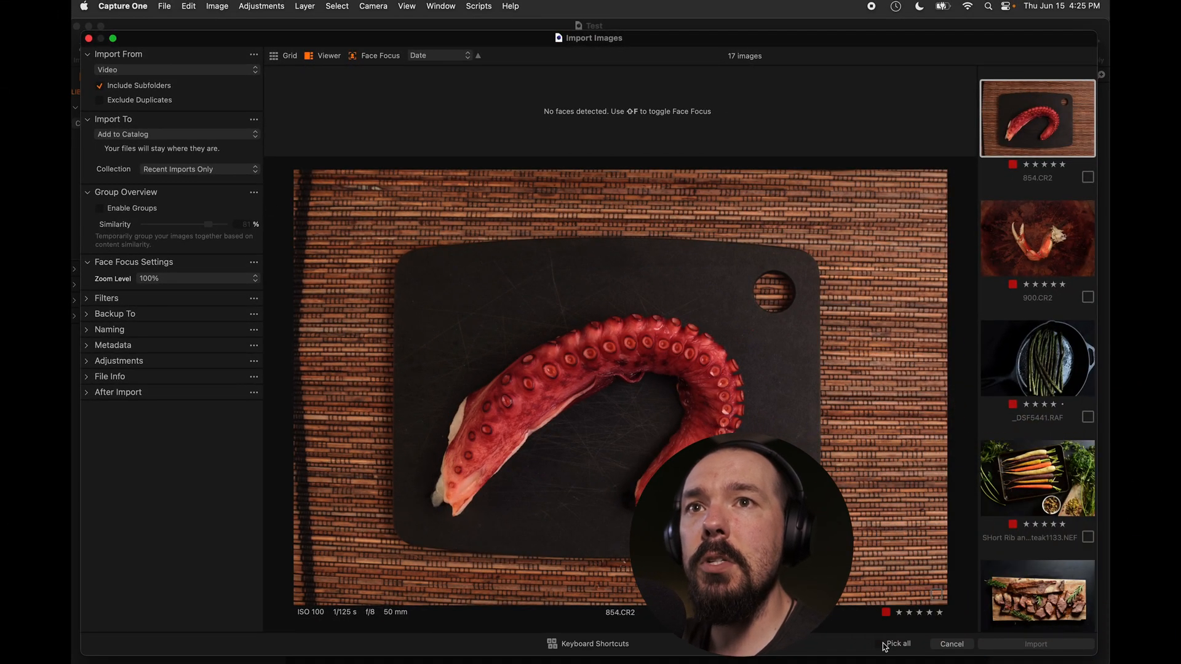
- Pick all 17 images and import them into the Test catalog
{"action": "left_click", "coordinate": [897, 644]}
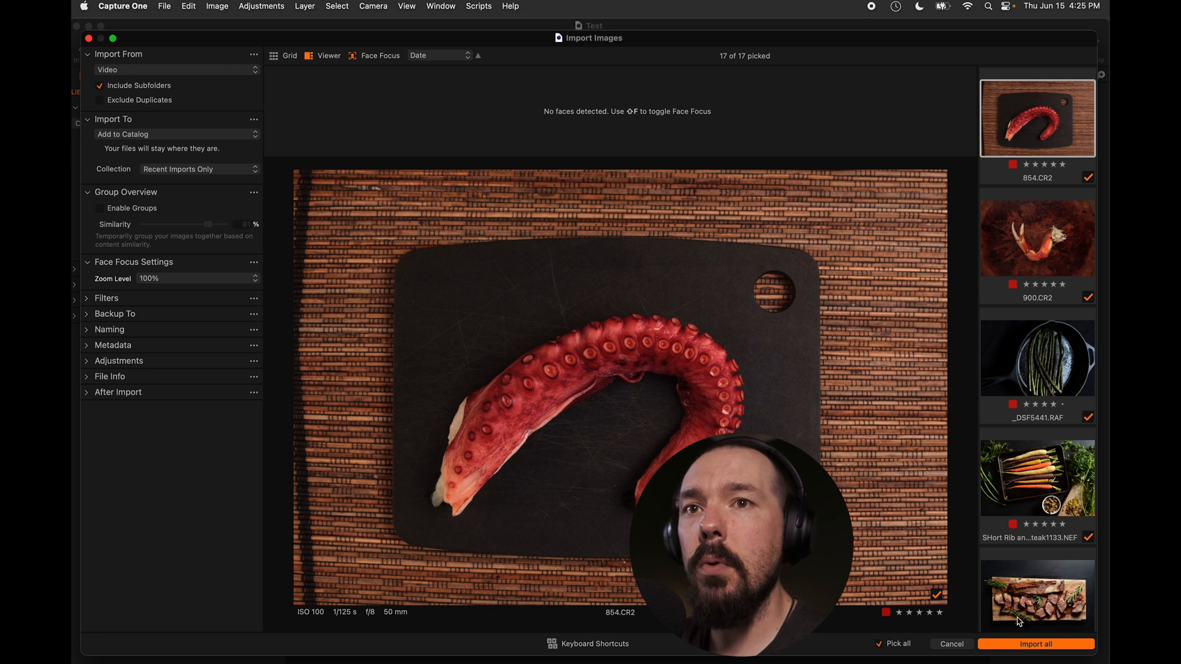
{"action": "left_click", "coordinate": [1036, 643]}
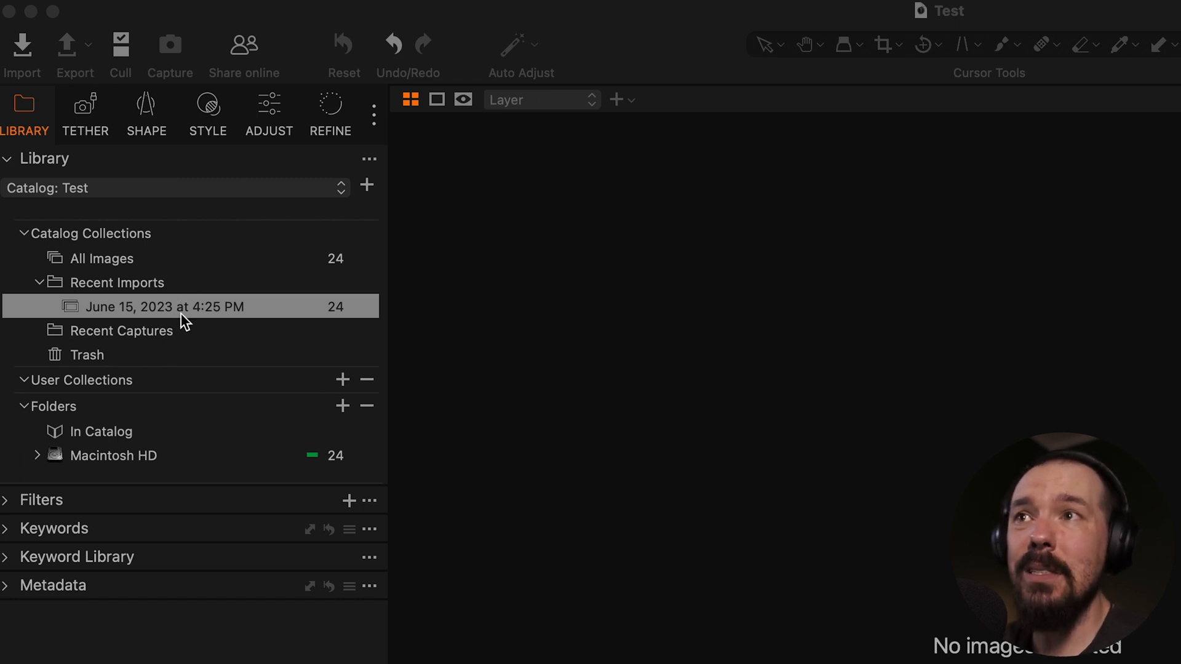
{"action": "mouse_move", "coordinate": [113, 335]}
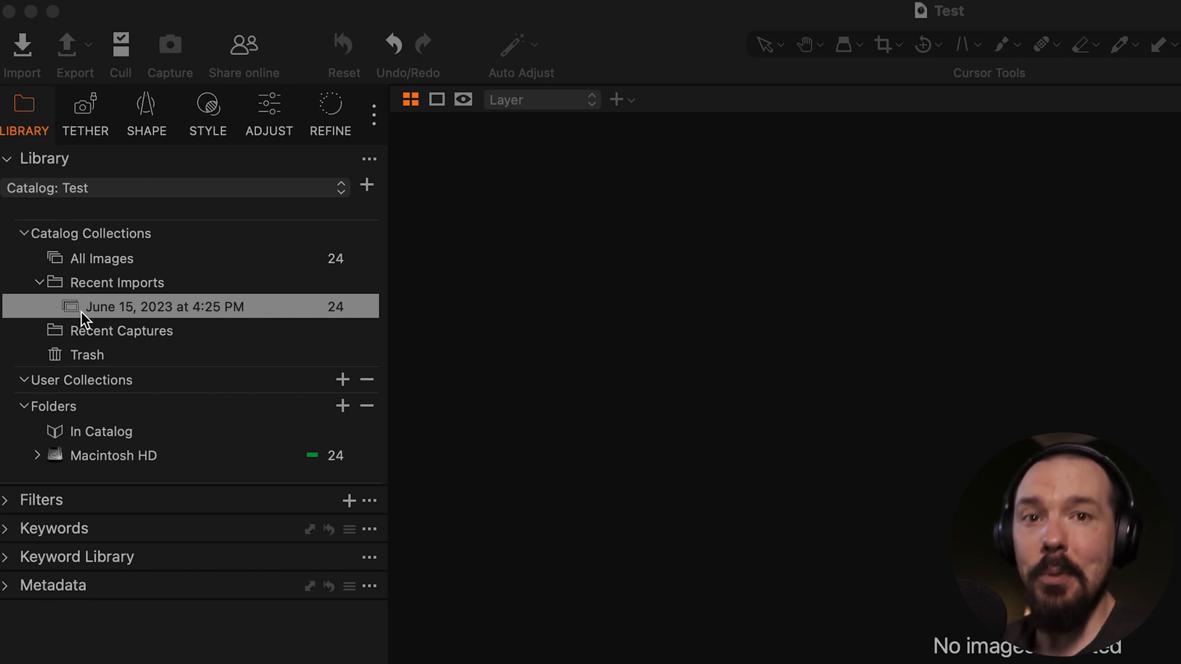
{"action": "mouse_move", "coordinate": [240, 375]}
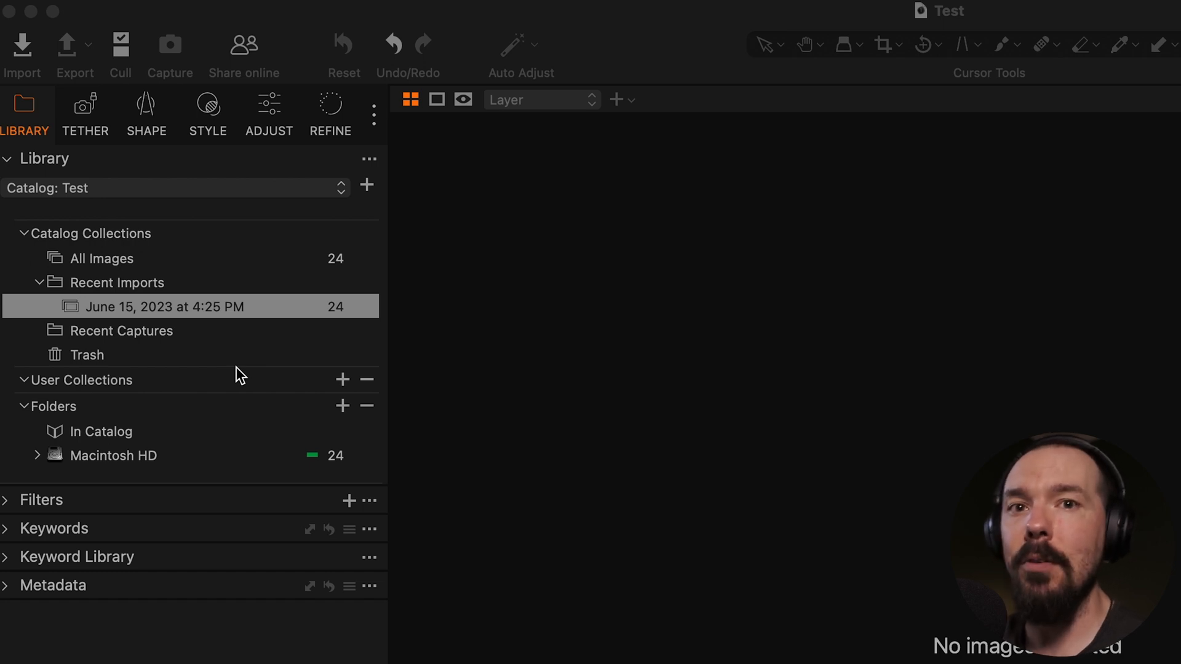
{"action": "mouse_move", "coordinate": [149, 345]}
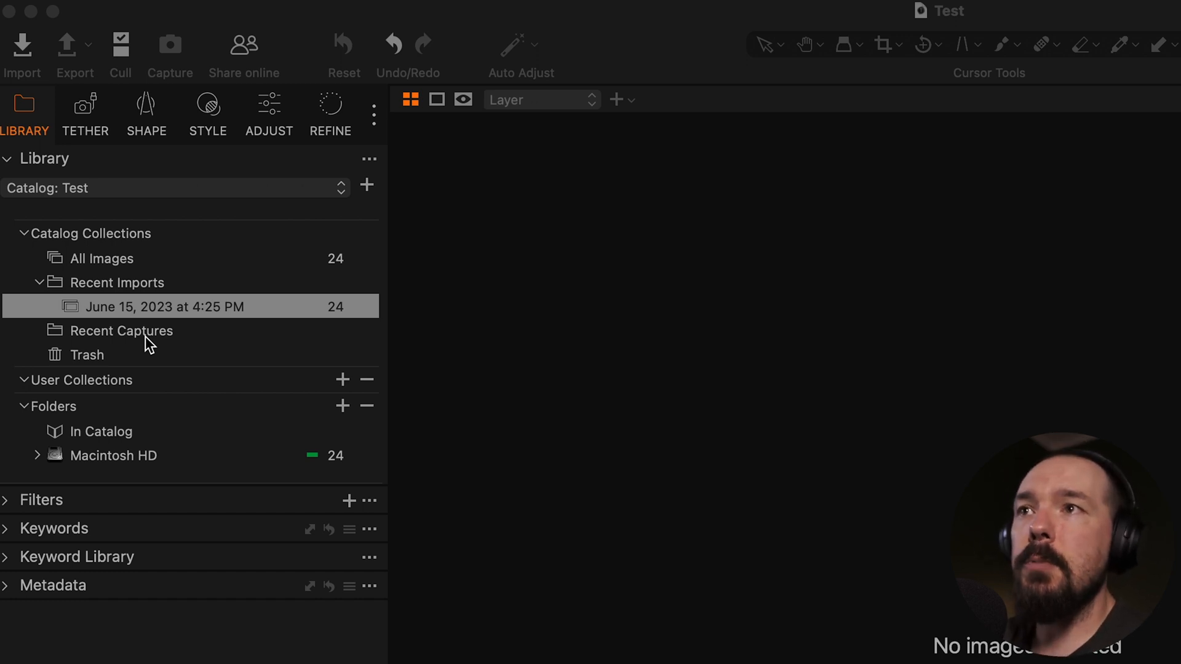
{"action": "mouse_move", "coordinate": [127, 365]}
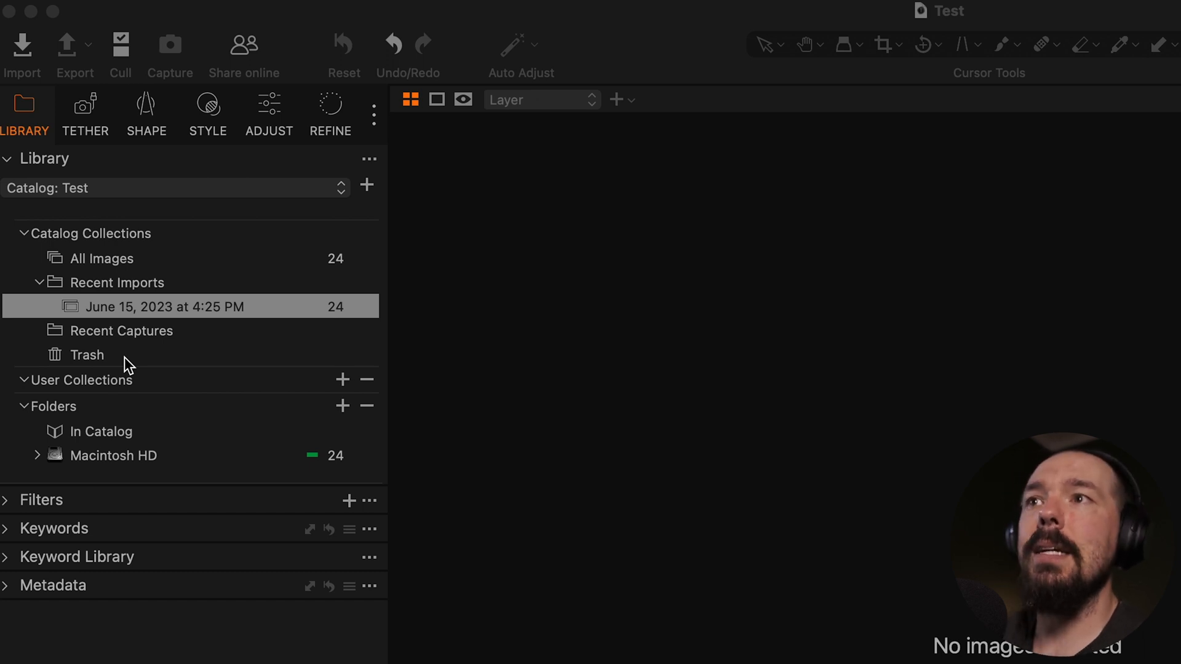
{"action": "mouse_move", "coordinate": [165, 444]}
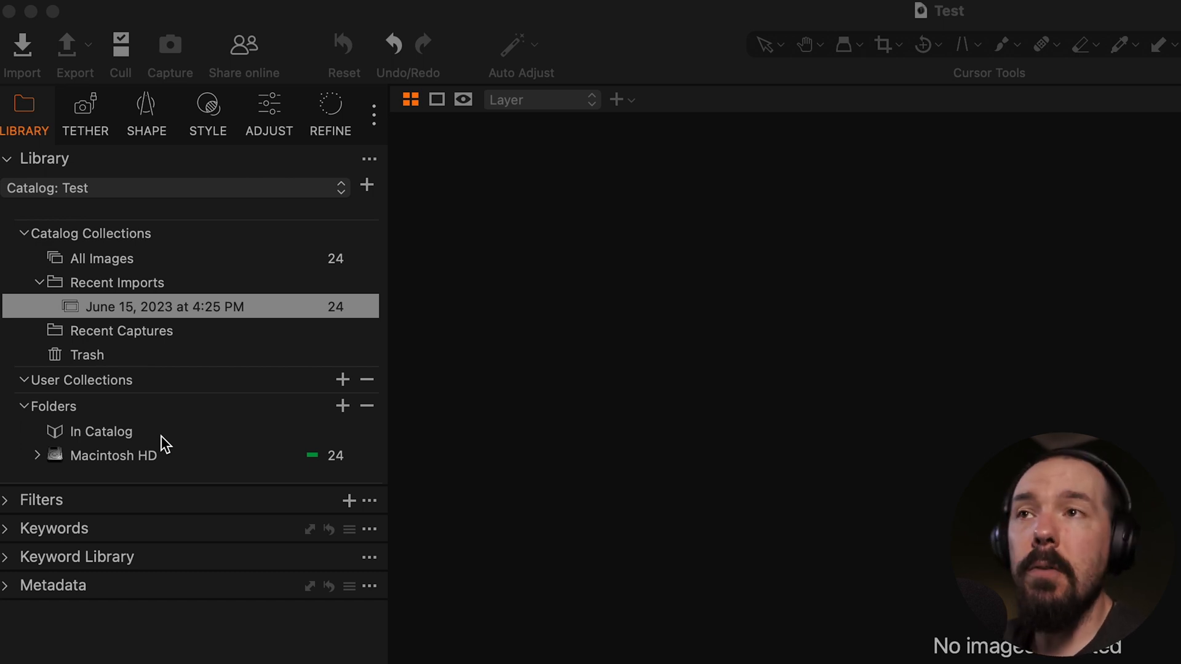
{"action": "mouse_move", "coordinate": [196, 436]}
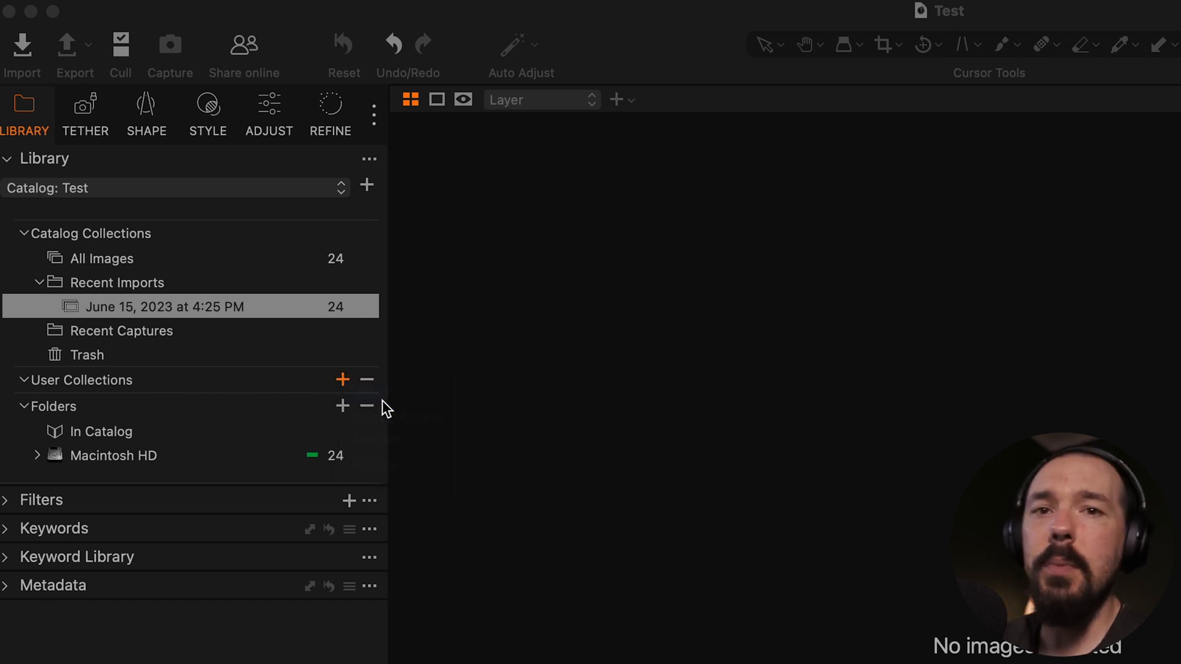
- Add a new user album named Food under User Collections
{"action": "left_click", "coordinate": [342, 380]}
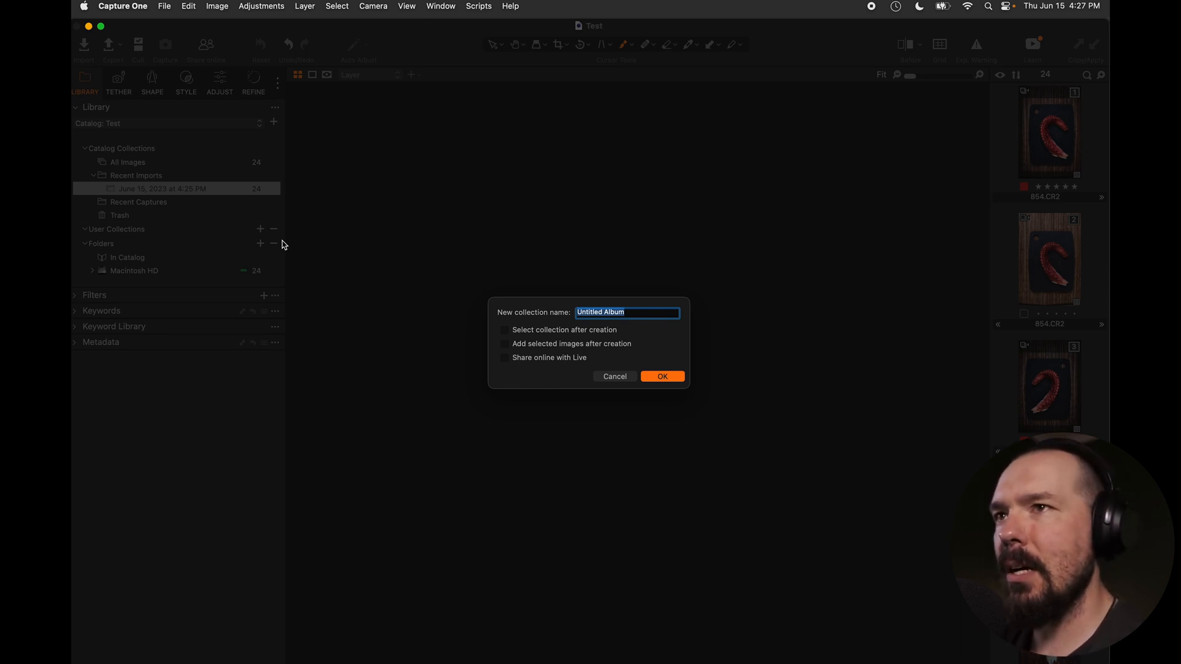
{"action": "type", "text": "Food"}
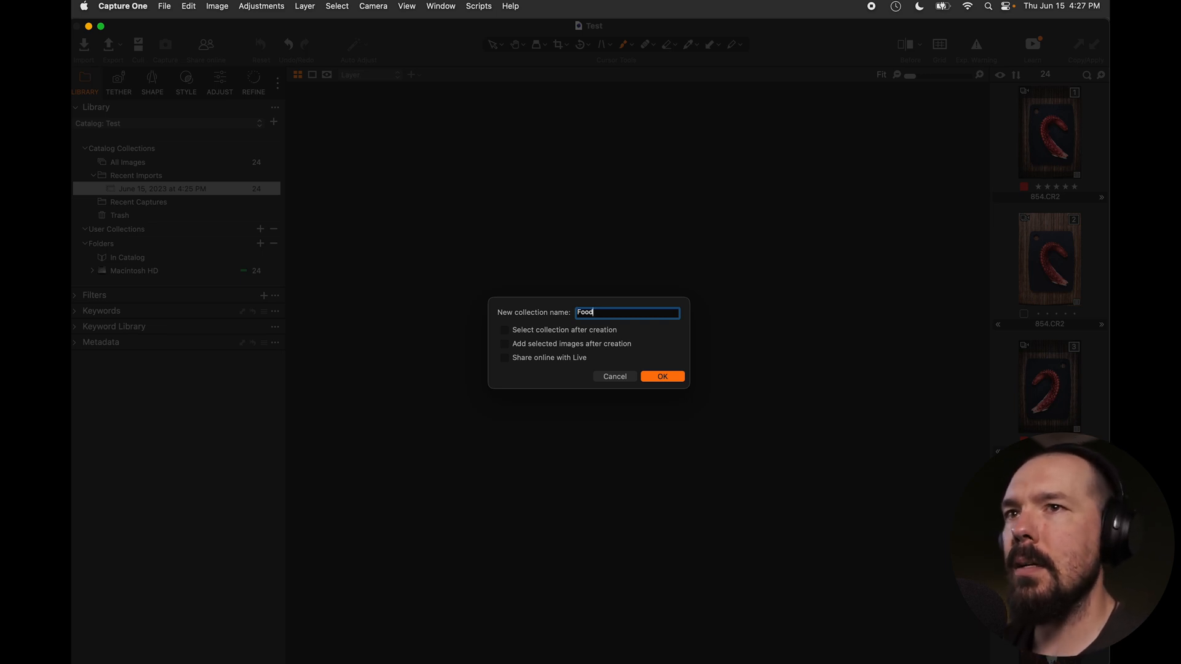
{"action": "left_click", "coordinate": [662, 377]}
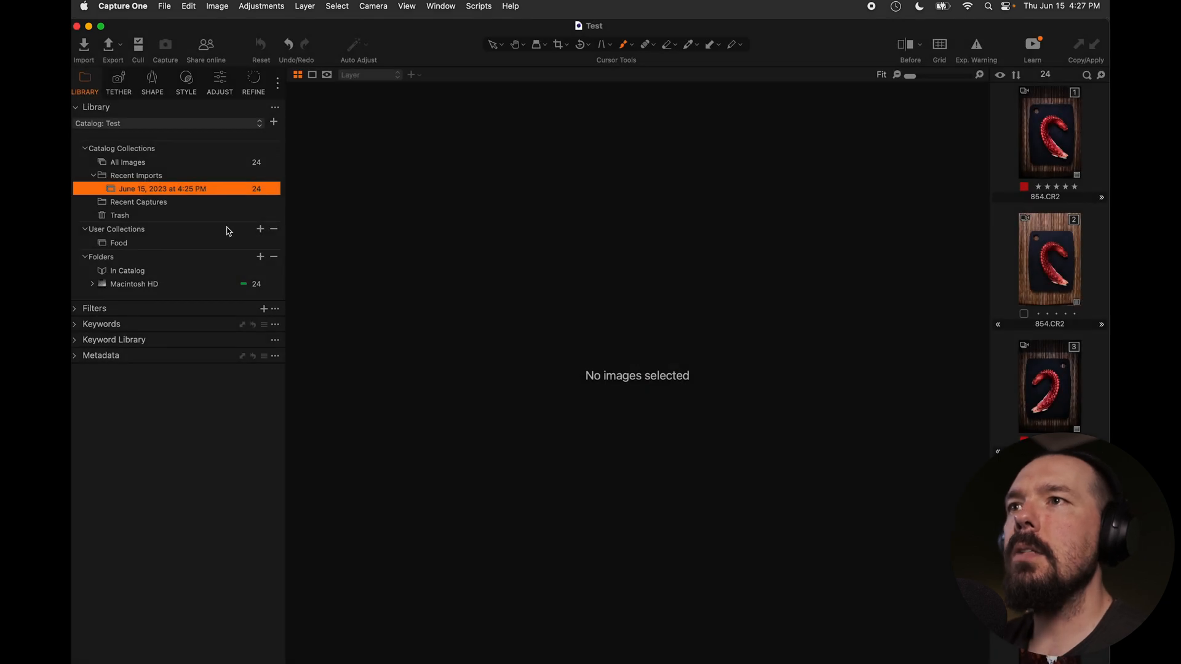
{"action": "mouse_move", "coordinate": [158, 248]}
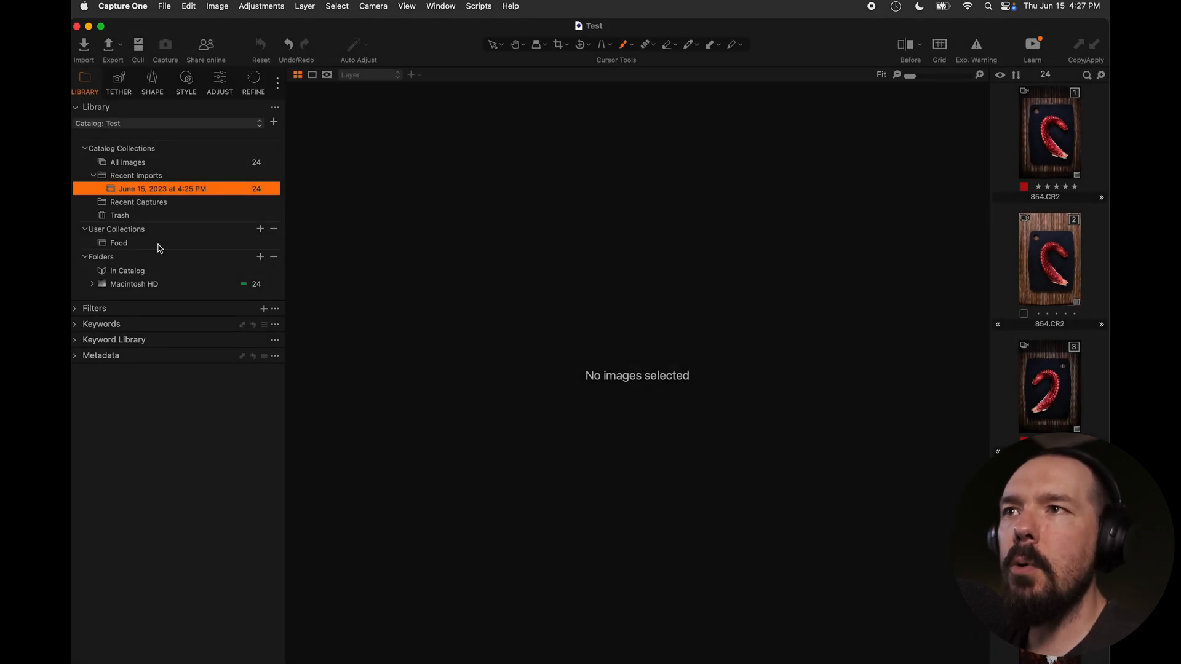
{"action": "mouse_move", "coordinate": [166, 251]}
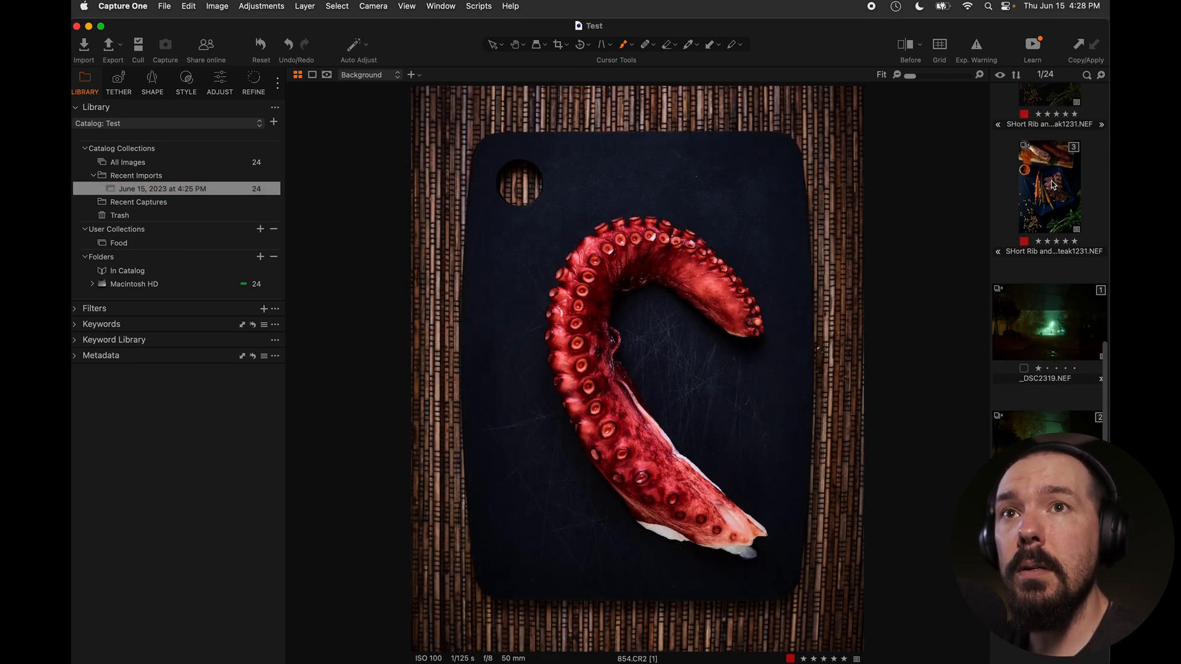
- Select the 12 food photos and drop them into the Food album
{"action": "left_click", "coordinate": [298, 75]}
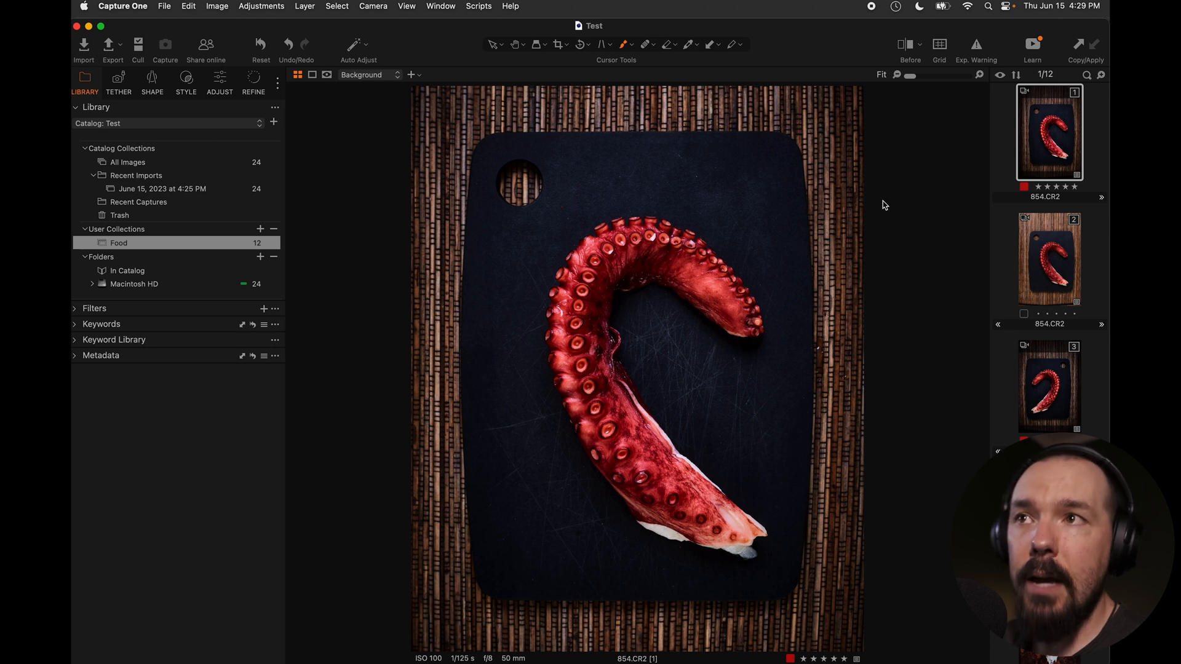
{"action": "mouse_move", "coordinate": [382, 207]}
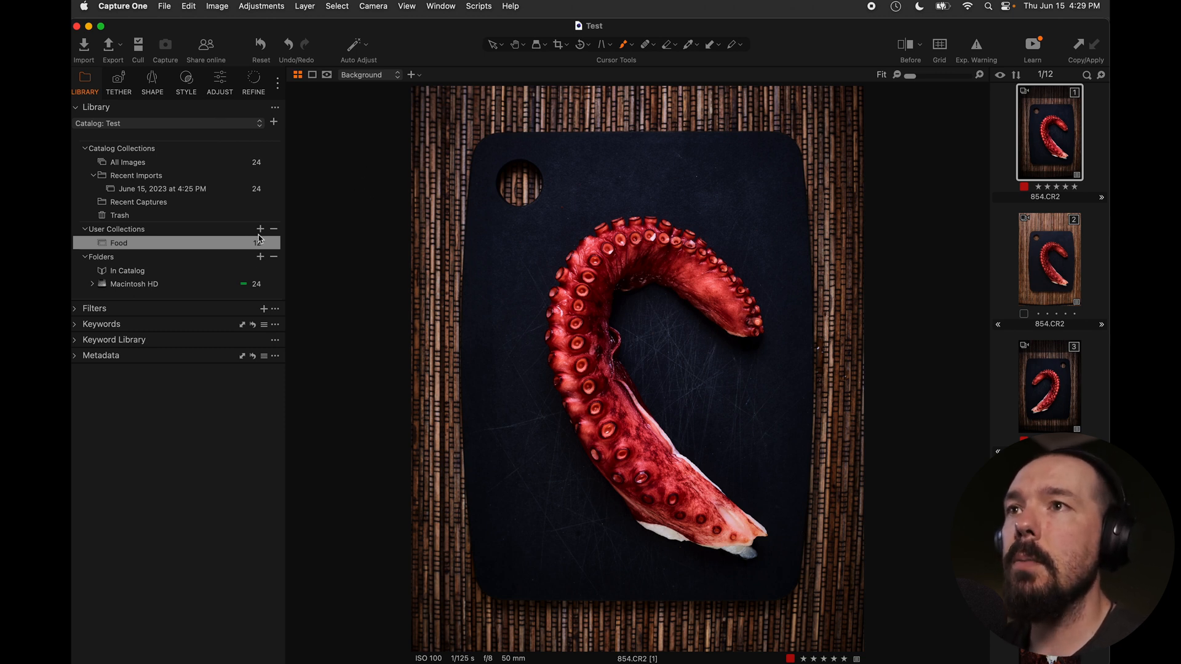
- Create a new user album named Night
{"action": "left_click", "coordinate": [260, 229]}
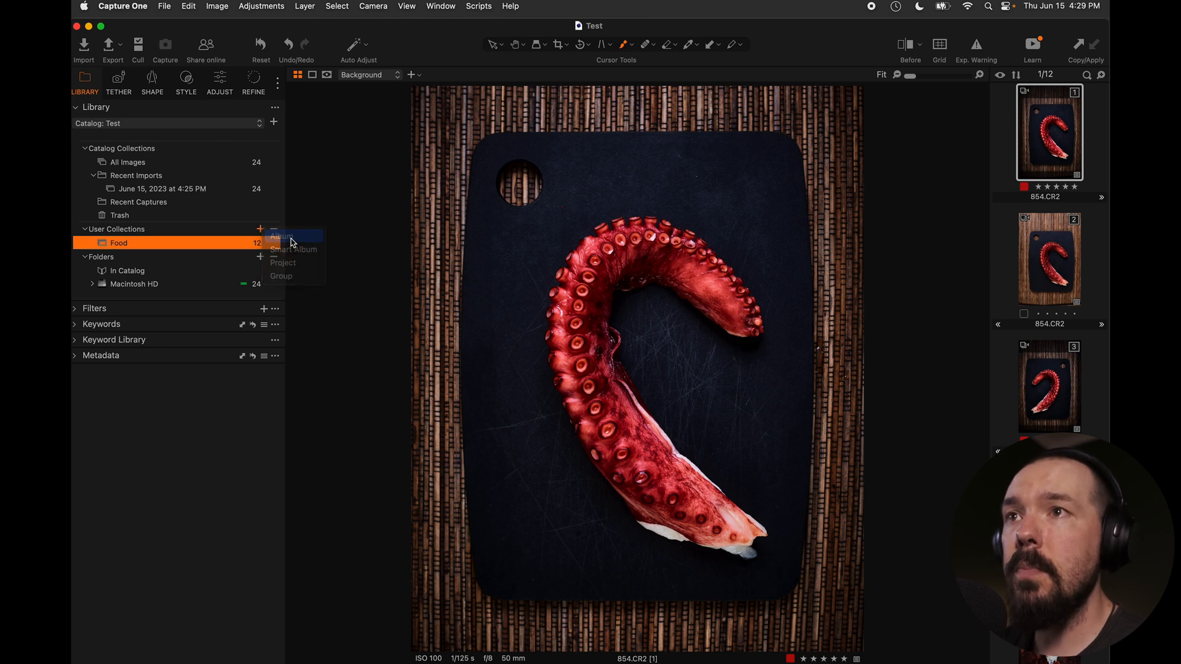
{"action": "left_click", "coordinate": [280, 236]}
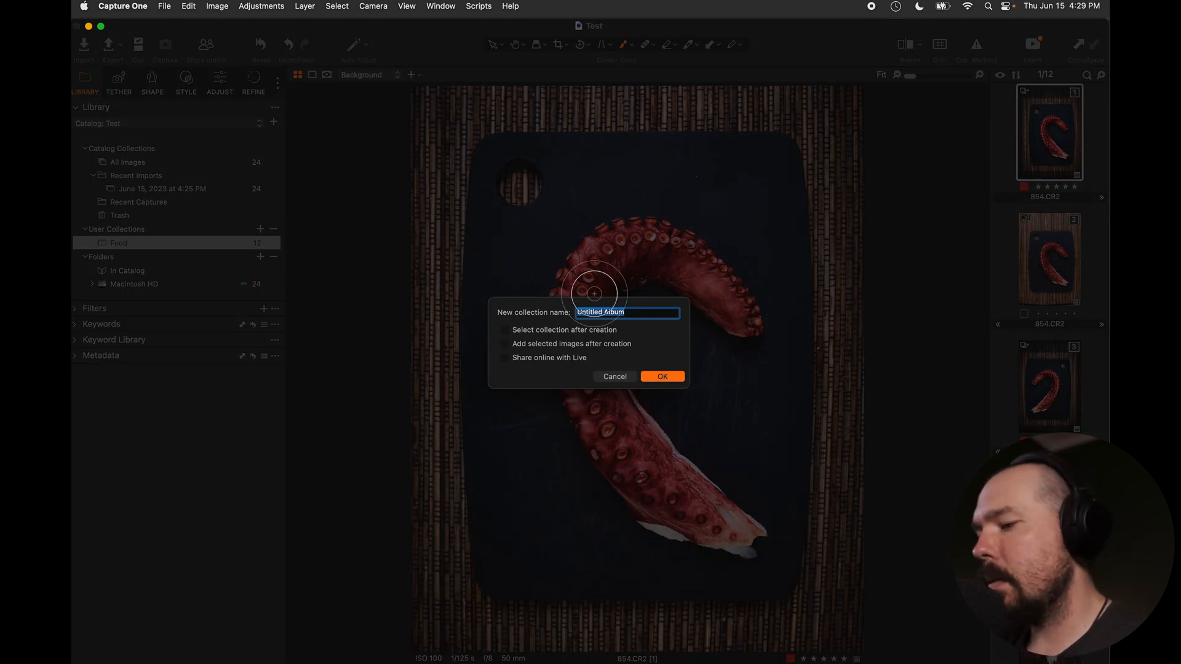
{"action": "type", "text": "Night"}
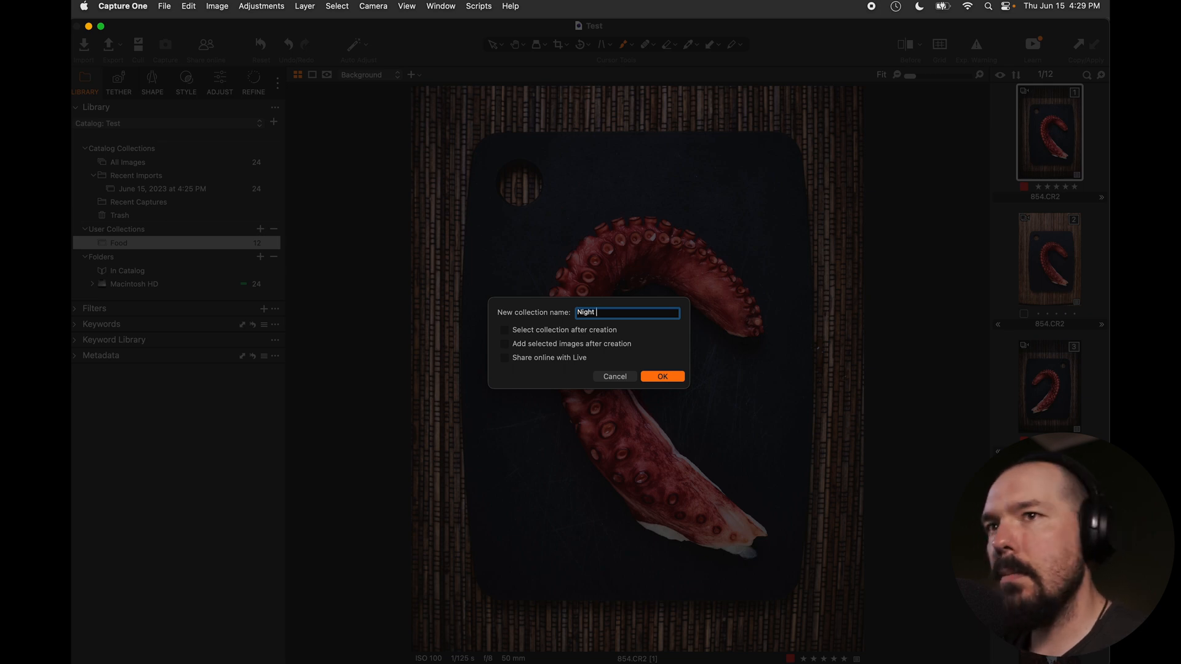
{"action": "left_click", "coordinate": [662, 376]}
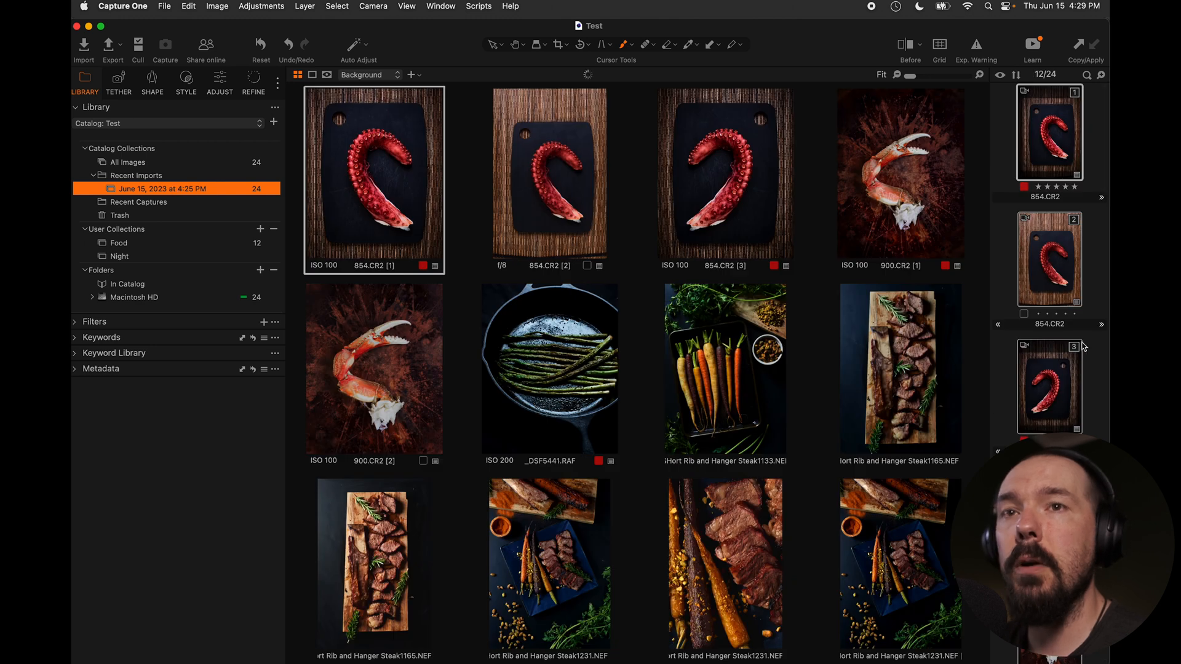
- Select the twelve foggy night photos and add them to the Night album
{"action": "scroll", "scroll_direction": "down", "scroll_amount": 3}
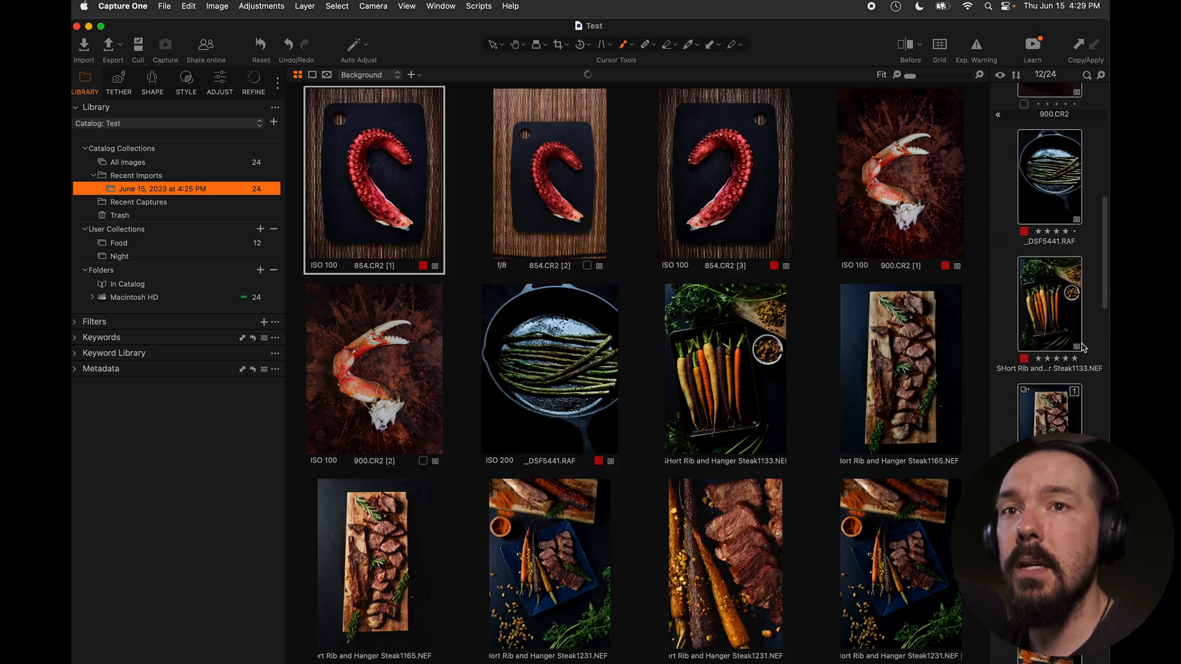
{"action": "scroll", "scroll_direction": "down", "scroll_amount": 3}
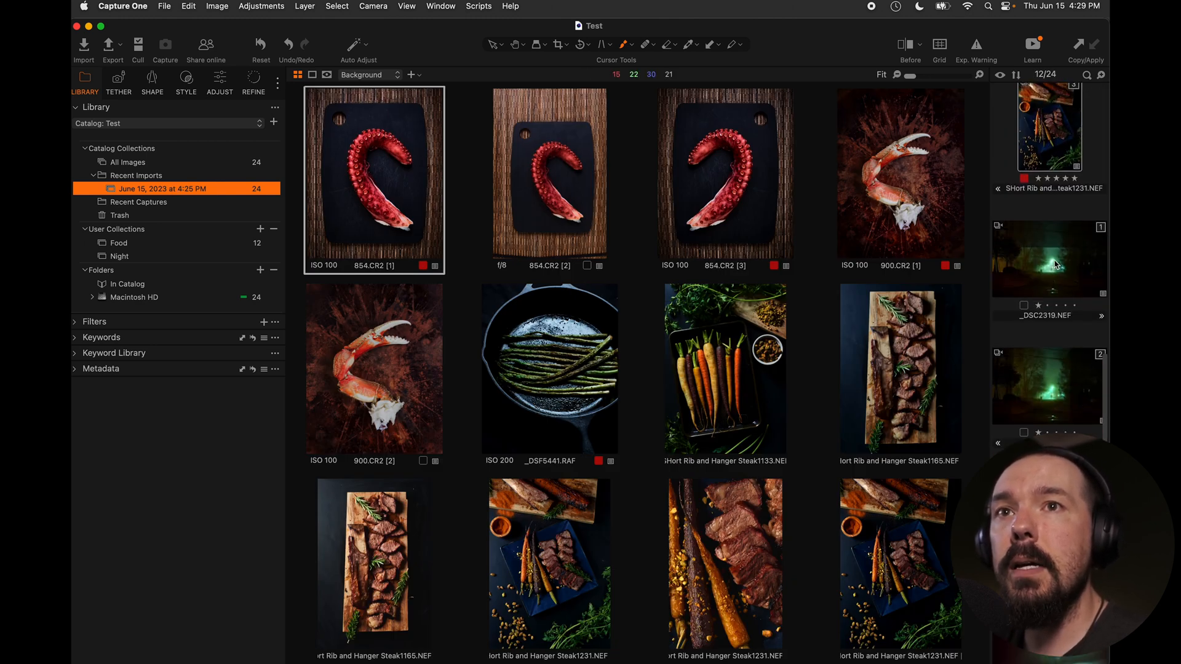
{"action": "double_click", "coordinate": [1047, 257]}
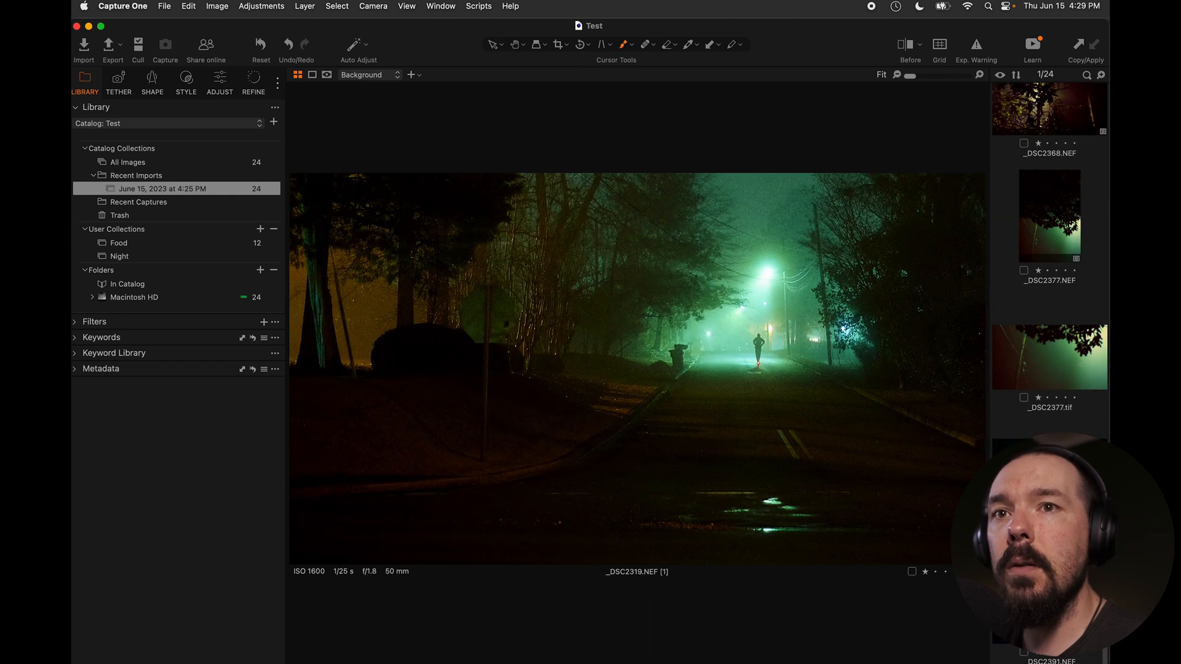
{"action": "left_click", "coordinate": [298, 75]}
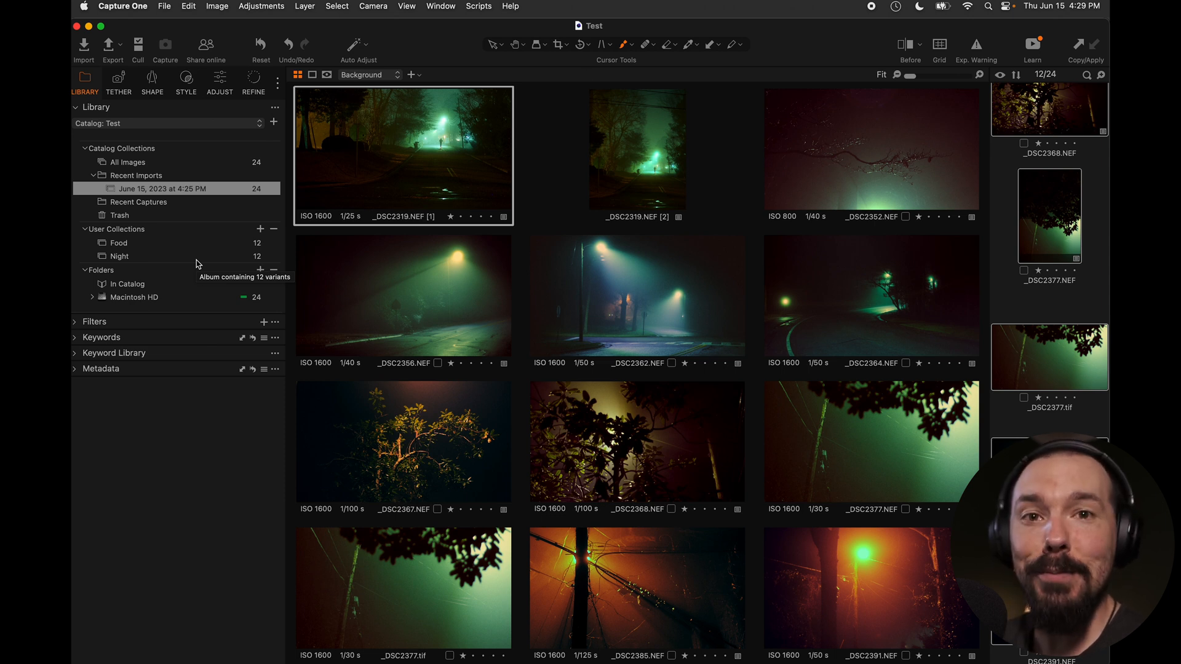
{"action": "mouse_move", "coordinate": [213, 253]}
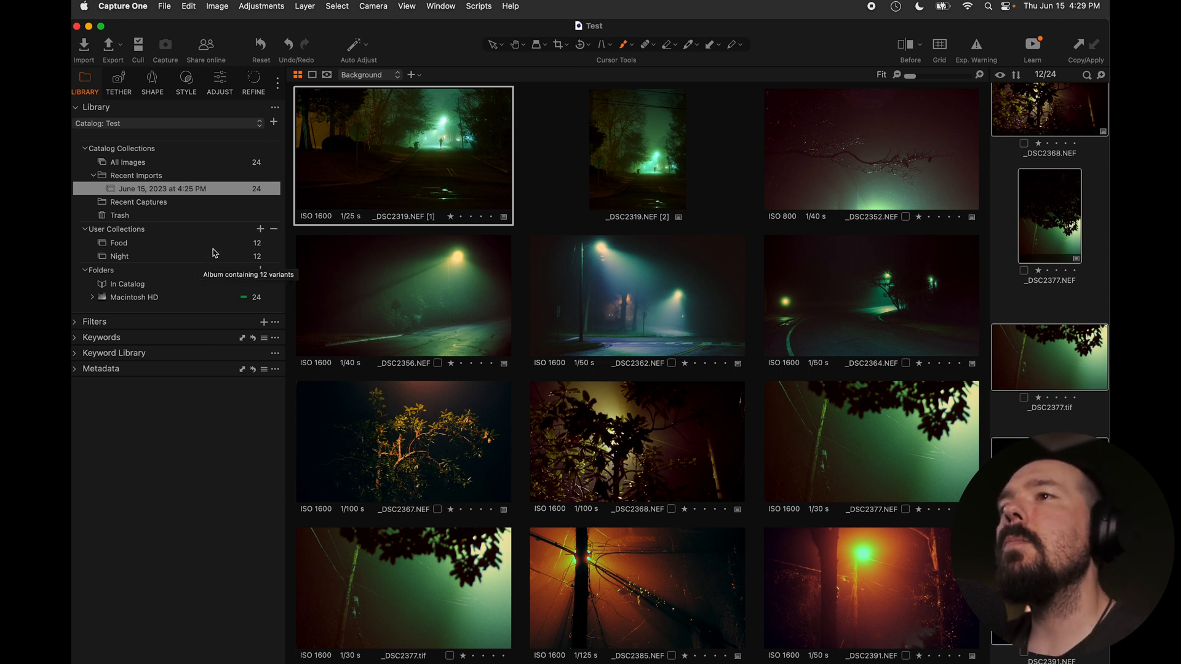
- Open the Night album to view its 12 foggy night shots
{"action": "left_click", "coordinate": [119, 255]}
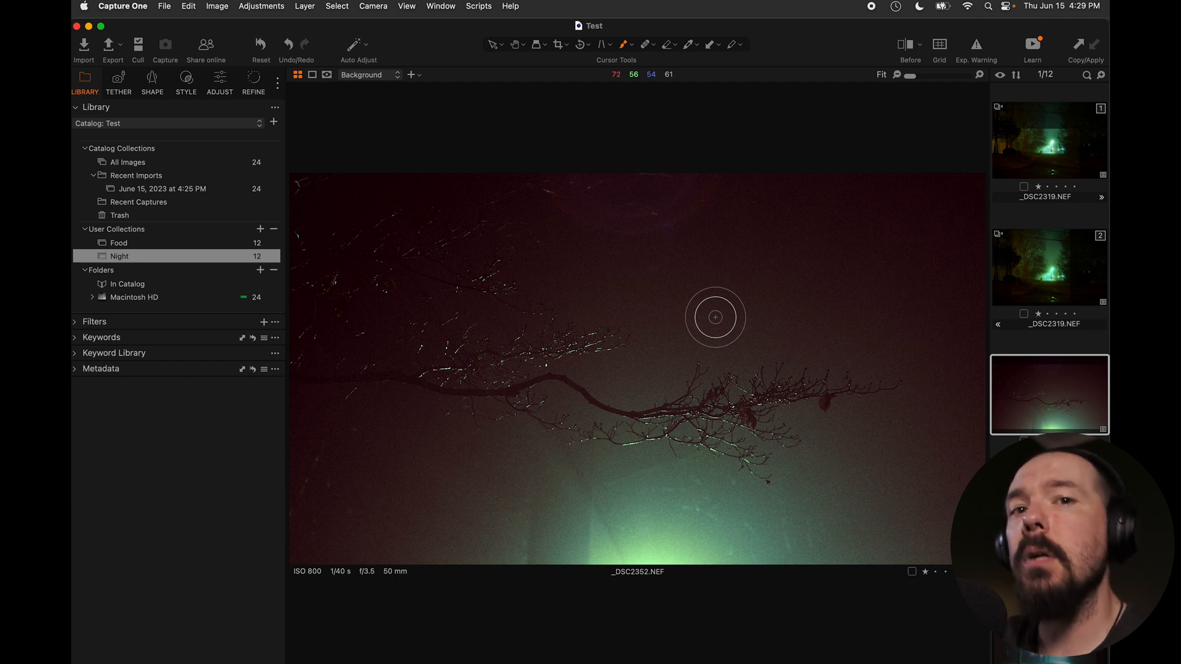
{"action": "left_click", "coordinate": [120, 256]}
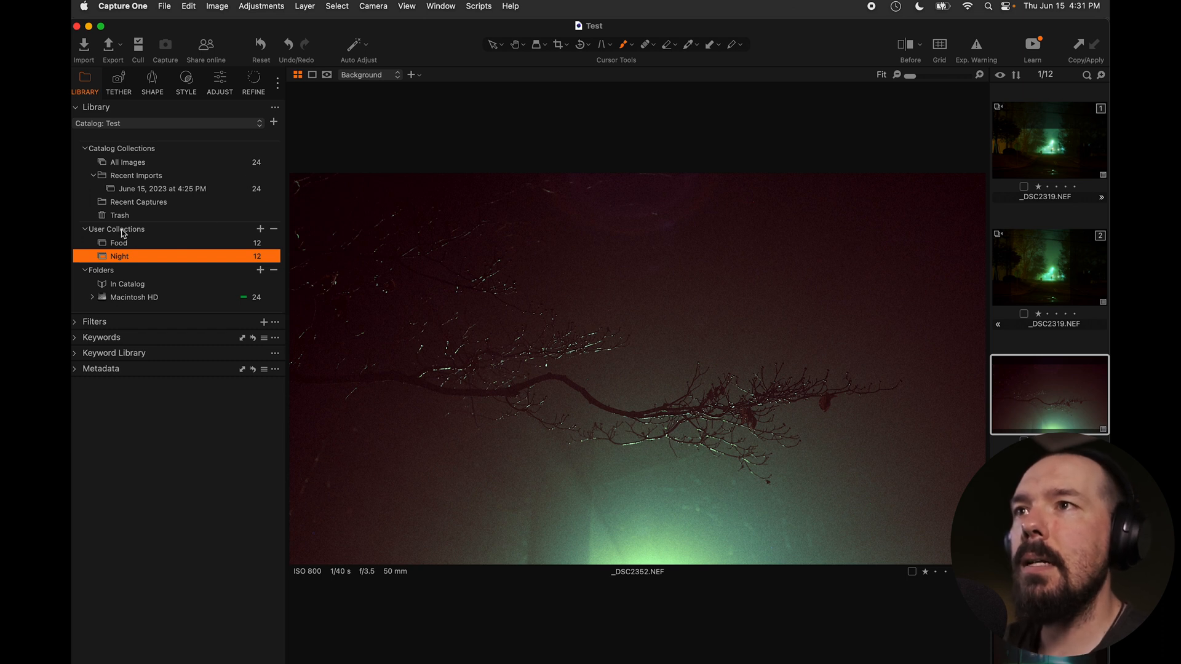
- Start a new smart album named 5 Star Red
{"action": "left_click", "coordinate": [260, 229]}
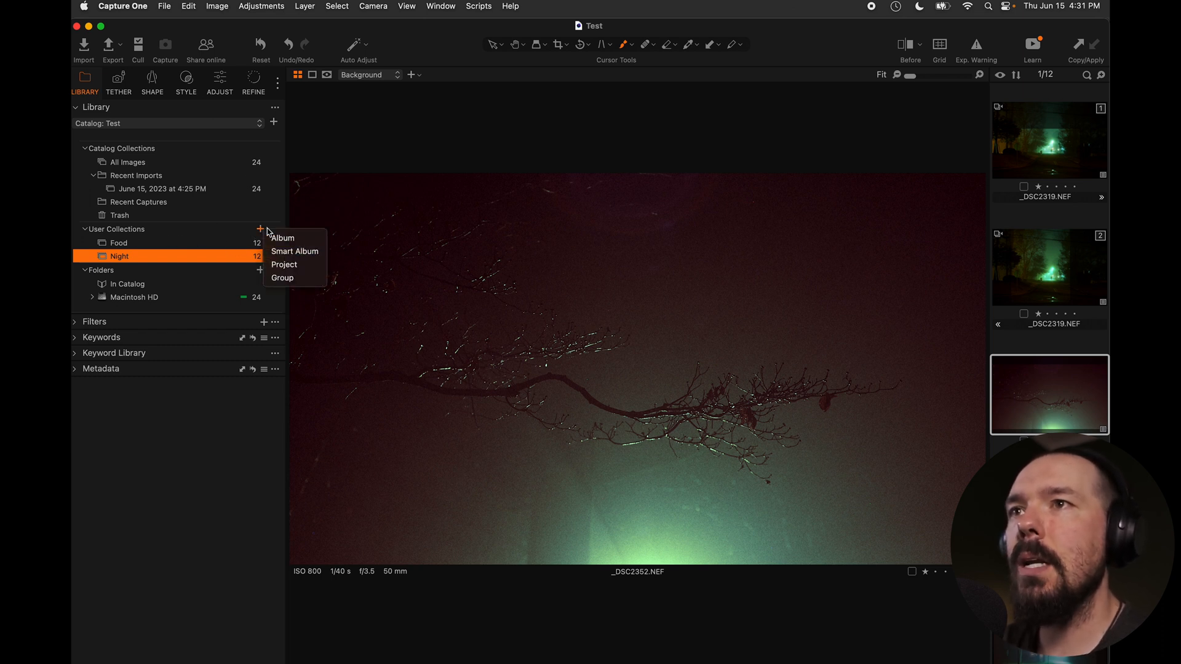
{"action": "left_click", "coordinate": [294, 251]}
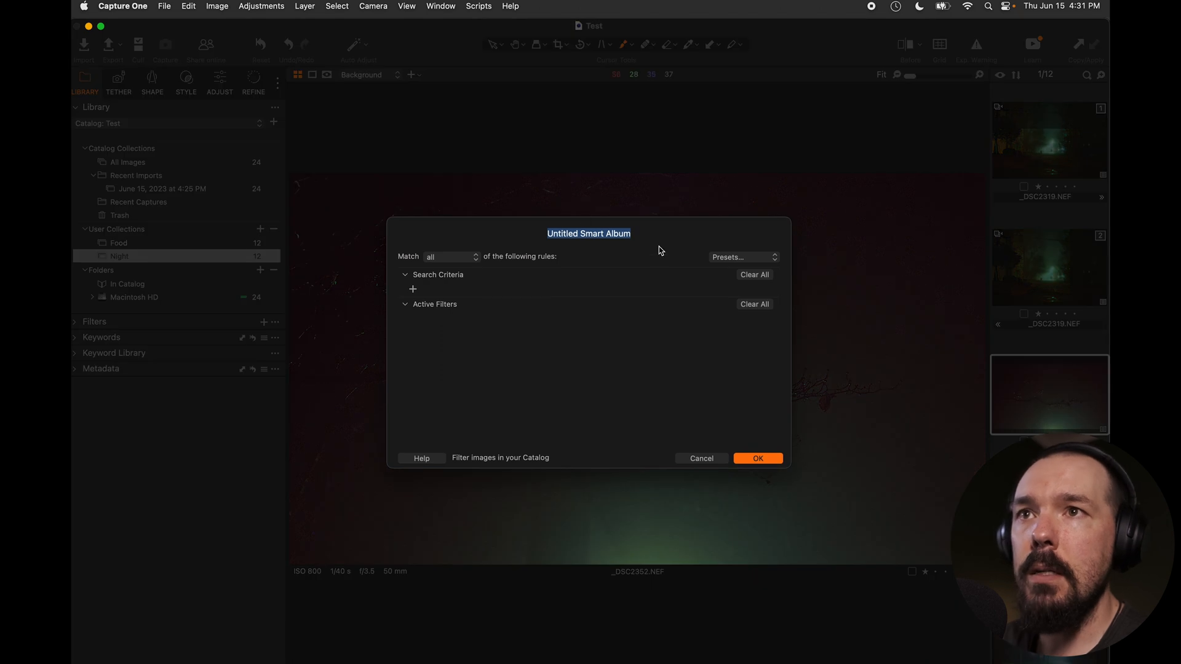
{"action": "type", "text": "5"}
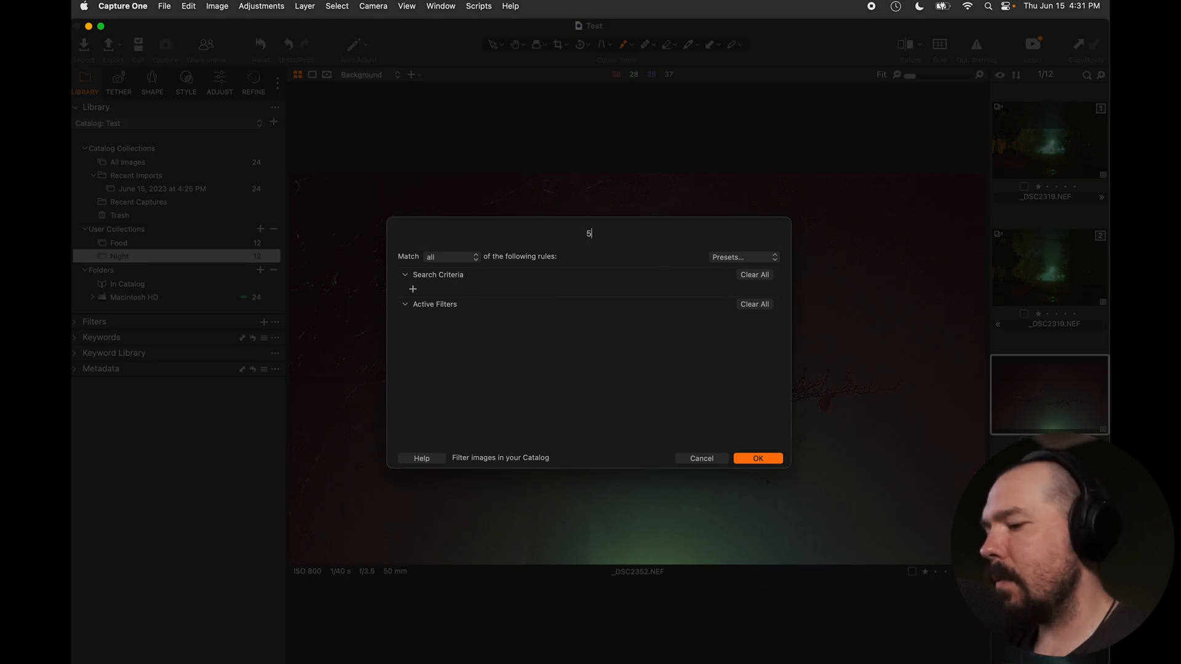
{"action": "type", "text": "Star Red"}
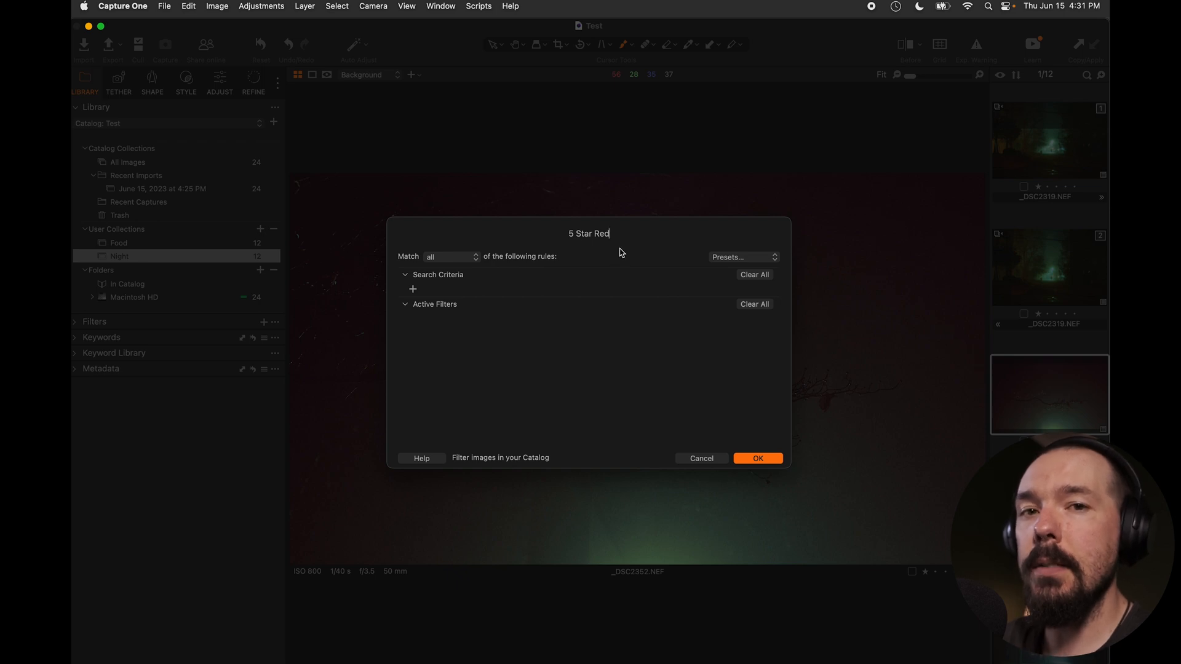
- Add a first search rule filtering by Color Tag
{"action": "left_click", "coordinate": [414, 289]}
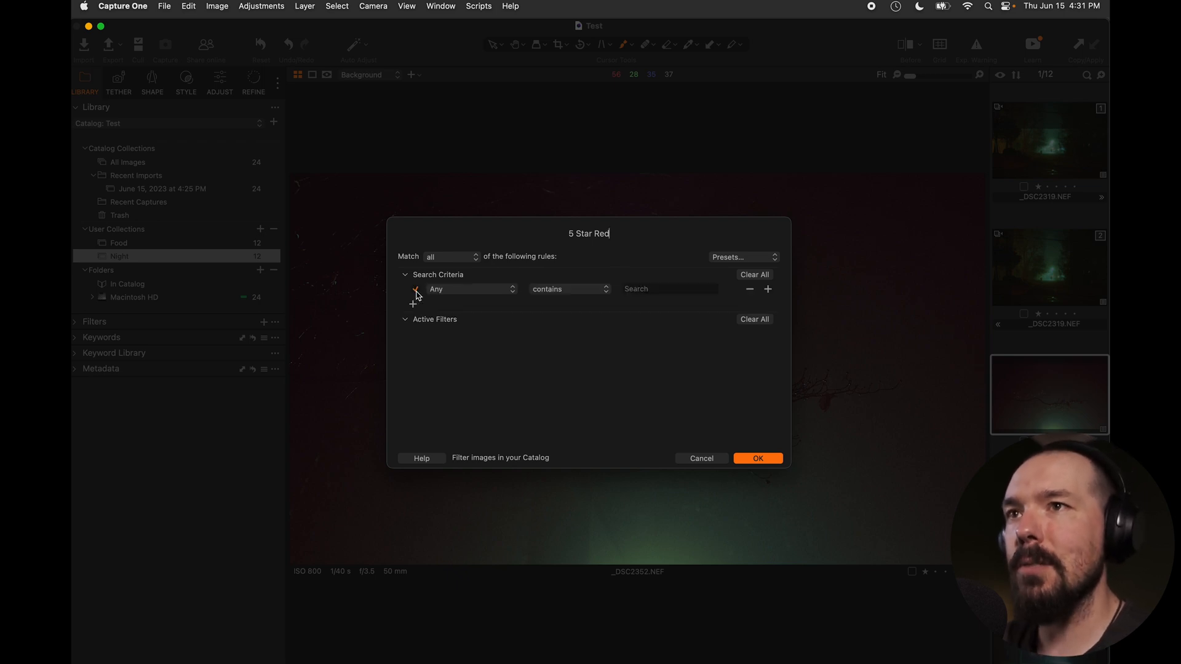
{"action": "left_click", "coordinate": [468, 288]}
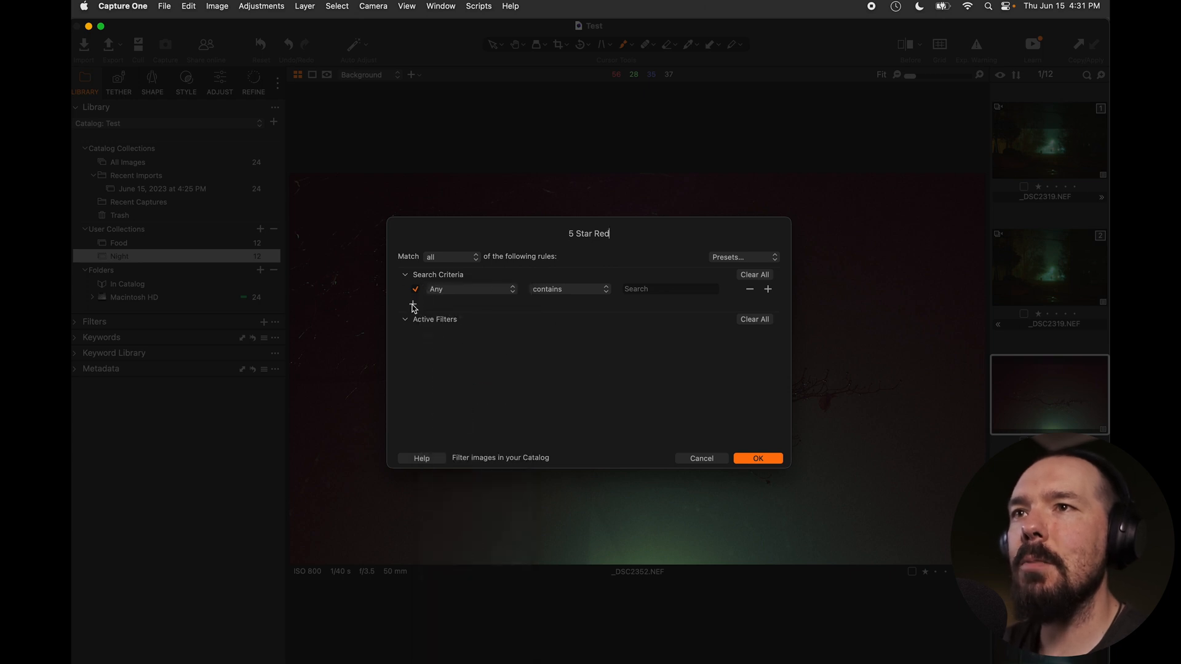
{"action": "left_click", "coordinate": [471, 288]}
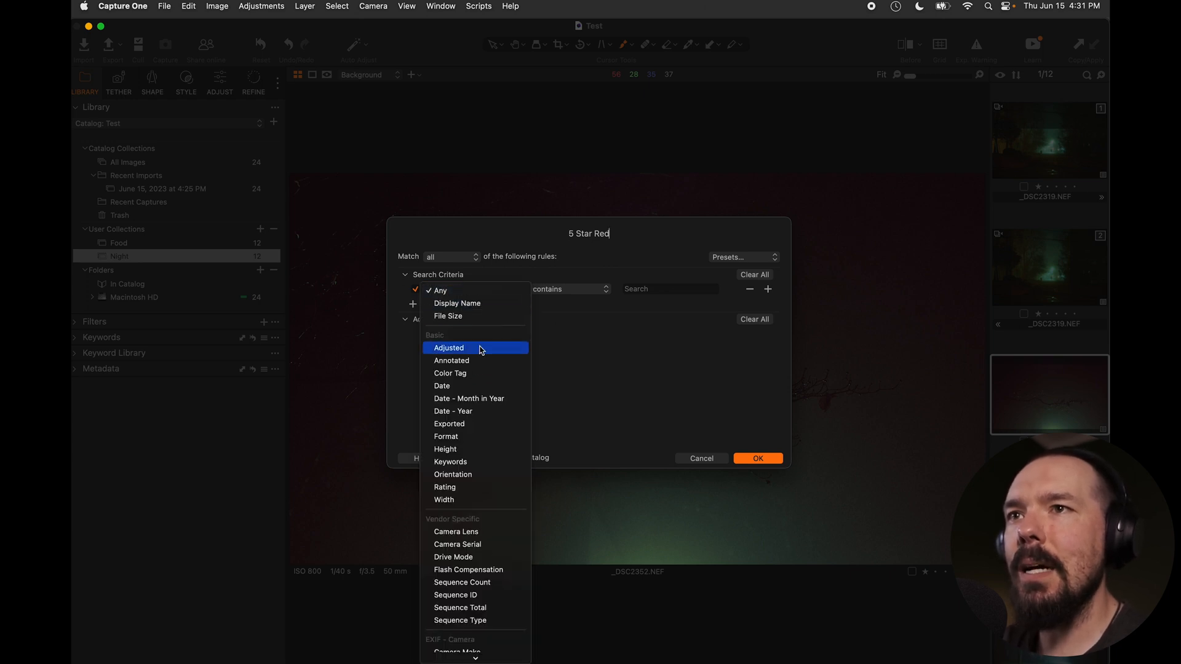
{"action": "left_click", "coordinate": [451, 373]}
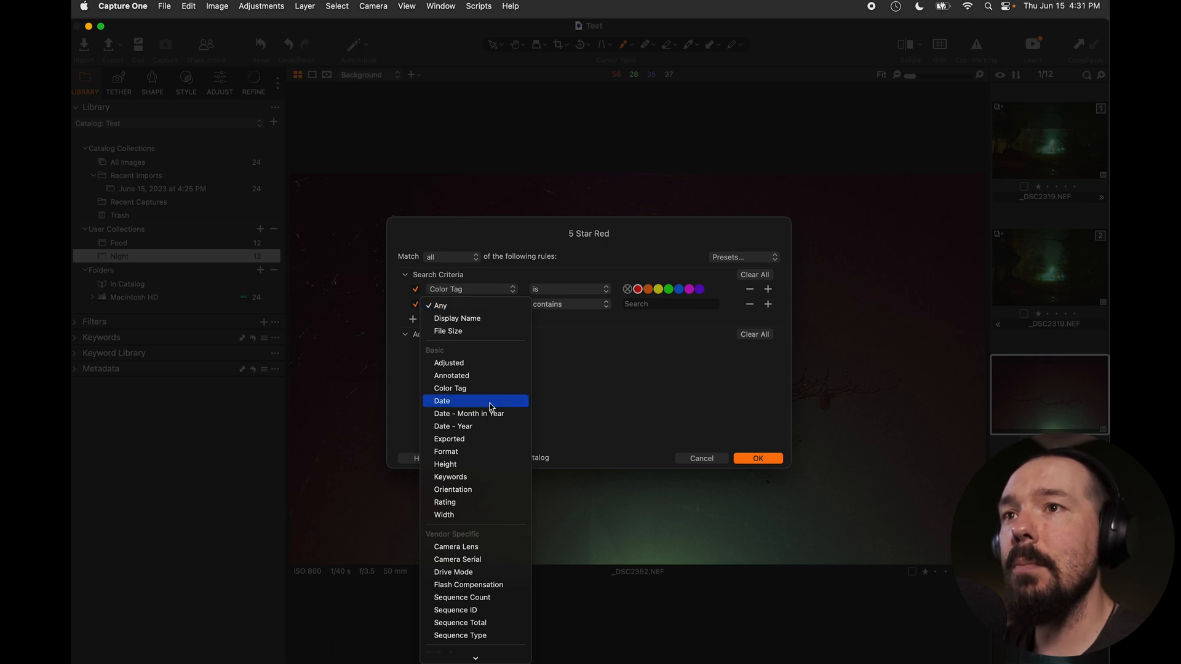
{"action": "mouse_move", "coordinate": [469, 414]}
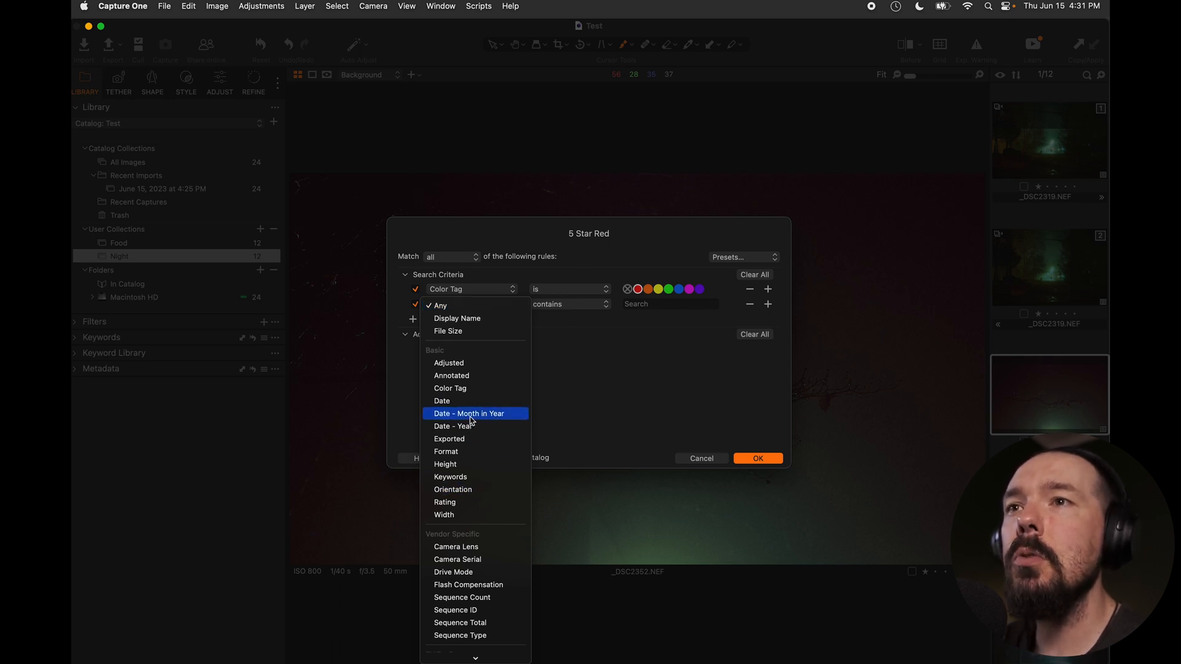
- Add a Rating rule matching greater than or equal to three stars
{"action": "left_click", "coordinate": [445, 502]}
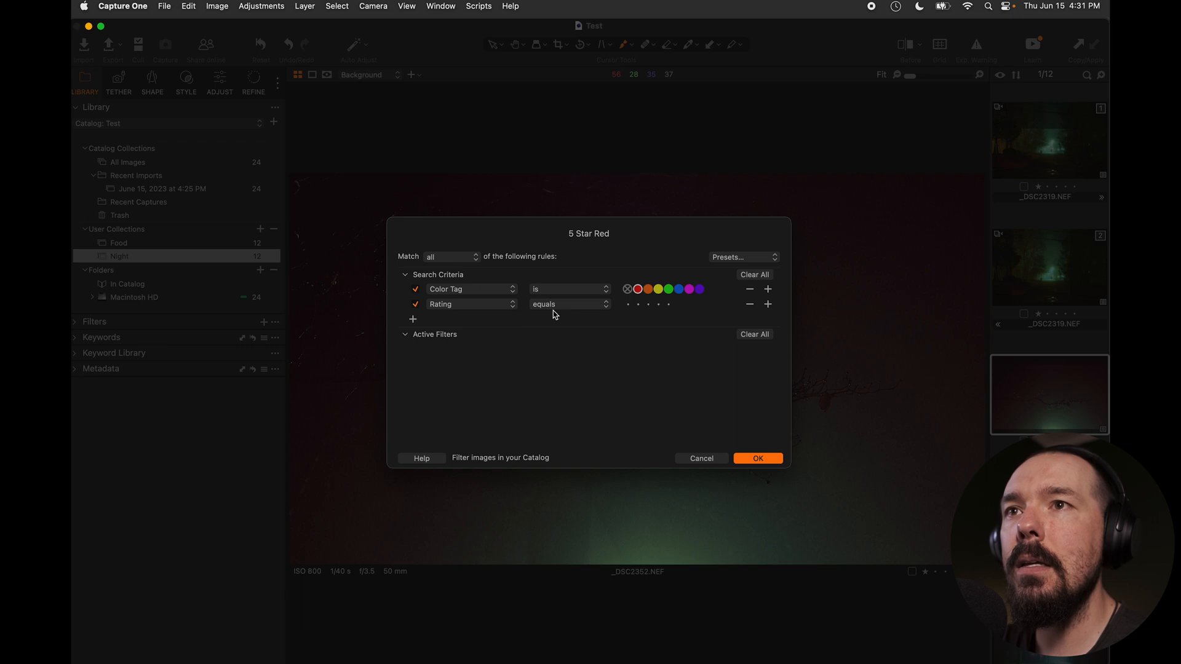
{"action": "left_click", "coordinate": [568, 304]}
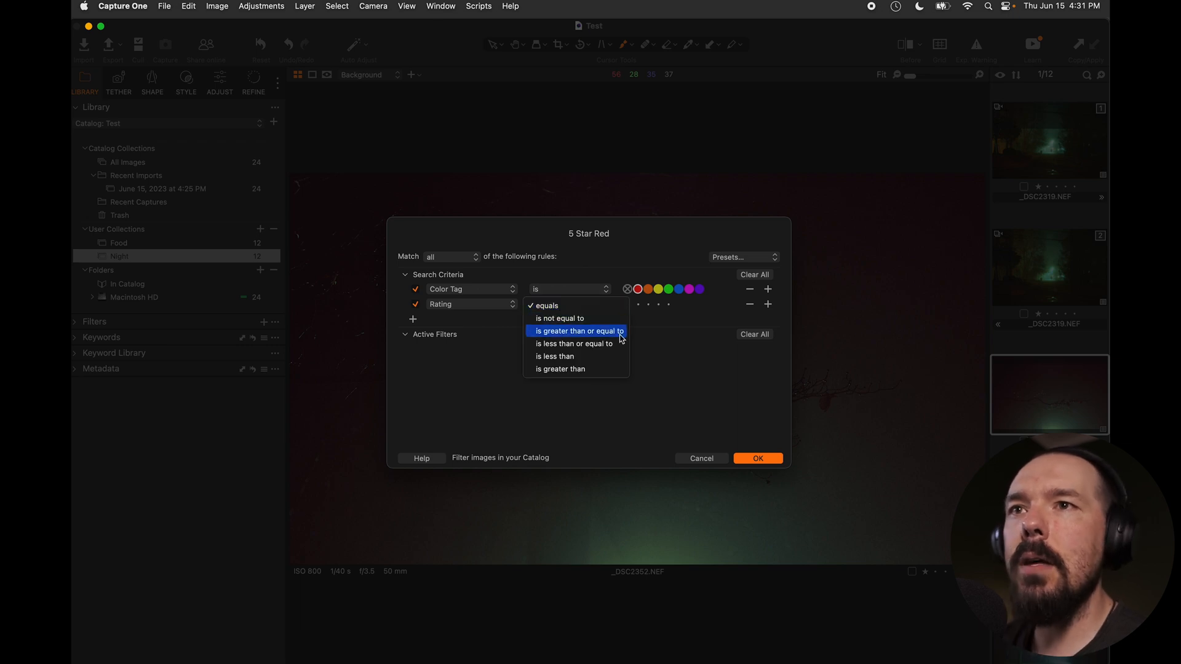
{"action": "left_click", "coordinate": [577, 331]}
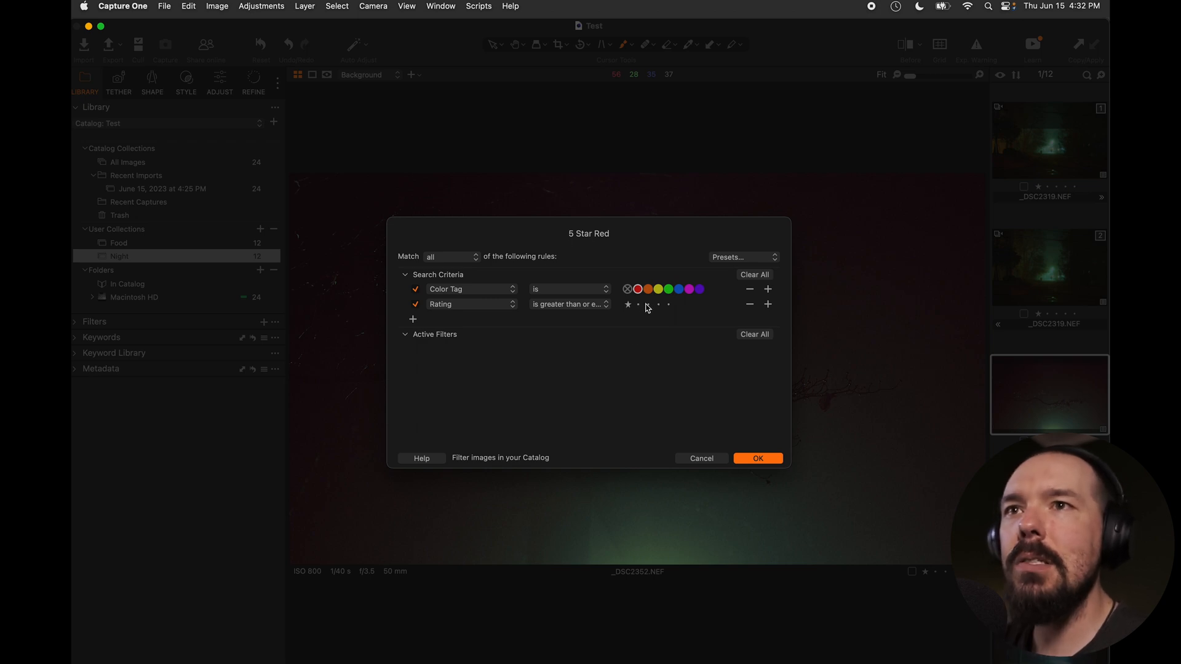
{"action": "left_click", "coordinate": [648, 304]}
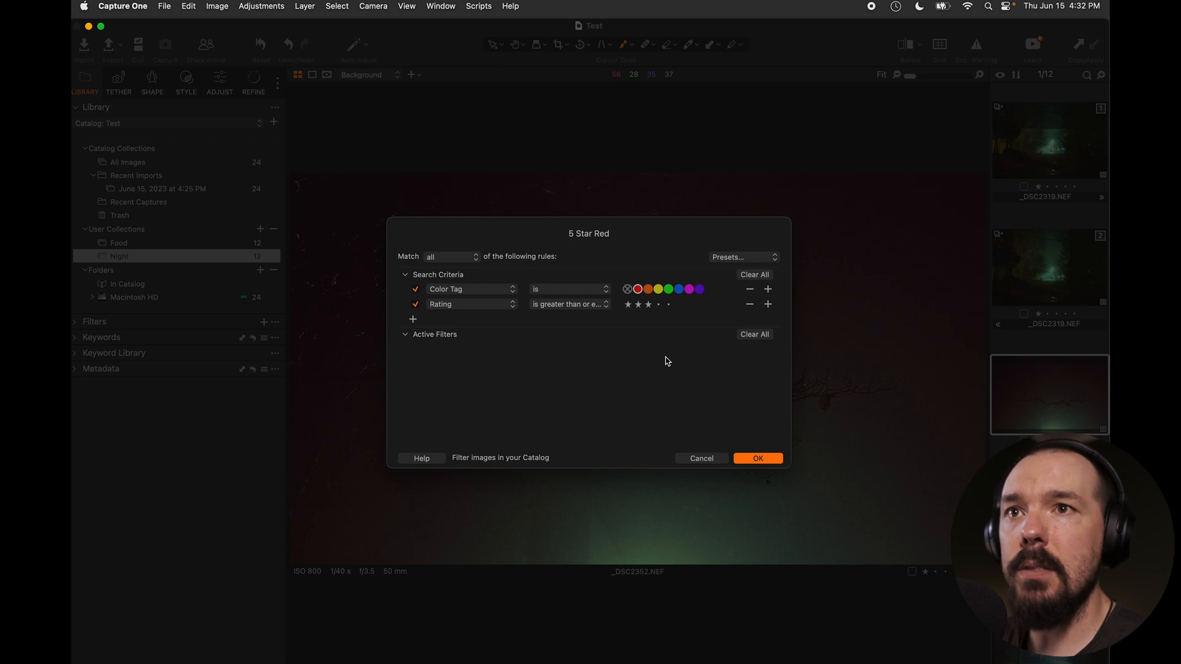
- Confirm the smart album, rename it 3 Star Red and show its nine matches
{"action": "left_click", "coordinate": [756, 457]}
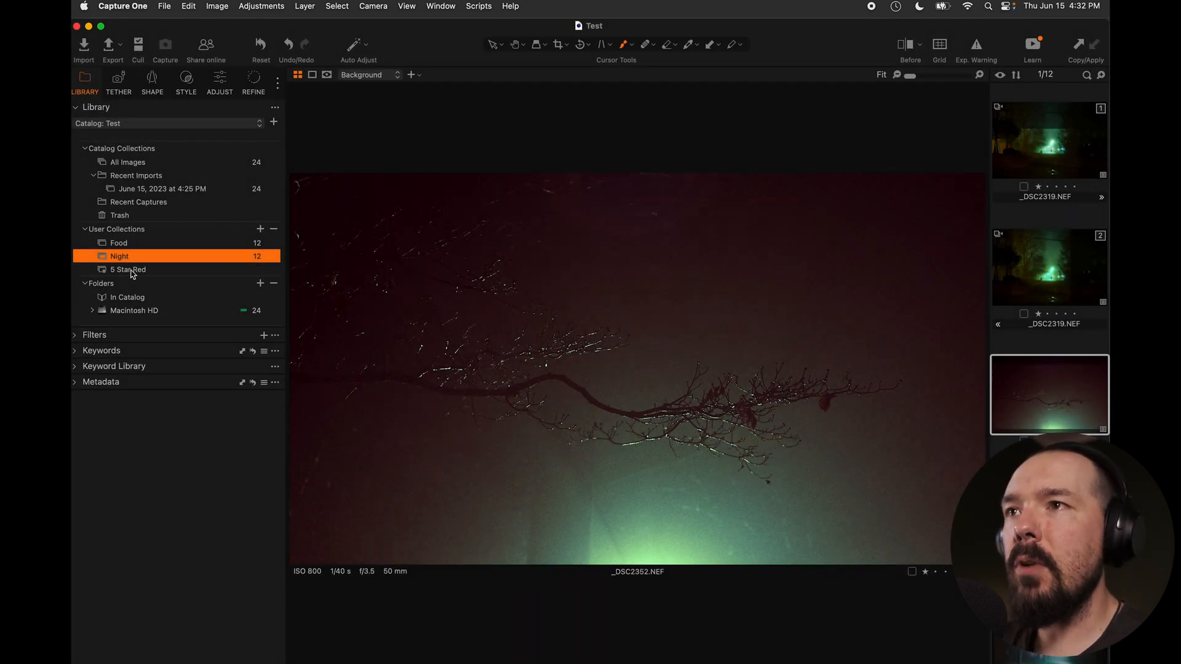
{"action": "right_click", "coordinate": [119, 256]}
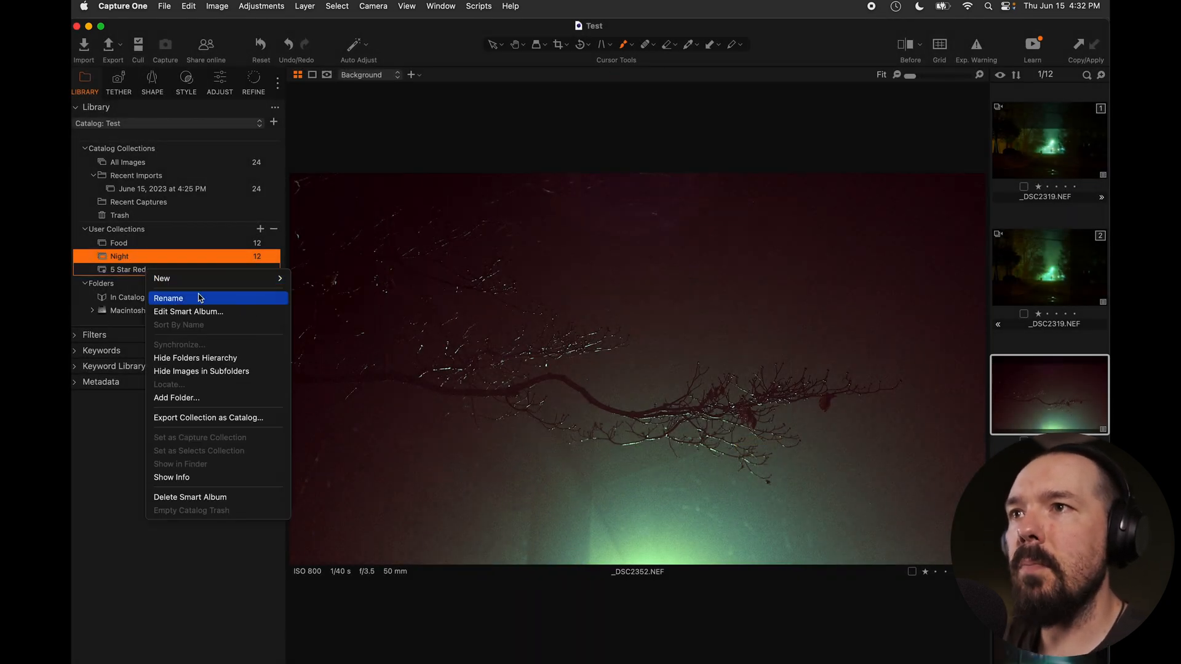
{"action": "left_click", "coordinate": [168, 298]}
{"action": "type", "text": "3"}
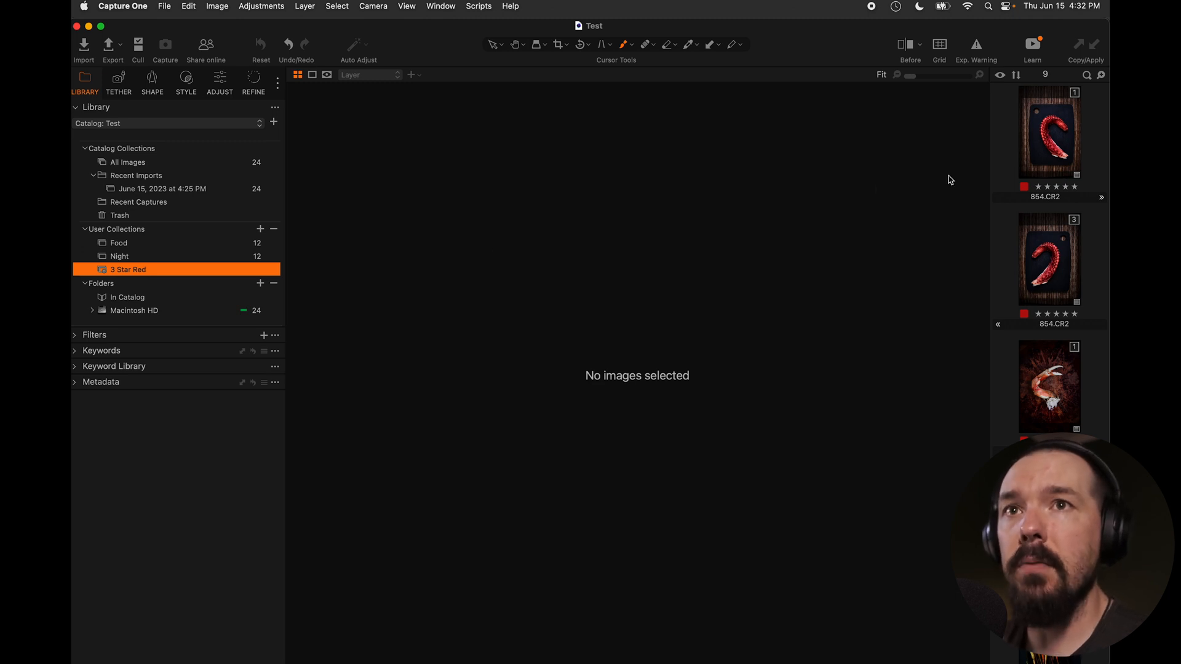
{"action": "scroll", "scroll_direction": "down", "scroll_amount": 3}
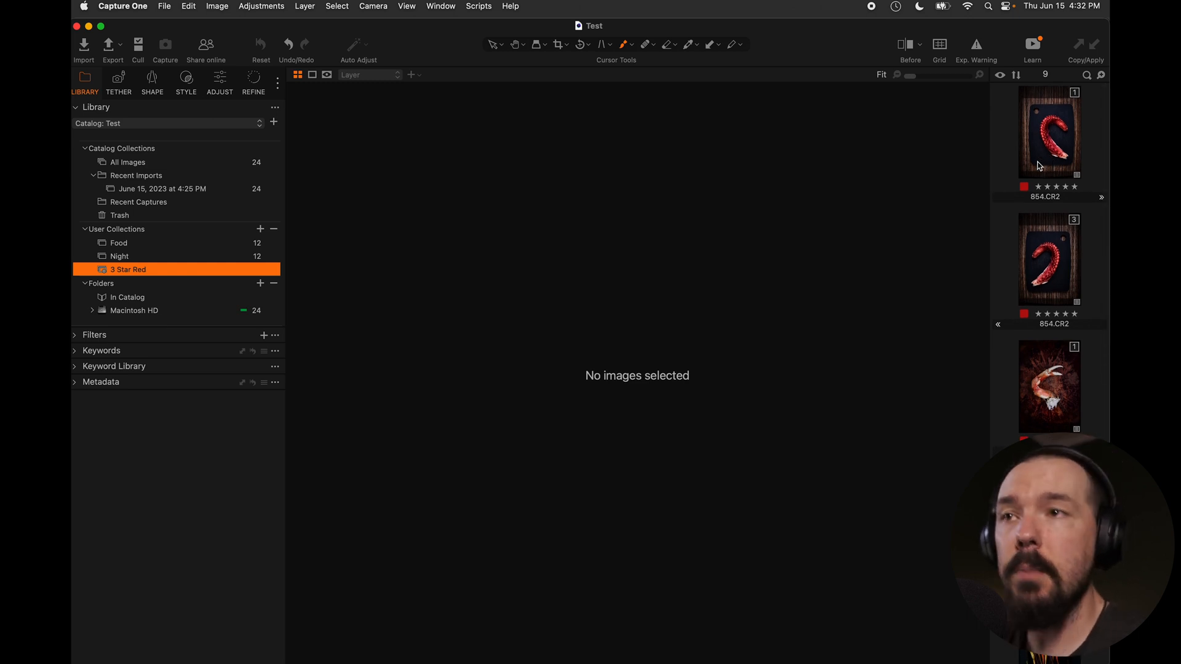
- In the Night album, tag the tree-branch photo red and rate it three stars or more
{"action": "left_click", "coordinate": [119, 256]}
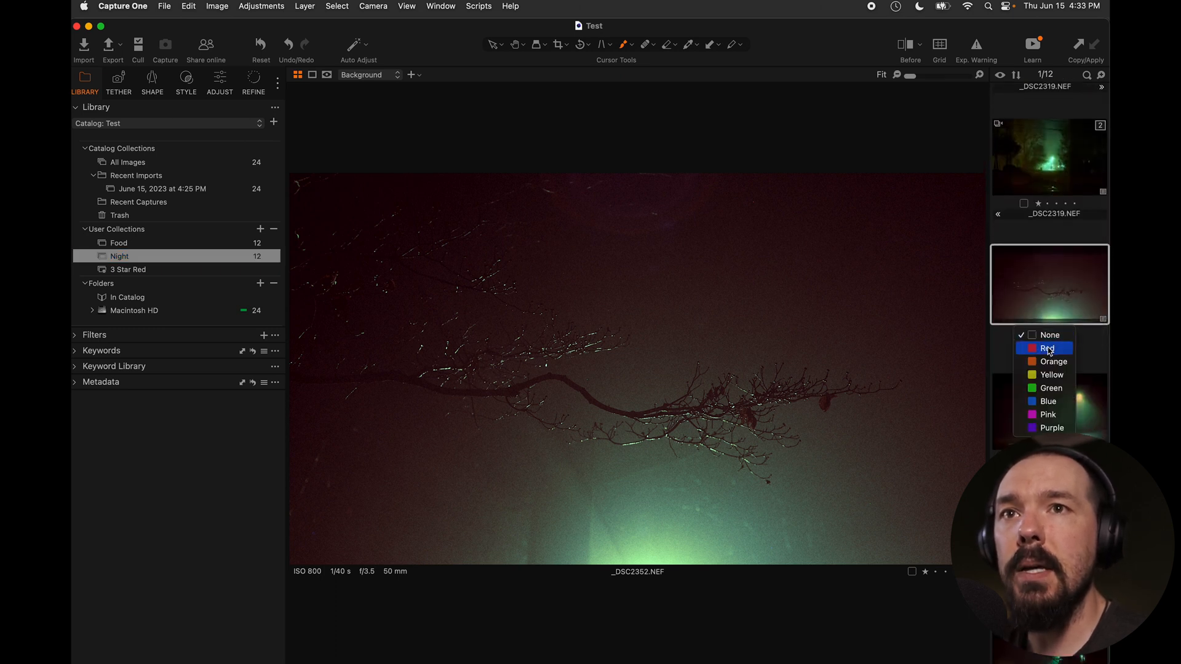
{"action": "left_click", "coordinate": [1047, 348]}
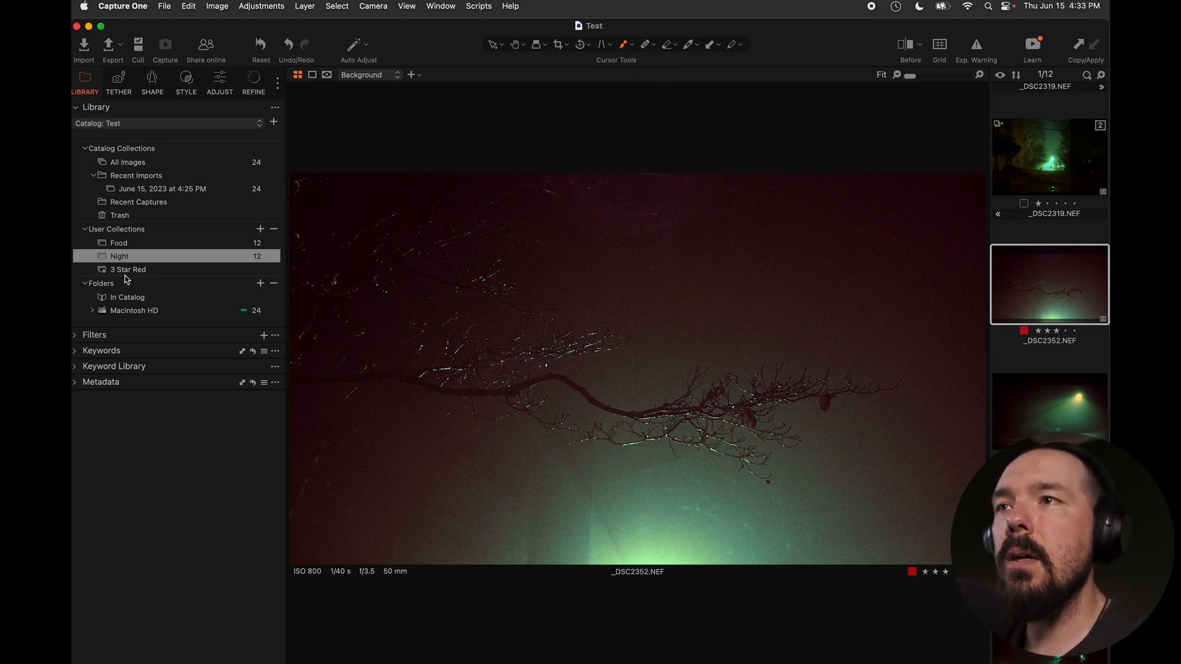
{"action": "left_click", "coordinate": [128, 270]}
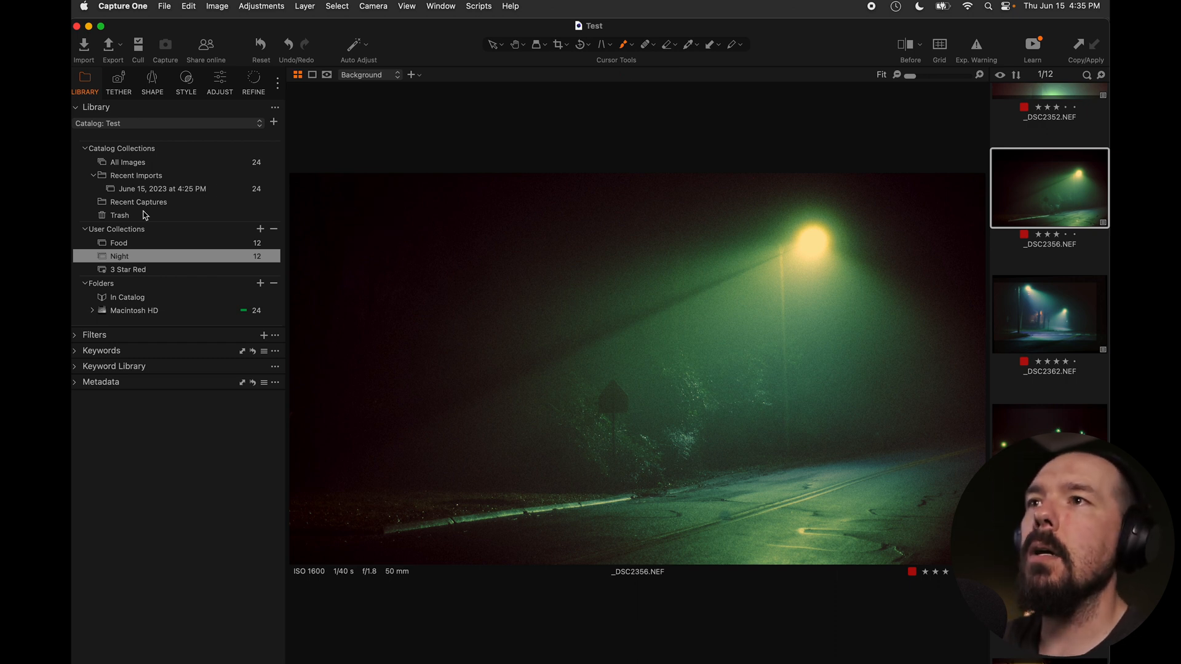
- Add a new project named Cuisine and drag the Food album into it
{"action": "left_click", "coordinate": [260, 229]}
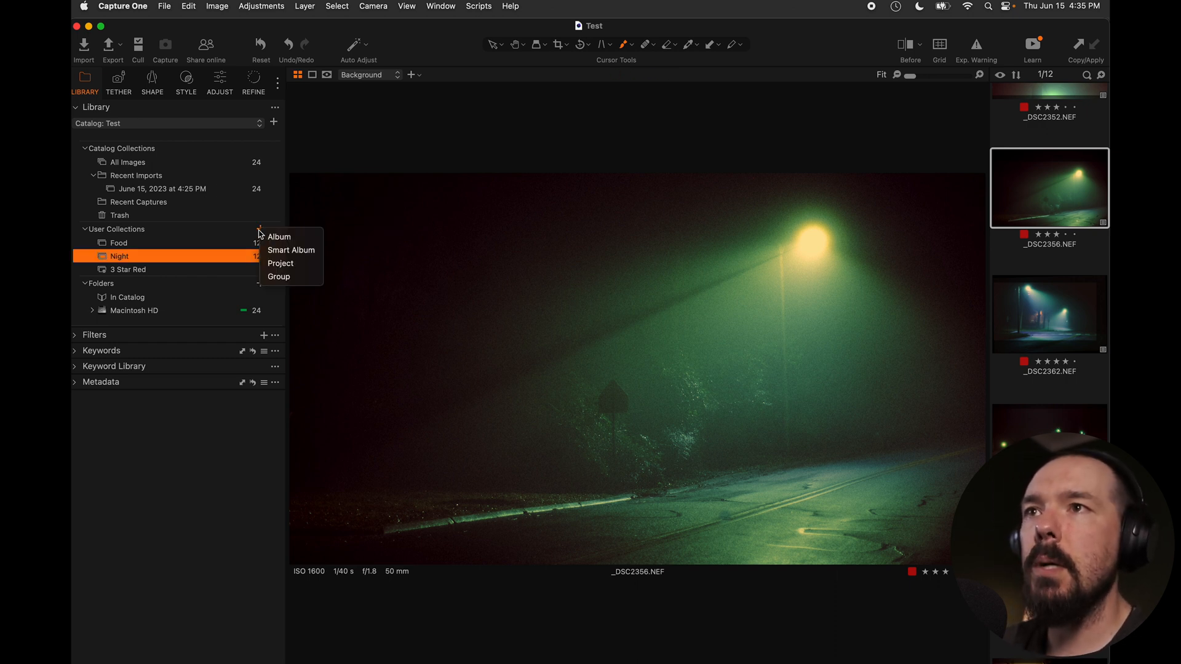
{"action": "mouse_move", "coordinate": [281, 263]}
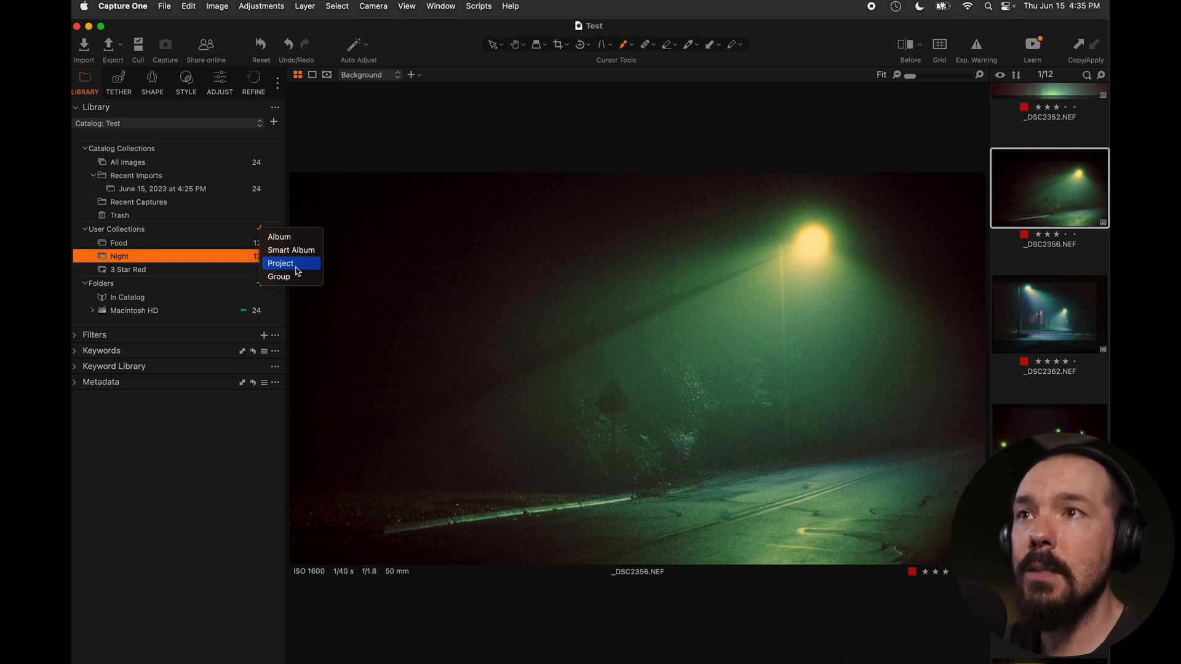
{"action": "left_click", "coordinate": [281, 263]}
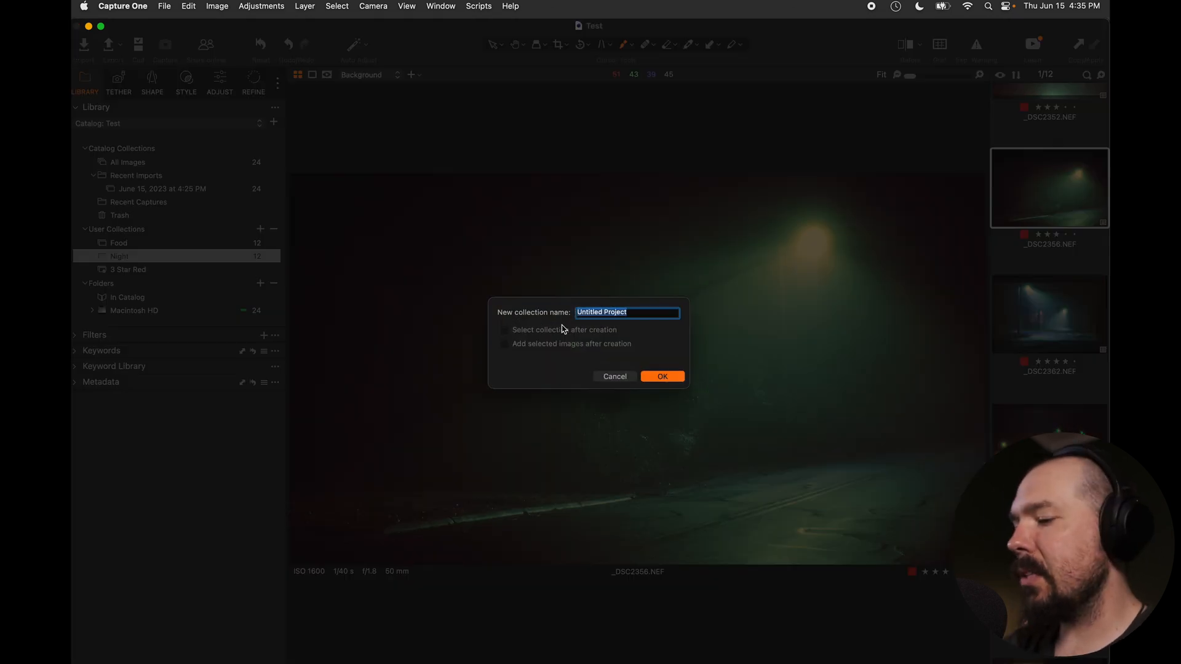
{"action": "type", "text": "Cuisine"}
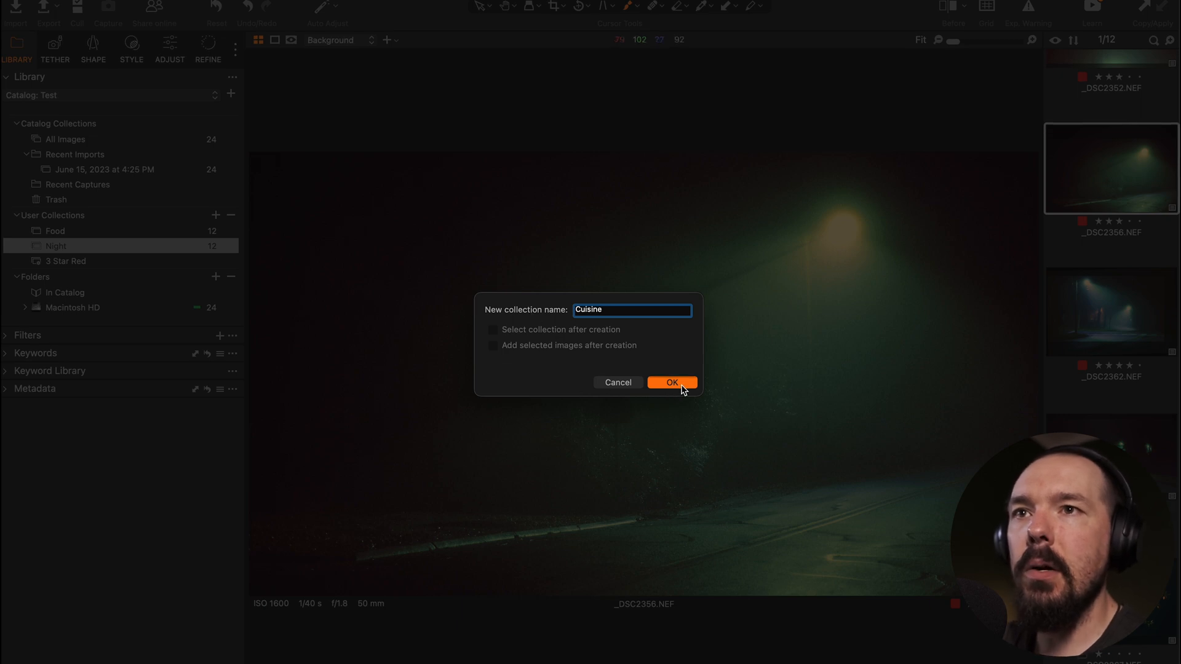
{"action": "left_click", "coordinate": [670, 382]}
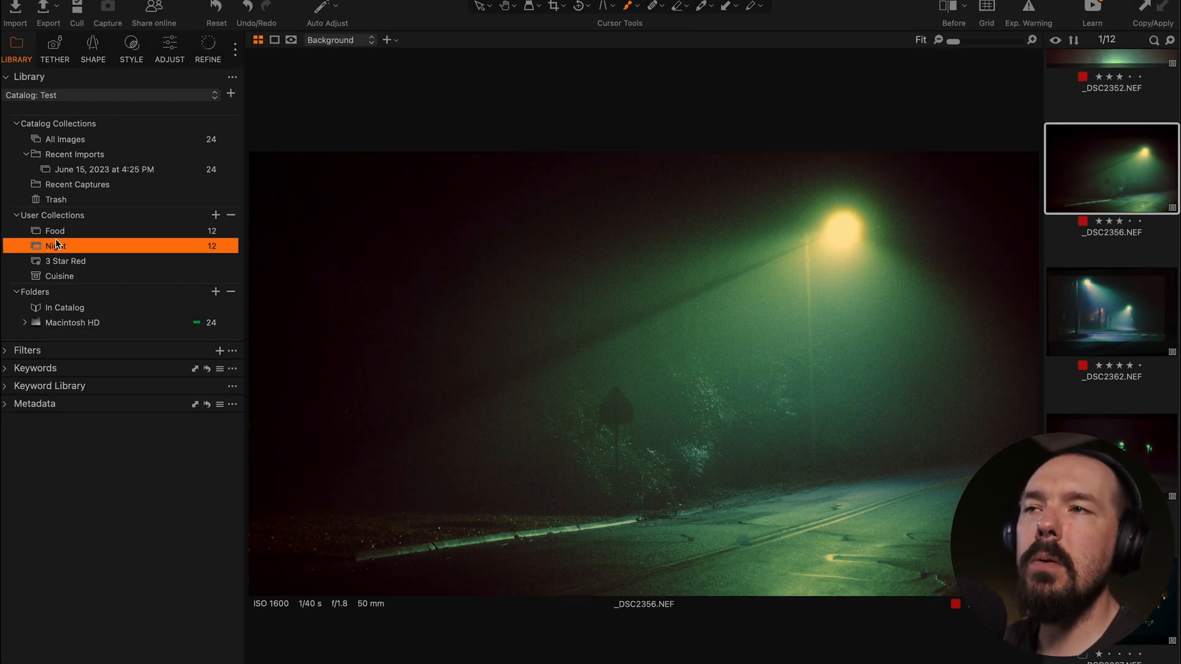
{"action": "left_click", "coordinate": [55, 231]}
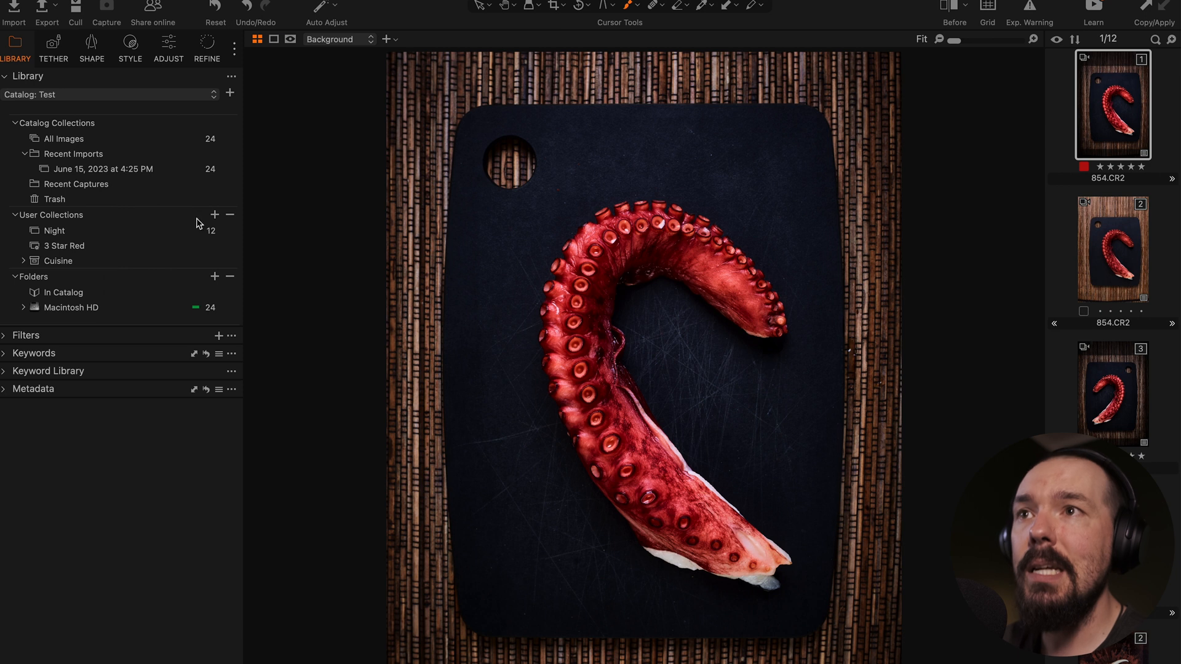
- Add a new project named Street, drag the Night album into it, and expand both projects
{"action": "left_click", "coordinate": [214, 214]}
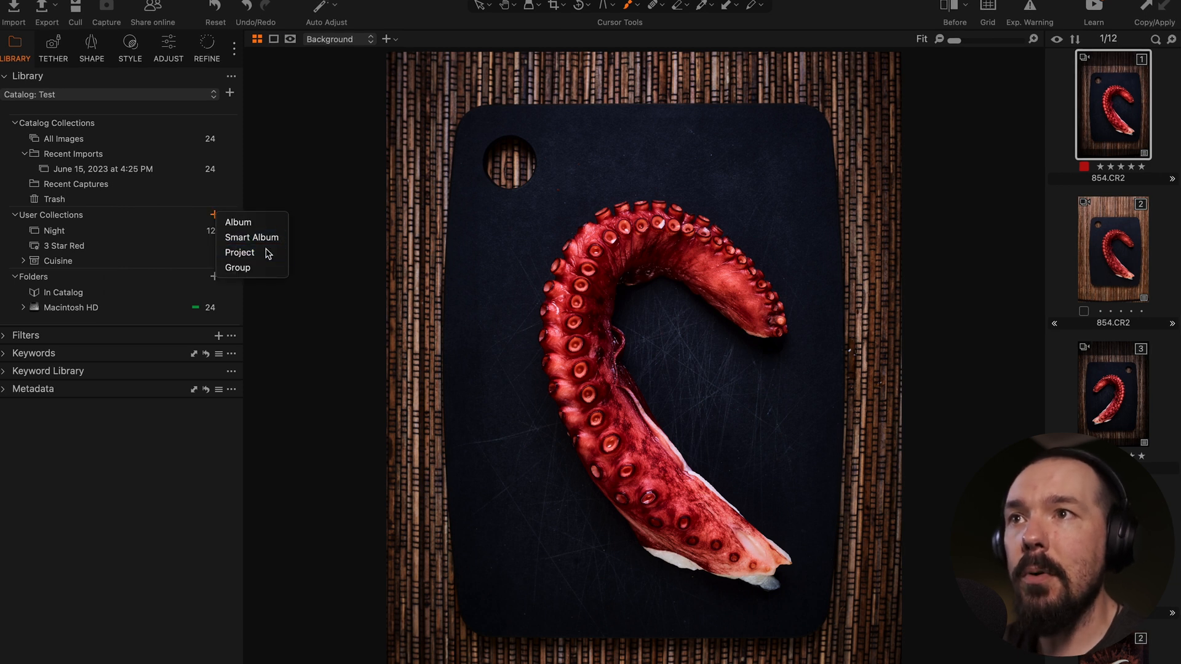
{"action": "left_click", "coordinate": [240, 253]}
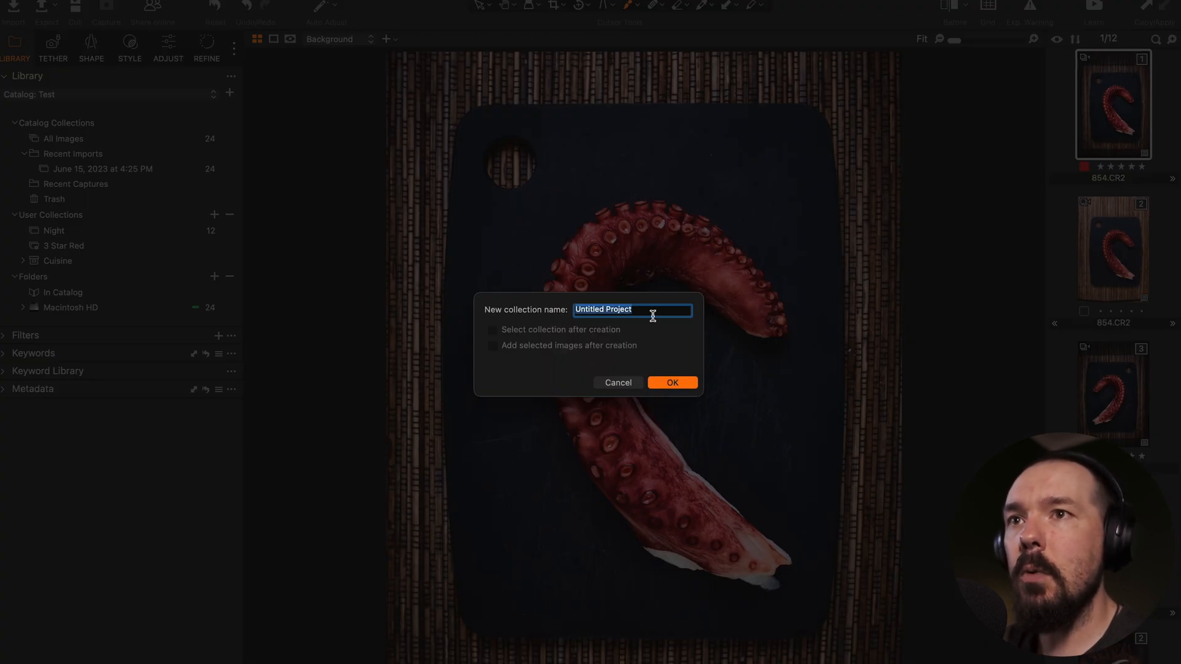
{"action": "type", "text": "Street"}
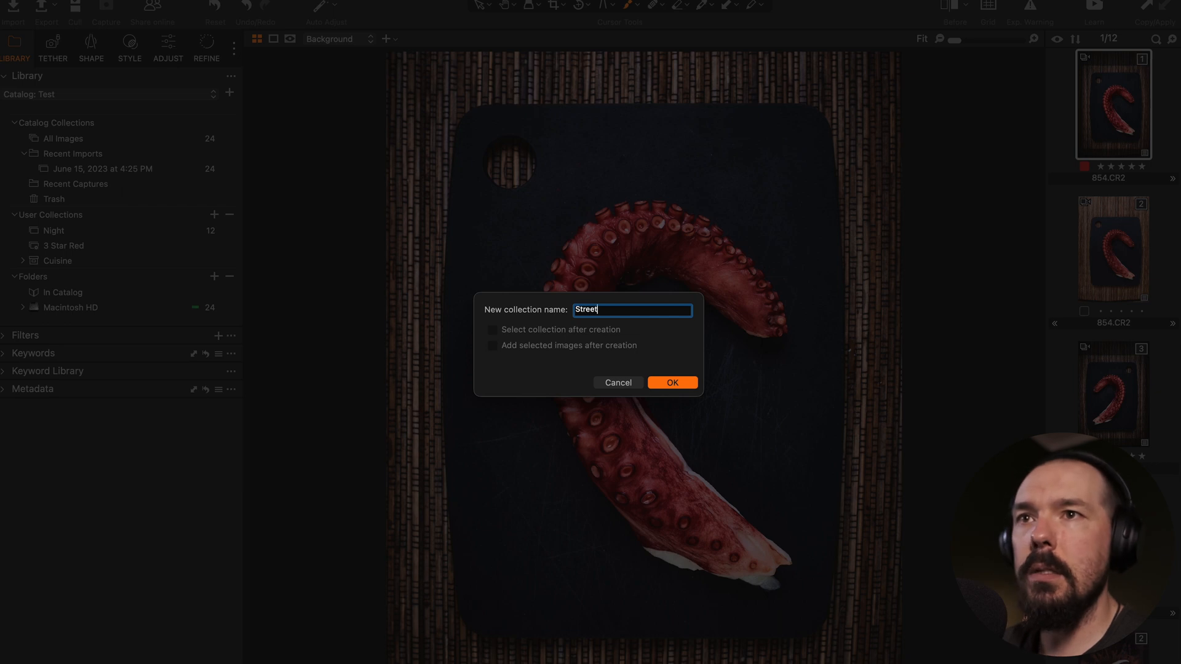
{"action": "left_click", "coordinate": [672, 383]}
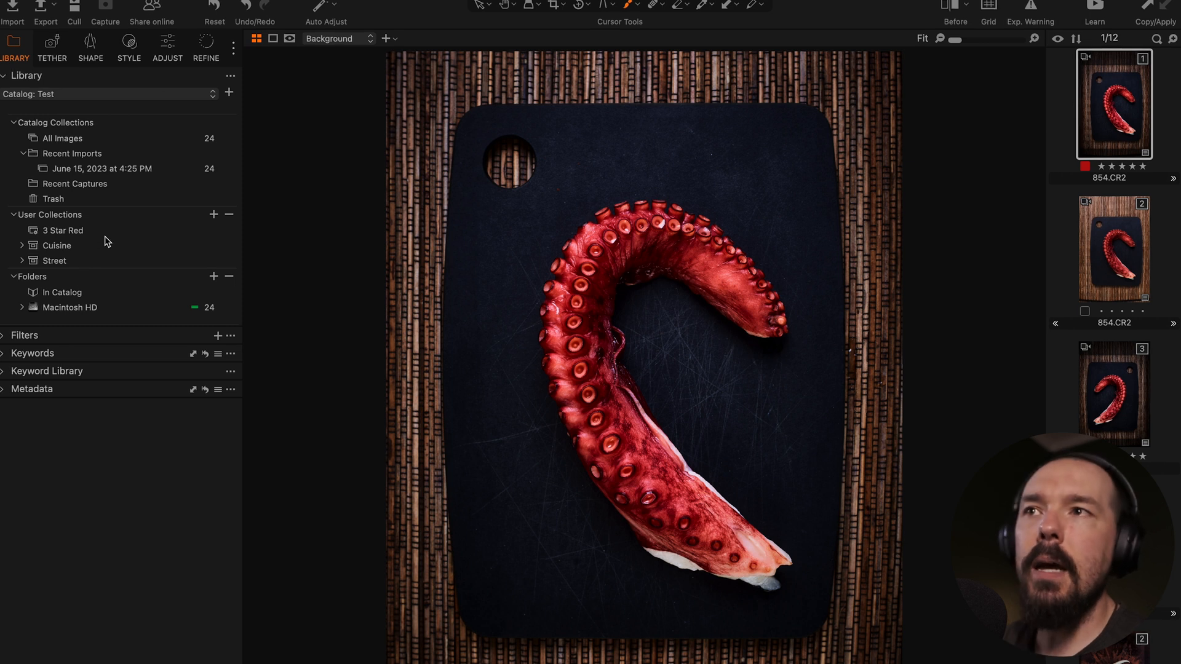
{"action": "left_click", "coordinate": [57, 244]}
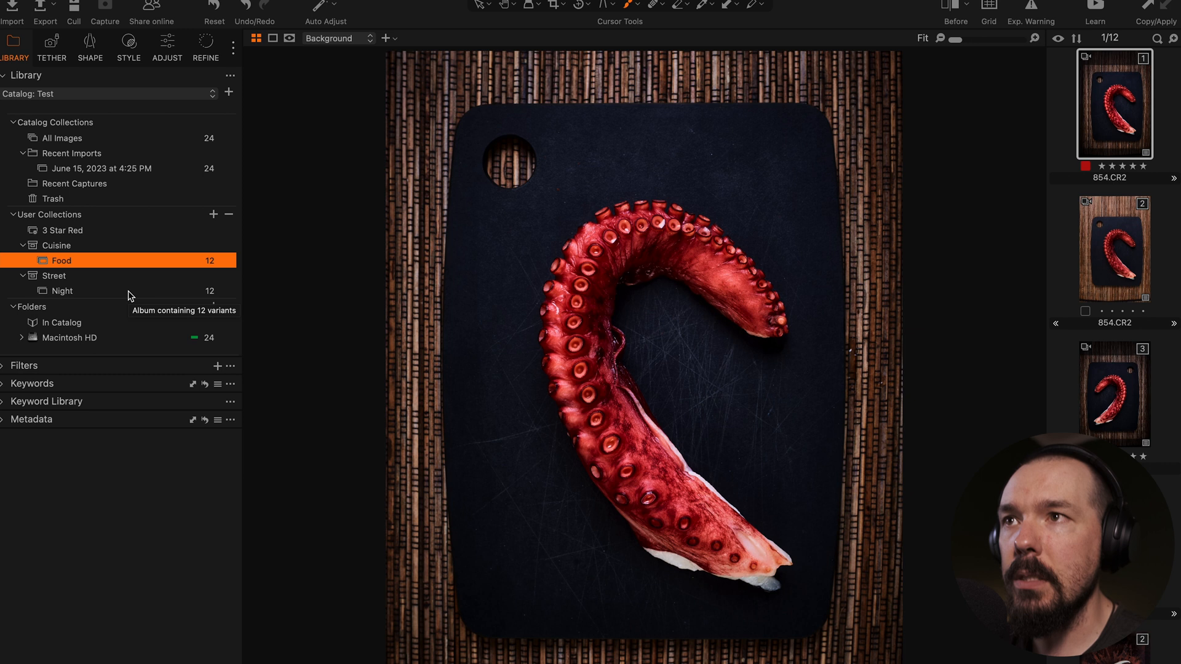
- Drag the 3 Star Red smart album onto Cuisine and browse its 9 matching images
{"action": "left_click", "coordinate": [62, 230]}
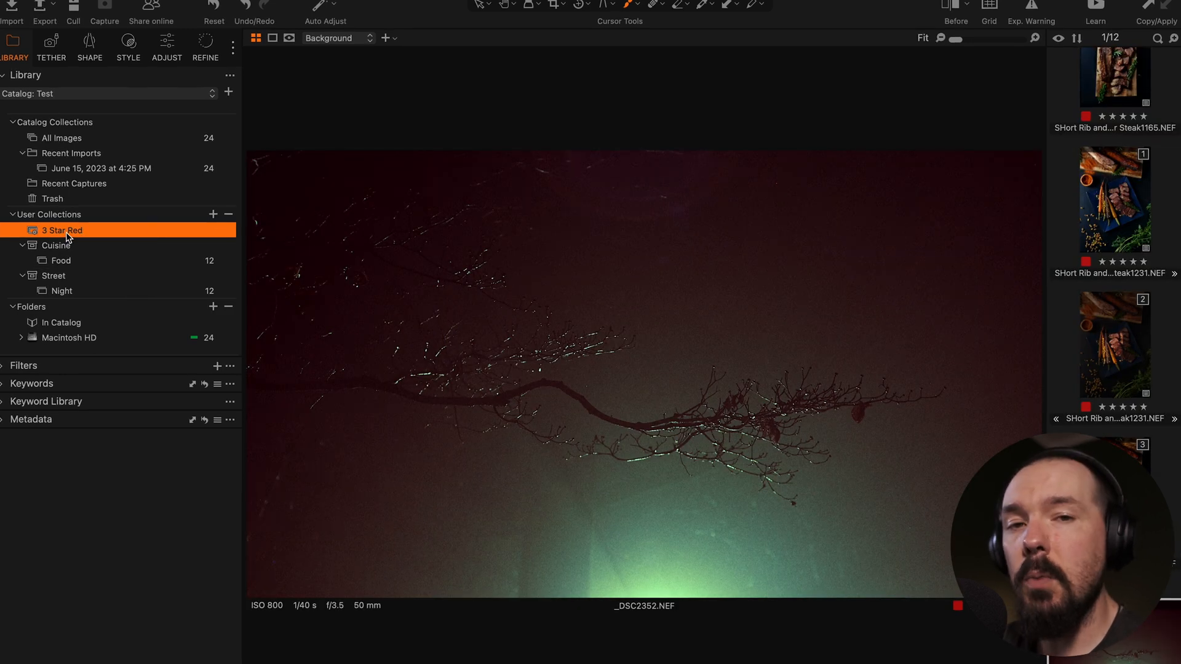
{"action": "mouse_move", "coordinate": [106, 298]}
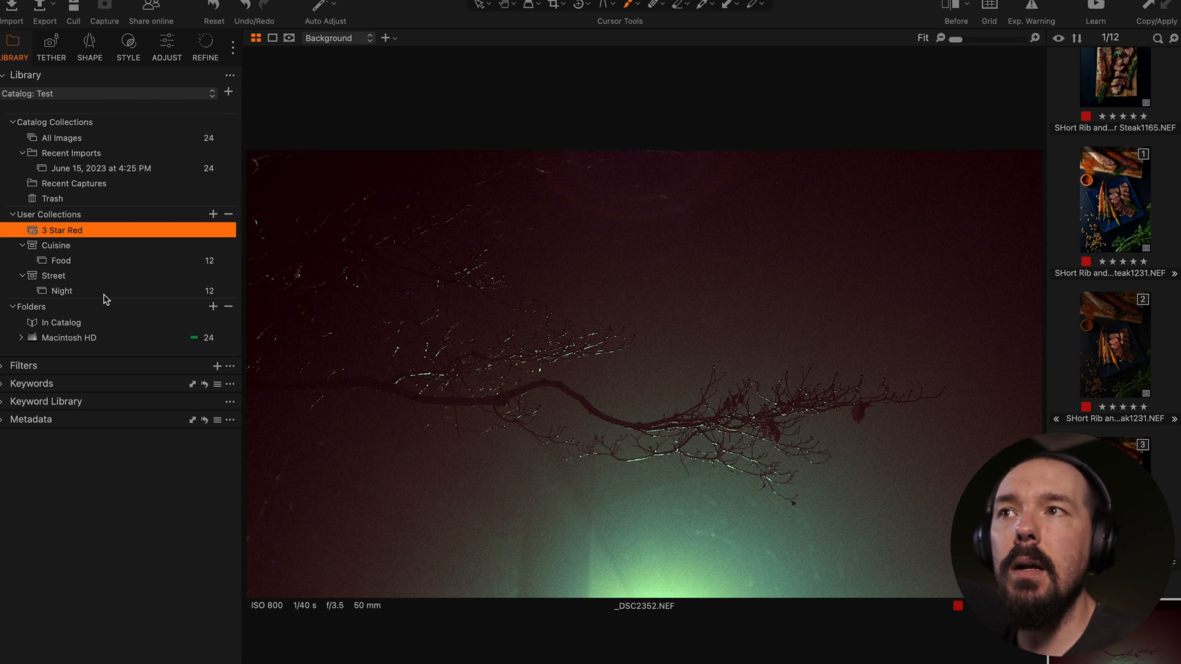
{"action": "mouse_move", "coordinate": [61, 290]}
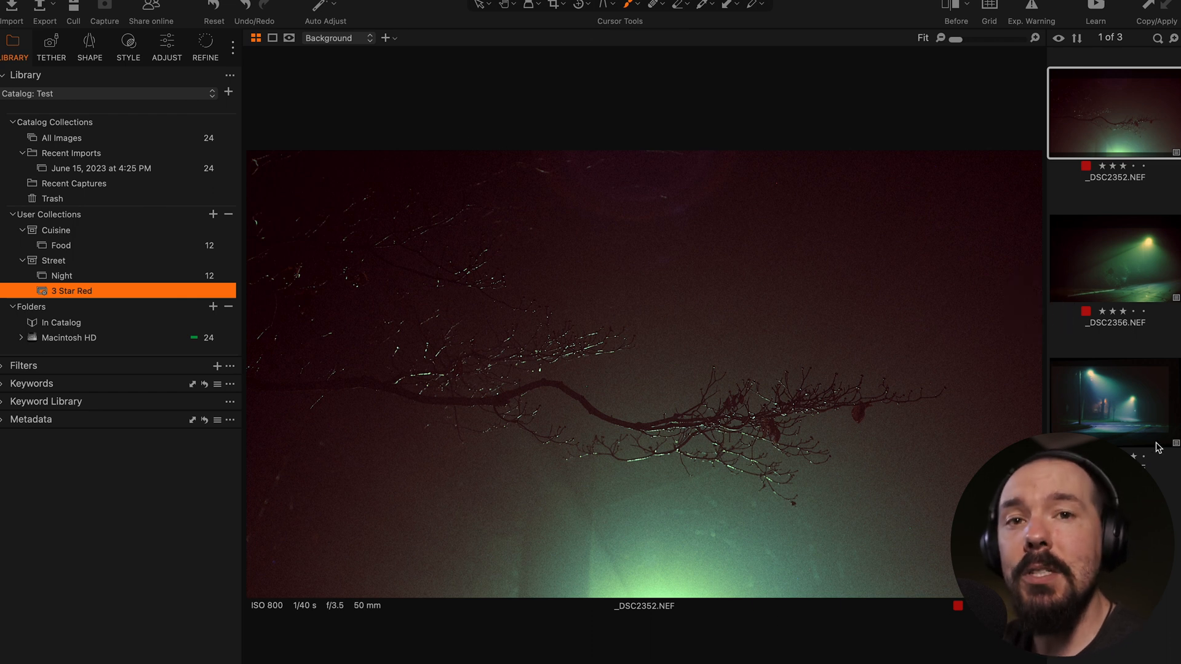
{"action": "mouse_move", "coordinate": [1132, 438]}
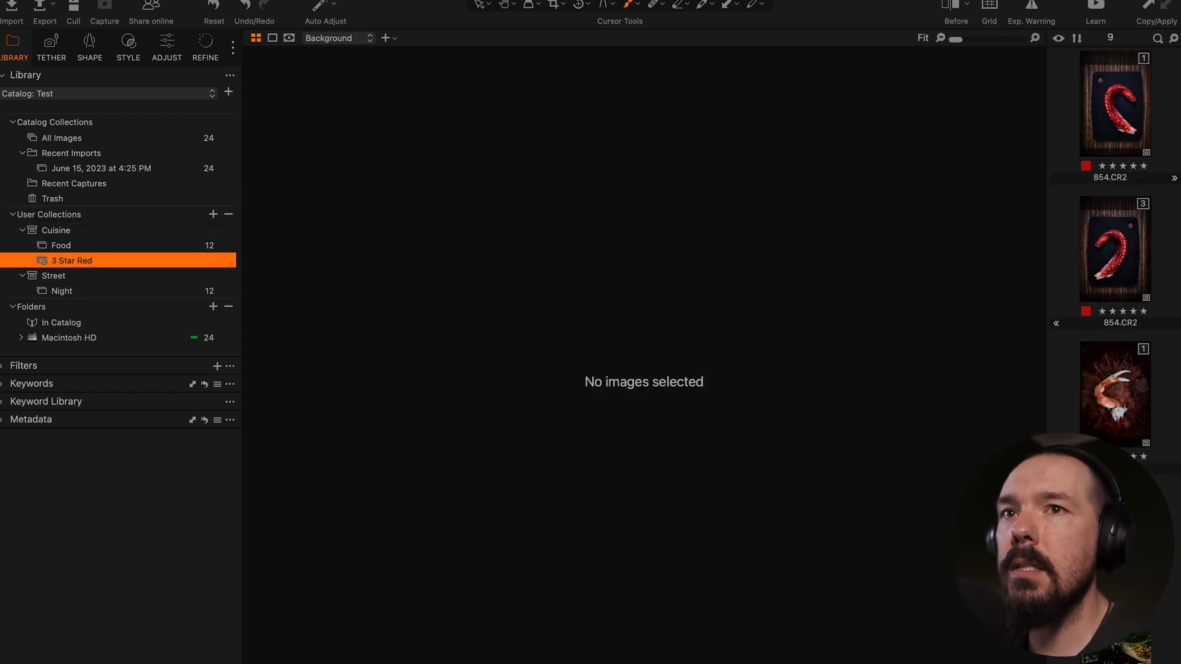
{"action": "scroll", "scroll_direction": "down", "scroll_amount": 3}
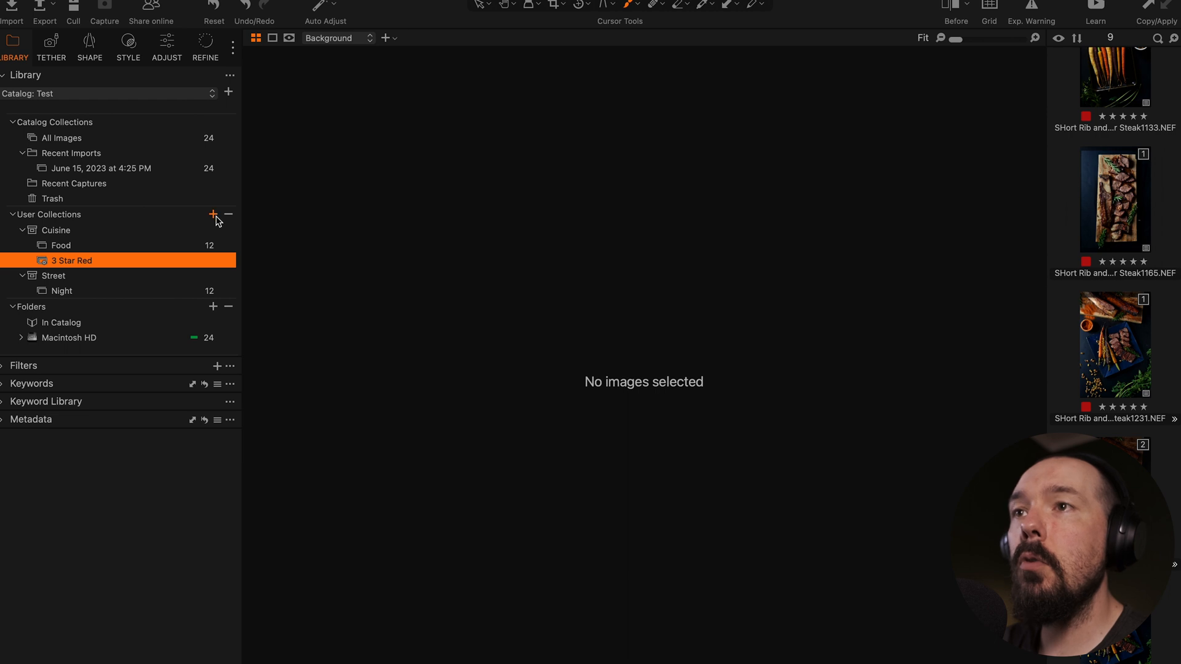
- Add a new group named Client A to User Collections
{"action": "left_click", "coordinate": [213, 214]}
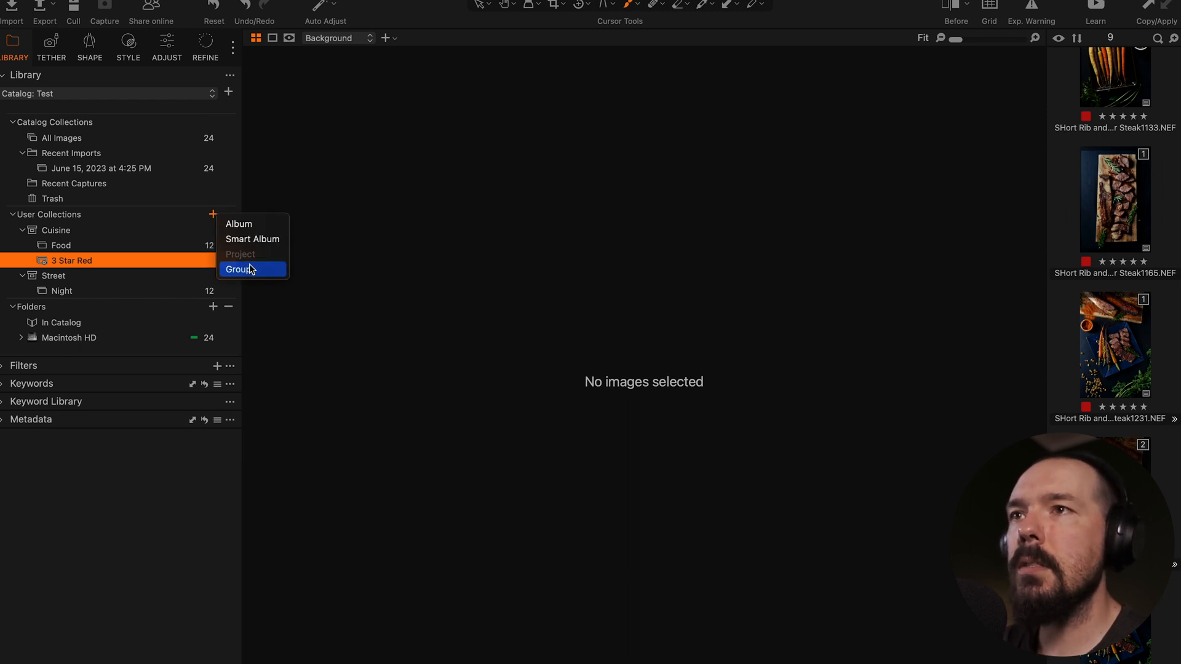
{"action": "left_click", "coordinate": [239, 270]}
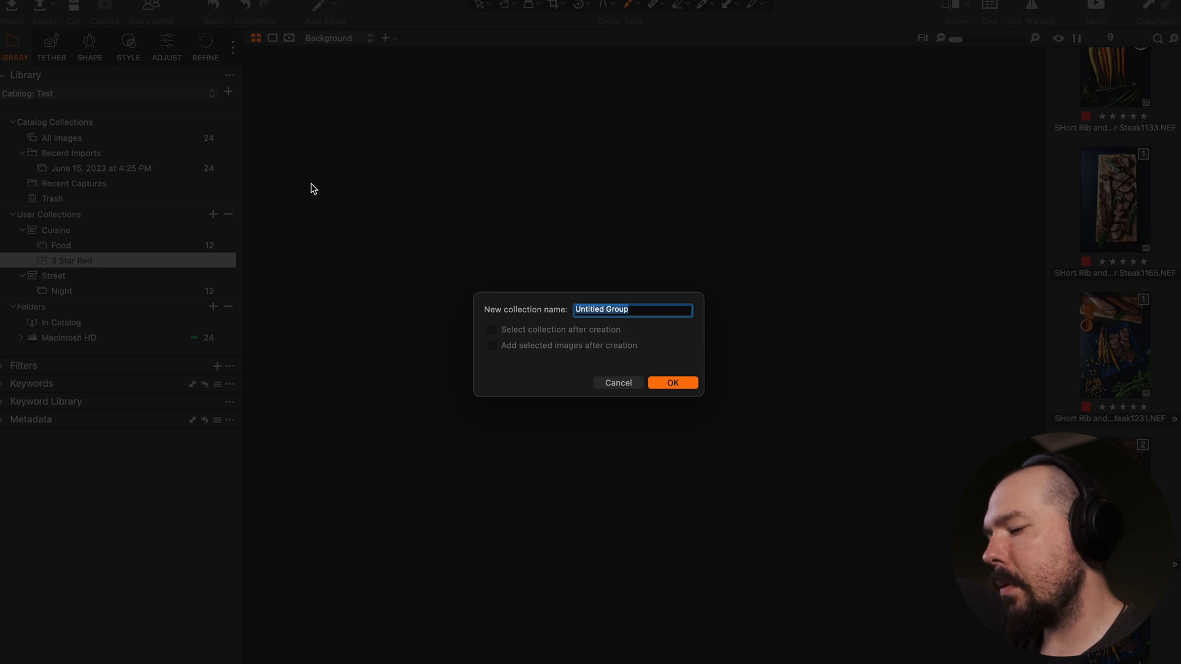
{"action": "type", "text": "Client A"}
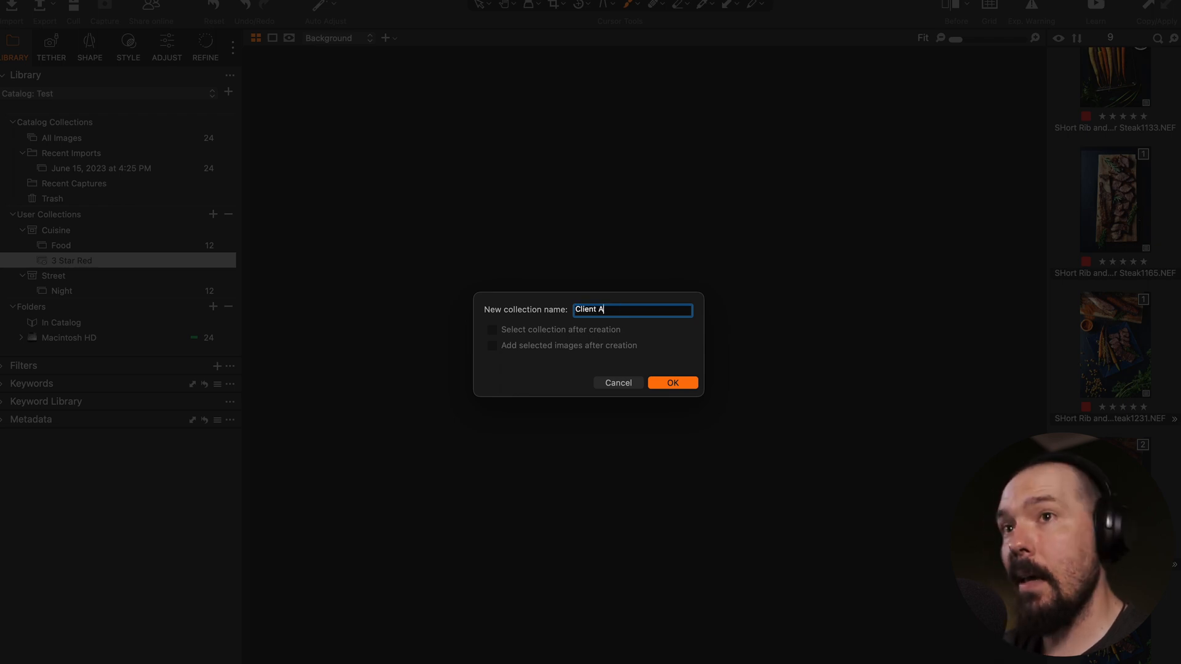
{"action": "left_click", "coordinate": [672, 383]}
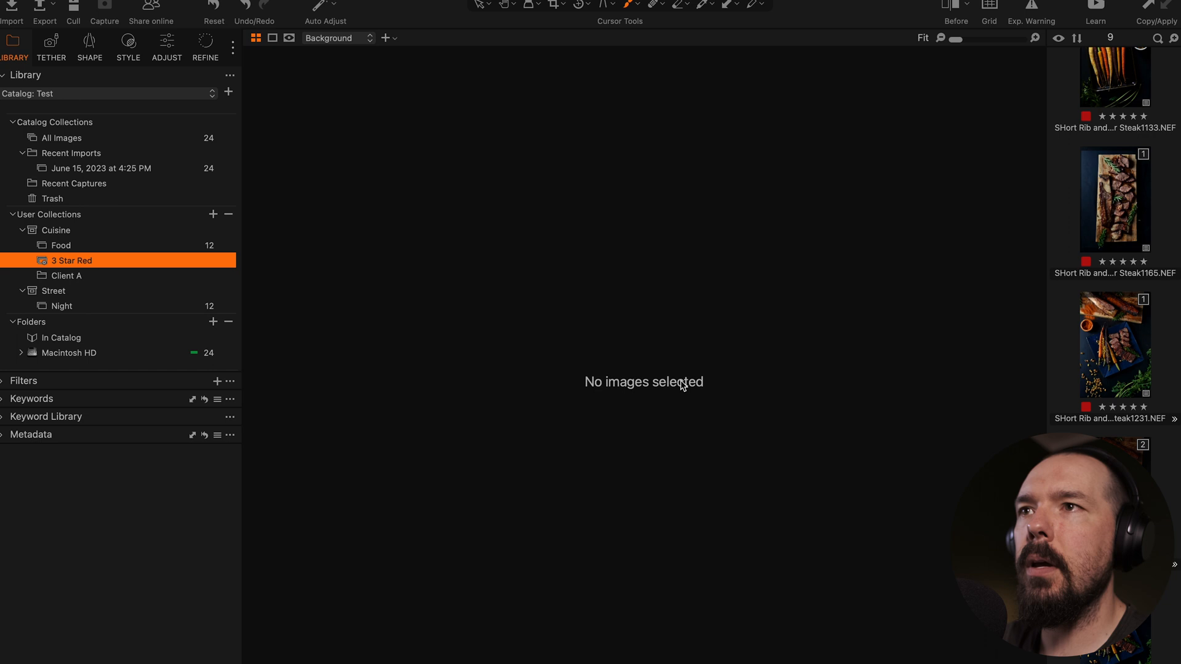
{"action": "mouse_move", "coordinate": [179, 137]}
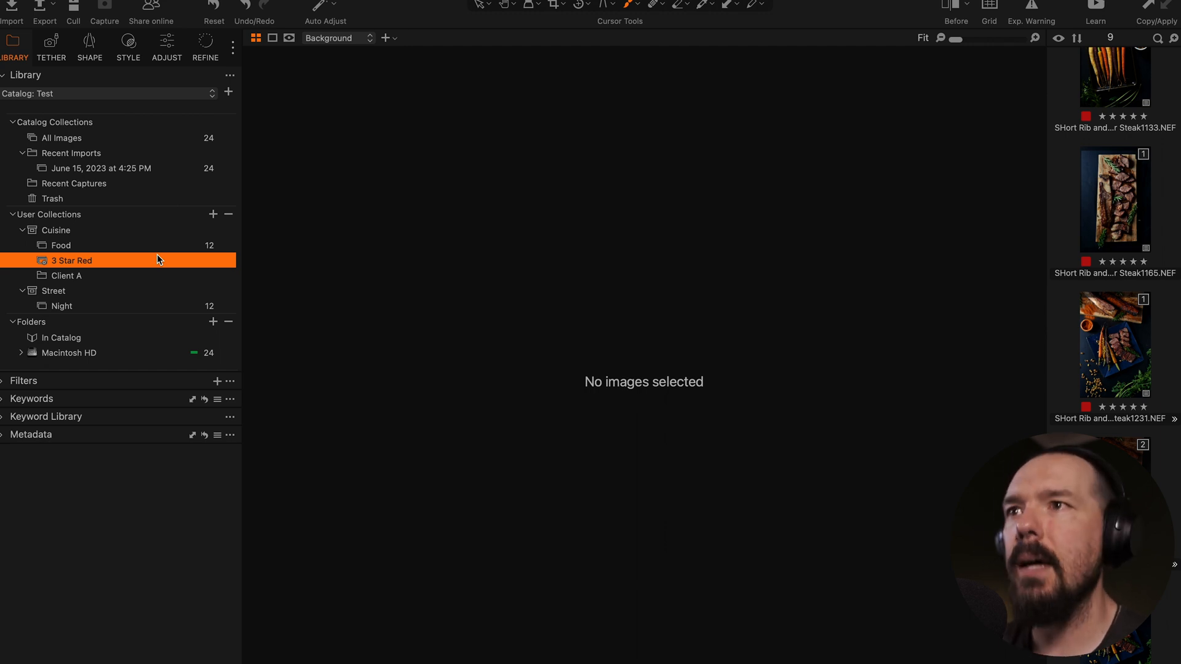
{"action": "mouse_move", "coordinate": [72, 277]}
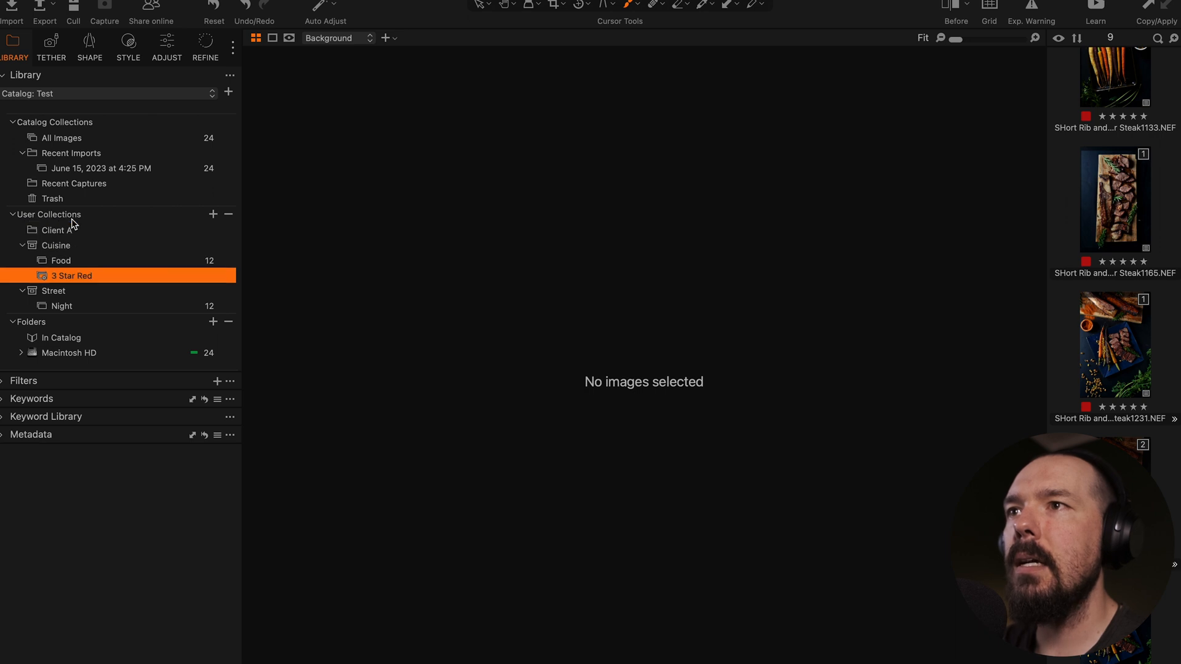
- Collapse Cuisine and Street, then drag both projects into Client A
{"action": "left_click", "coordinate": [22, 245]}
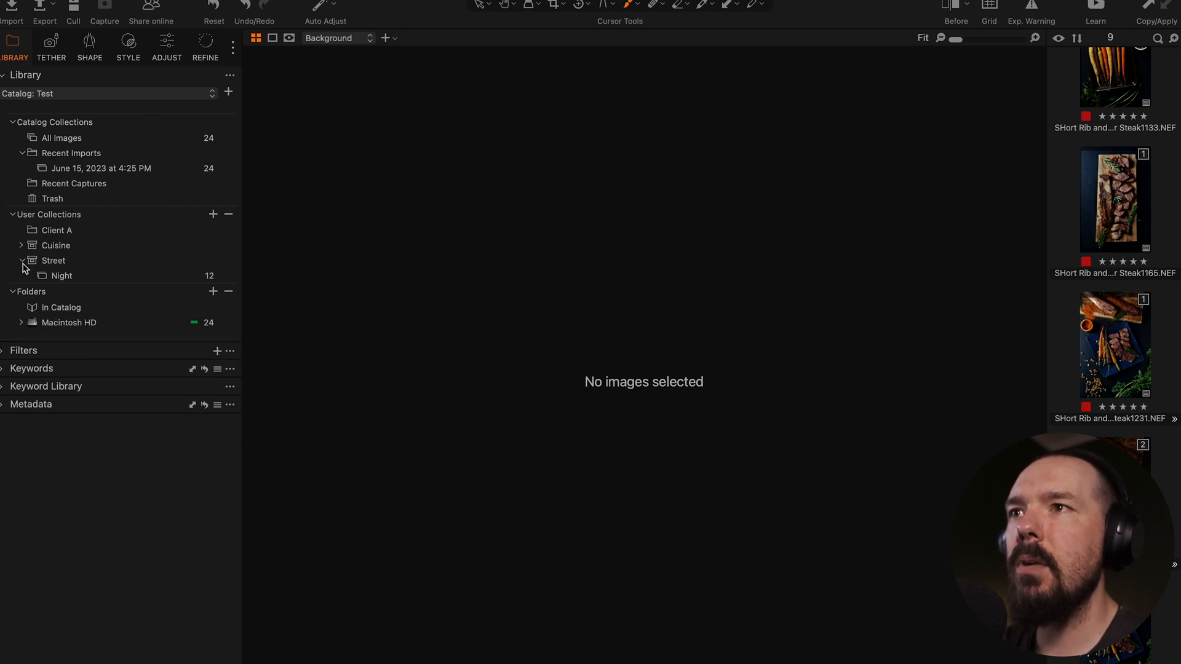
{"action": "left_click", "coordinate": [21, 259]}
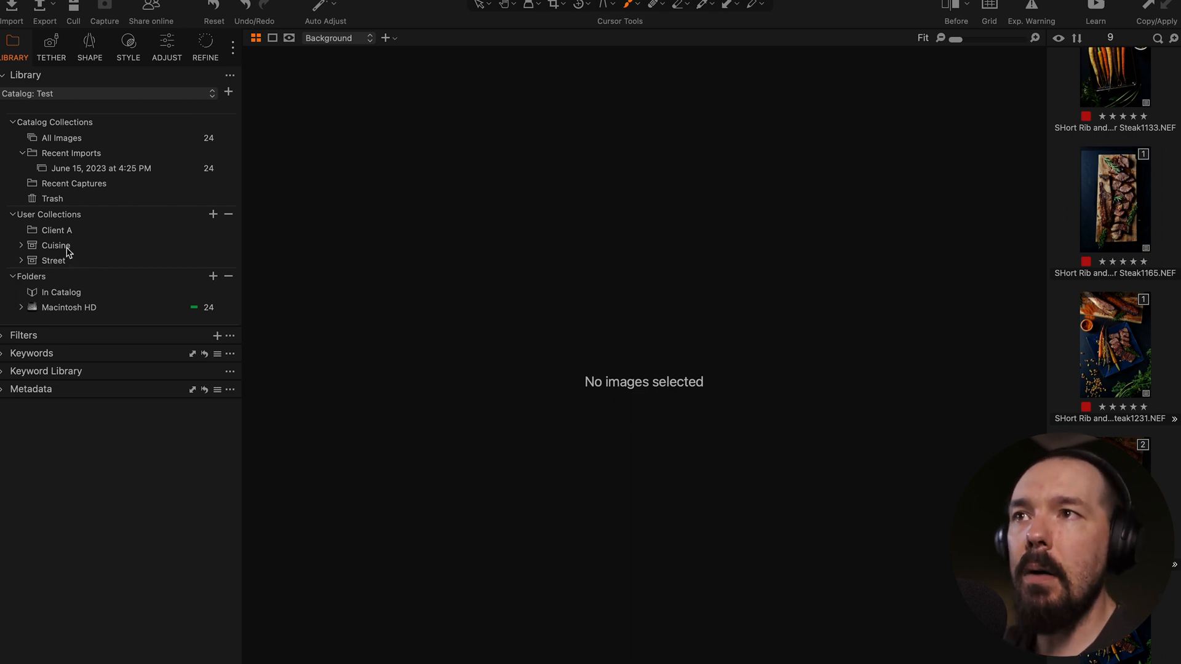
{"action": "left_click", "coordinate": [55, 246]}
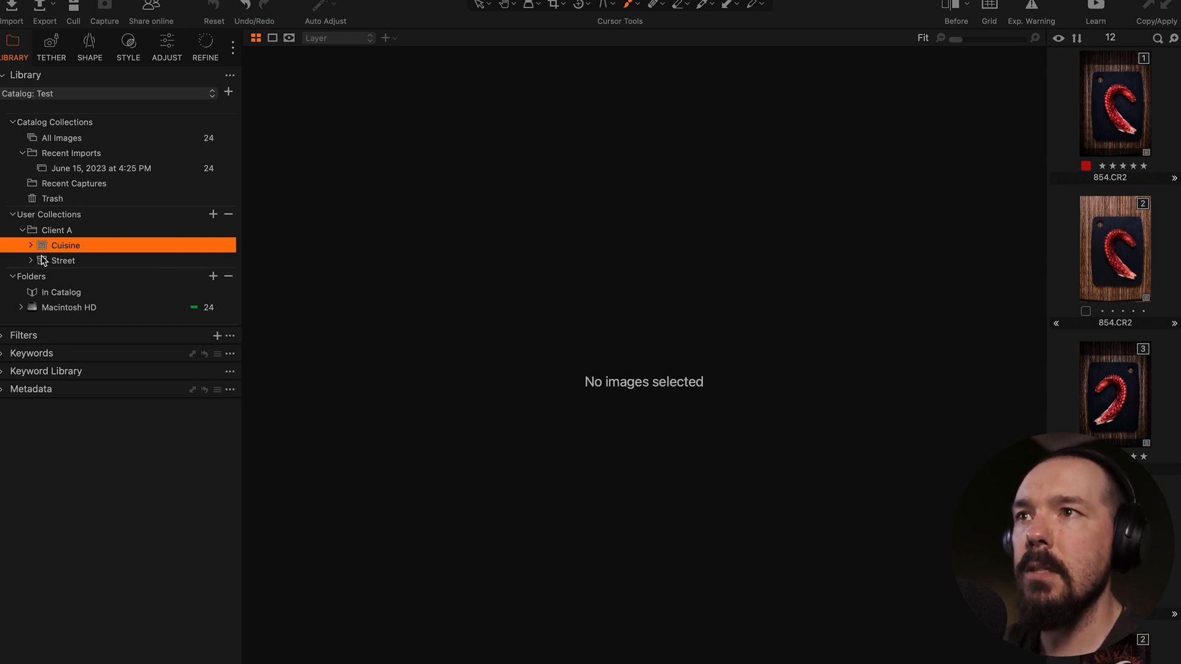
- Expand Cuisine and Street under Client A to reveal Food, 3 Star Red and Night
{"action": "left_click", "coordinate": [30, 245]}
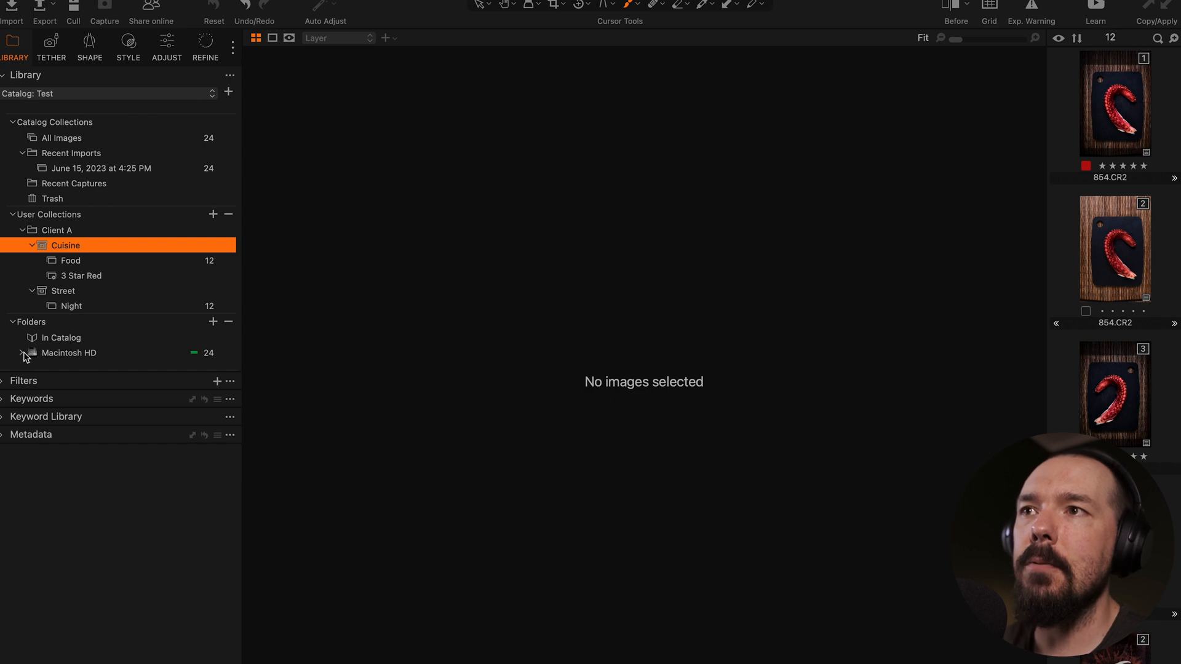
- Expand Macintosh HD down through Users, clean and Video to show Foggy Evening and Food
{"action": "left_click", "coordinate": [22, 353]}
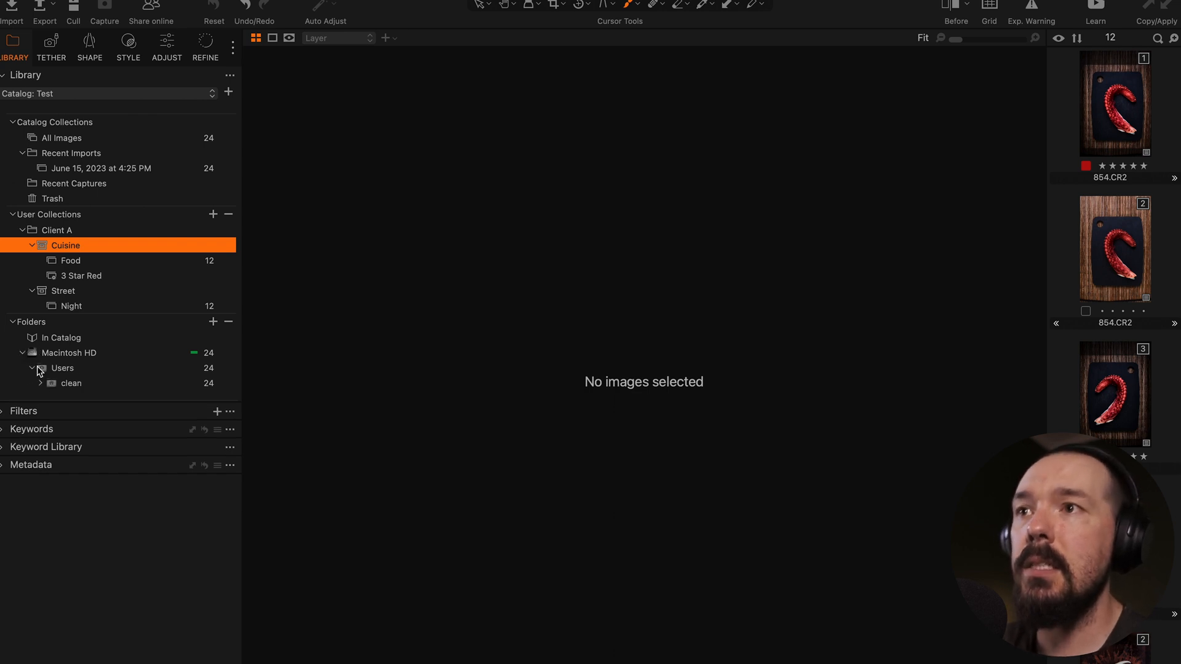
{"action": "left_click", "coordinate": [39, 384]}
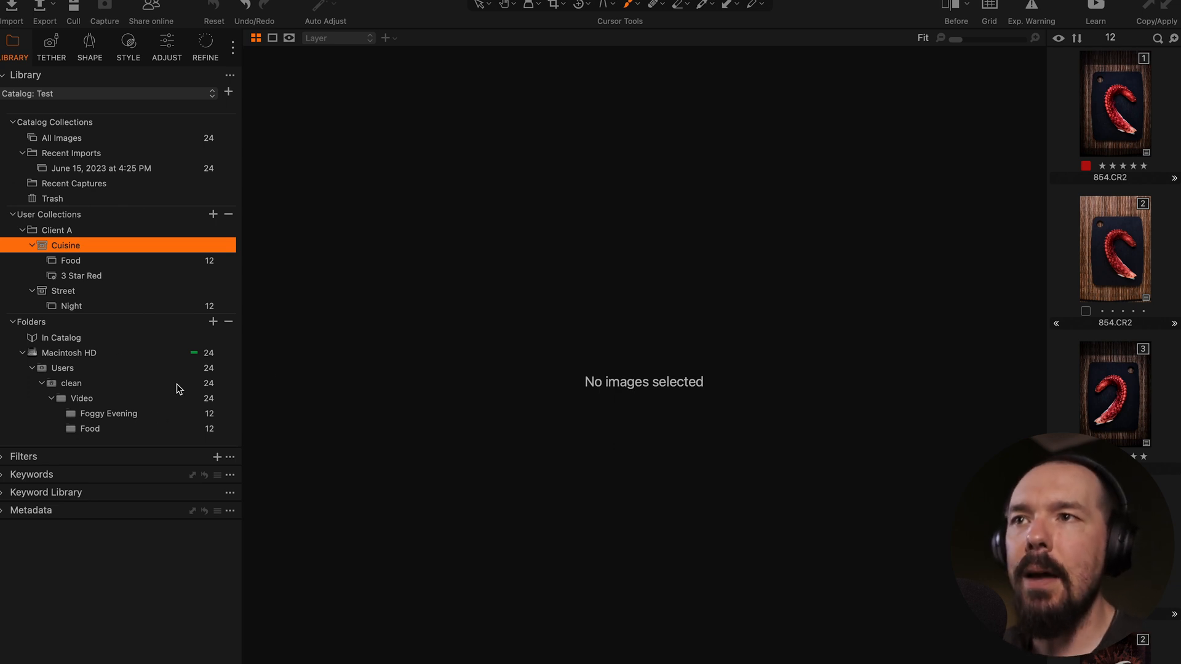
{"action": "mouse_move", "coordinate": [177, 389]}
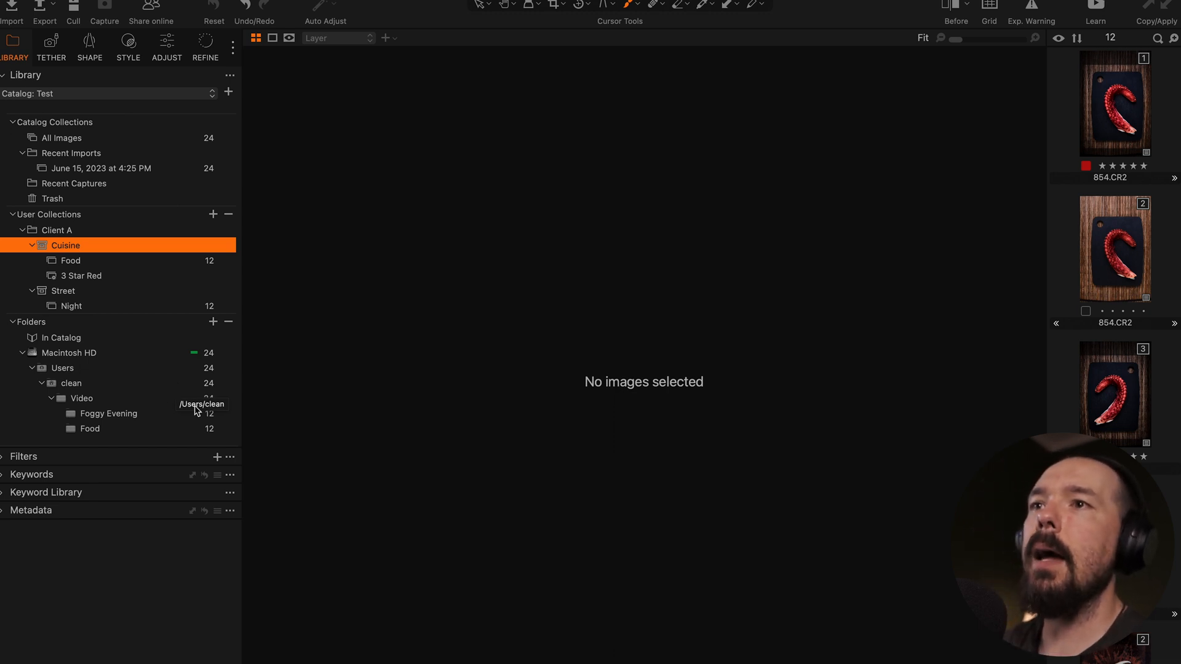
{"action": "mouse_move", "coordinate": [194, 438]}
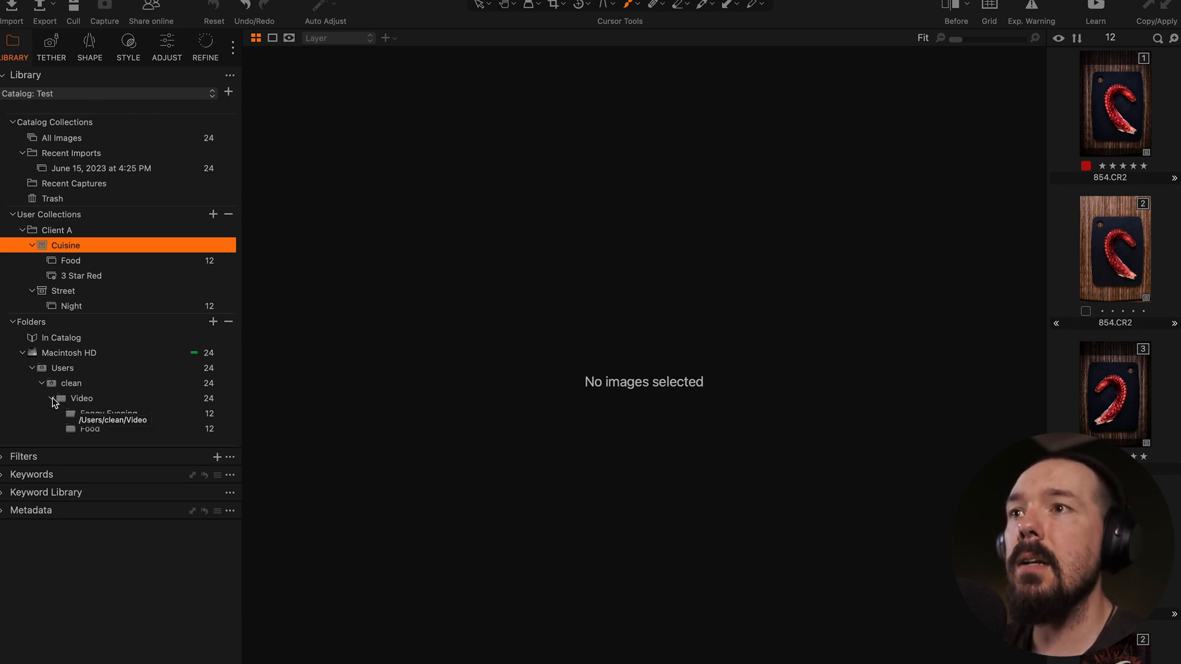
{"action": "mouse_move", "coordinate": [59, 392]}
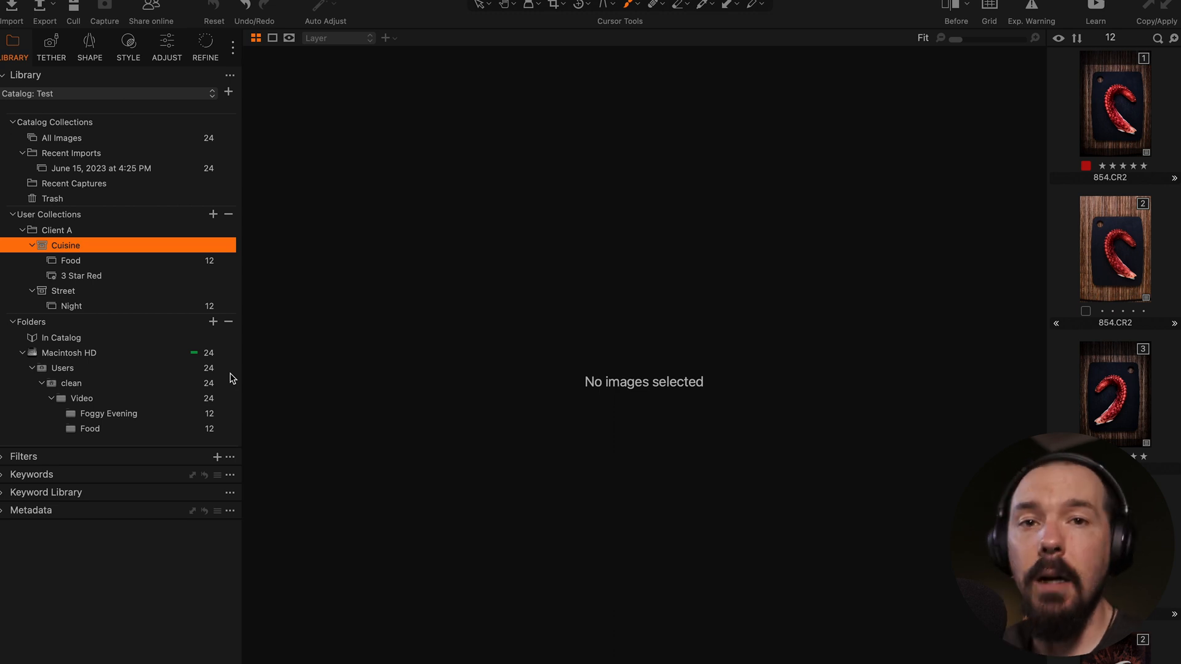
{"action": "mouse_move", "coordinate": [1143, 415]}
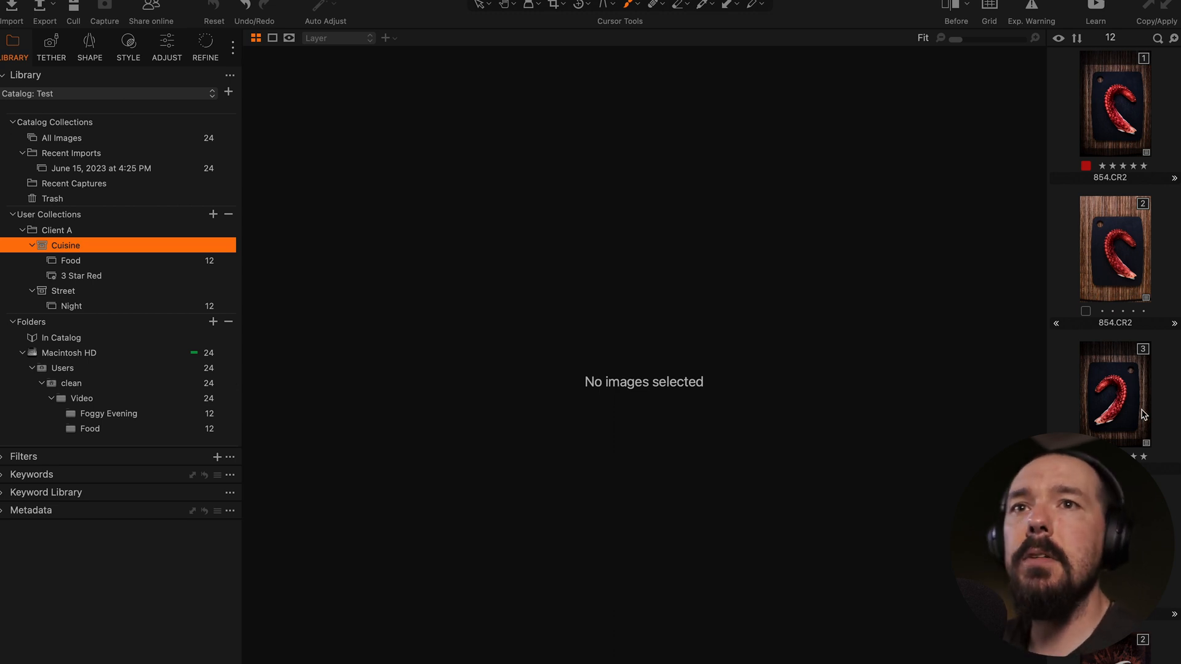
- From the Night album, show the foggy street photo _DSC2356.NEF in Finder
{"action": "left_click", "coordinate": [71, 306]}
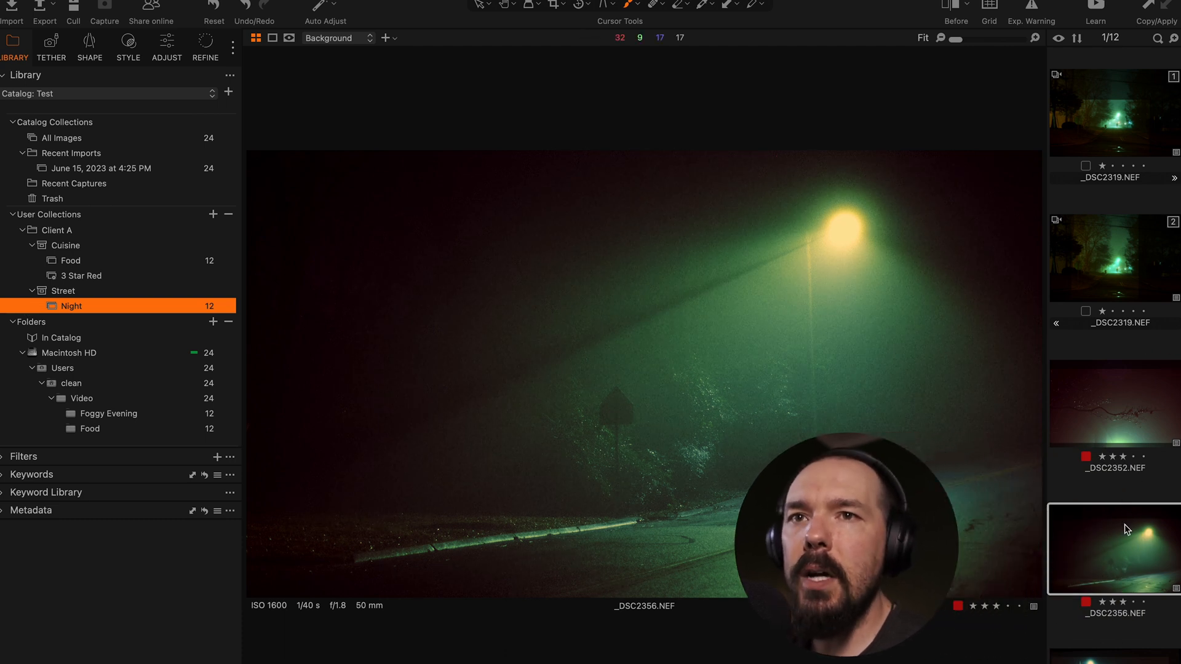
{"action": "right_click", "coordinate": [1114, 549]}
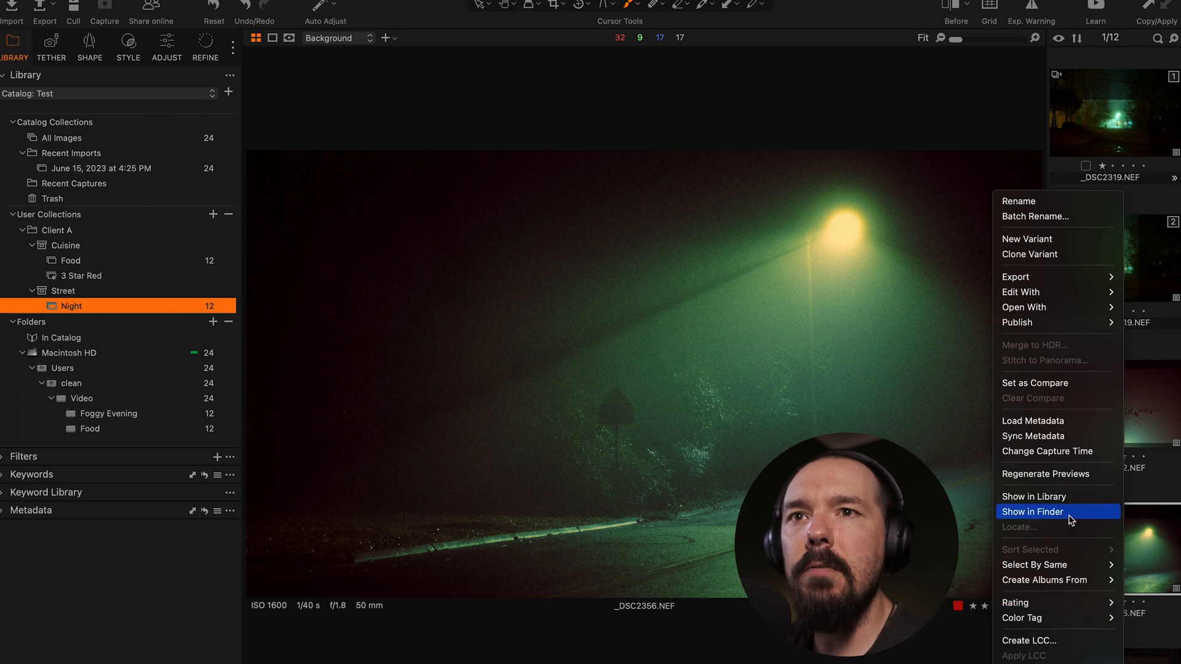
{"action": "left_click", "coordinate": [1032, 512]}
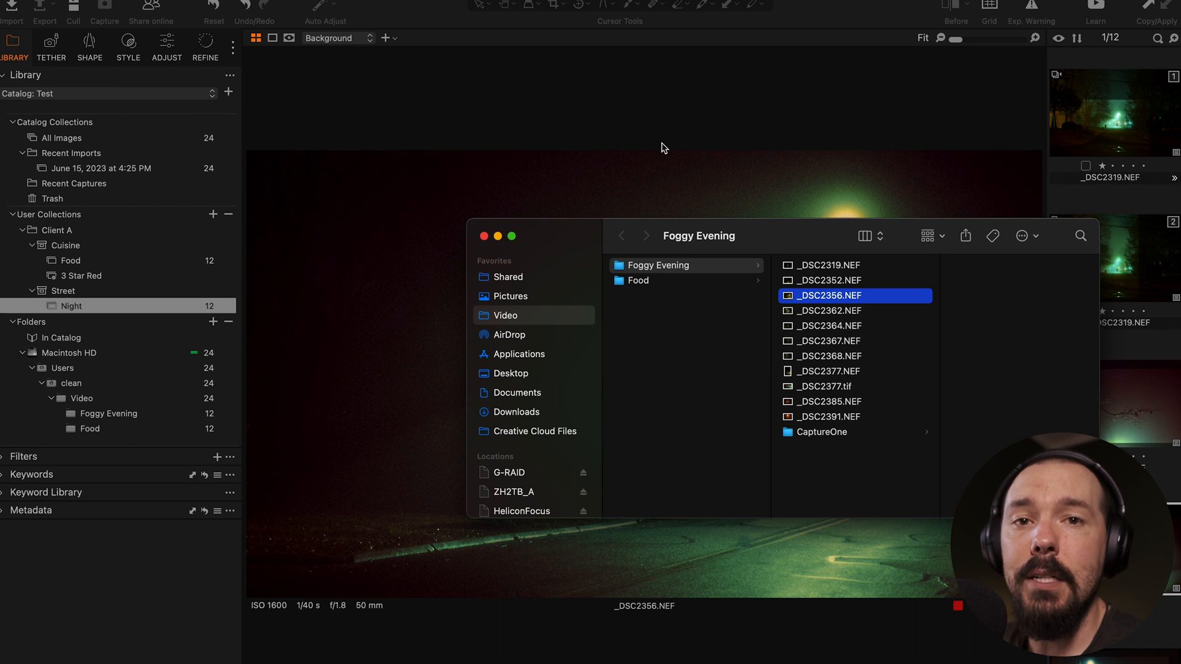
- Move _DSC2356.NEF into the Food folder, then move it back to Foggy Evening, leaving 12 images each
{"action": "left_click", "coordinate": [485, 236]}
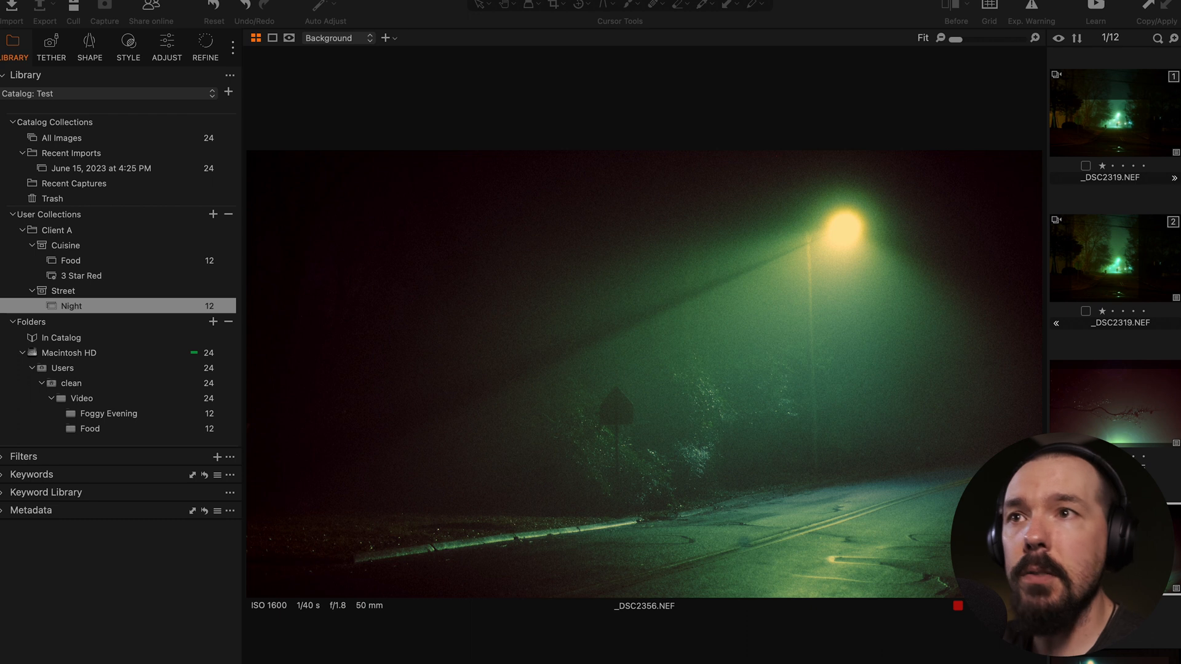
{"action": "mouse_move", "coordinate": [146, 445]}
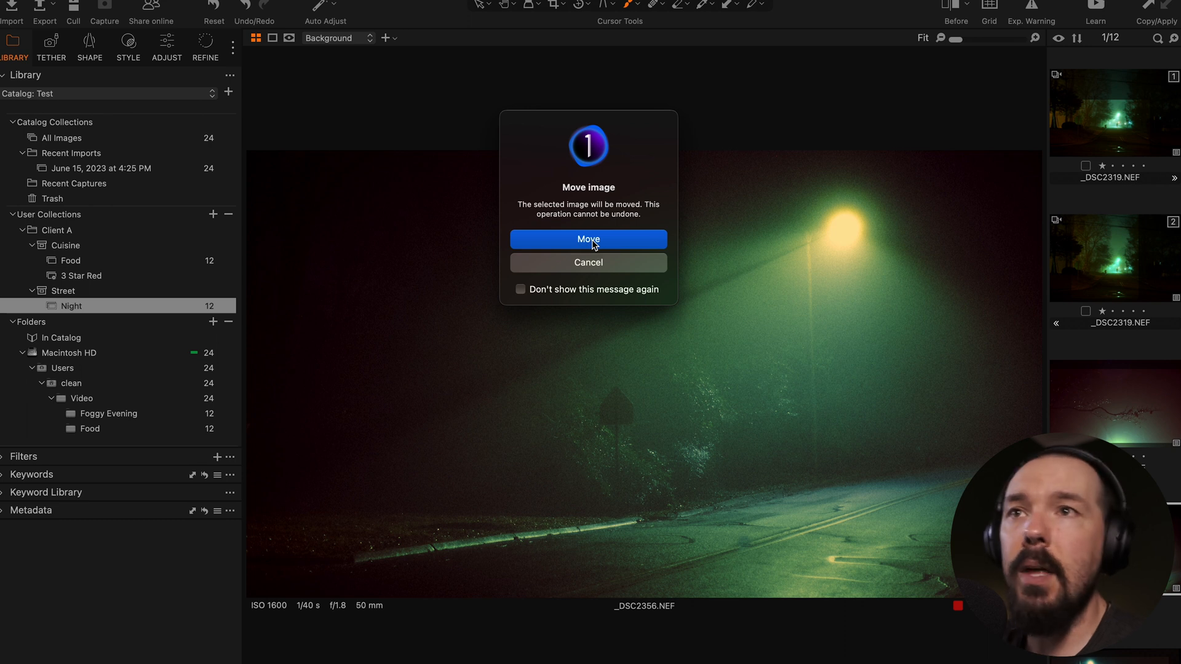
{"action": "left_click", "coordinate": [588, 240]}
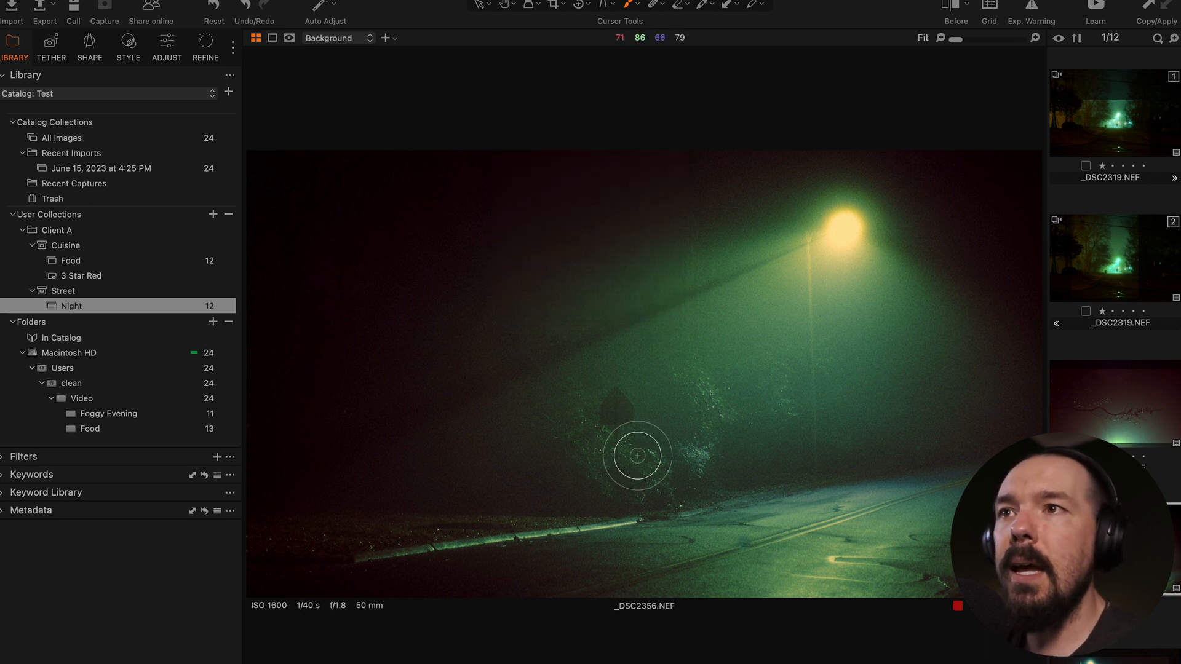
{"action": "mouse_move", "coordinate": [159, 429]}
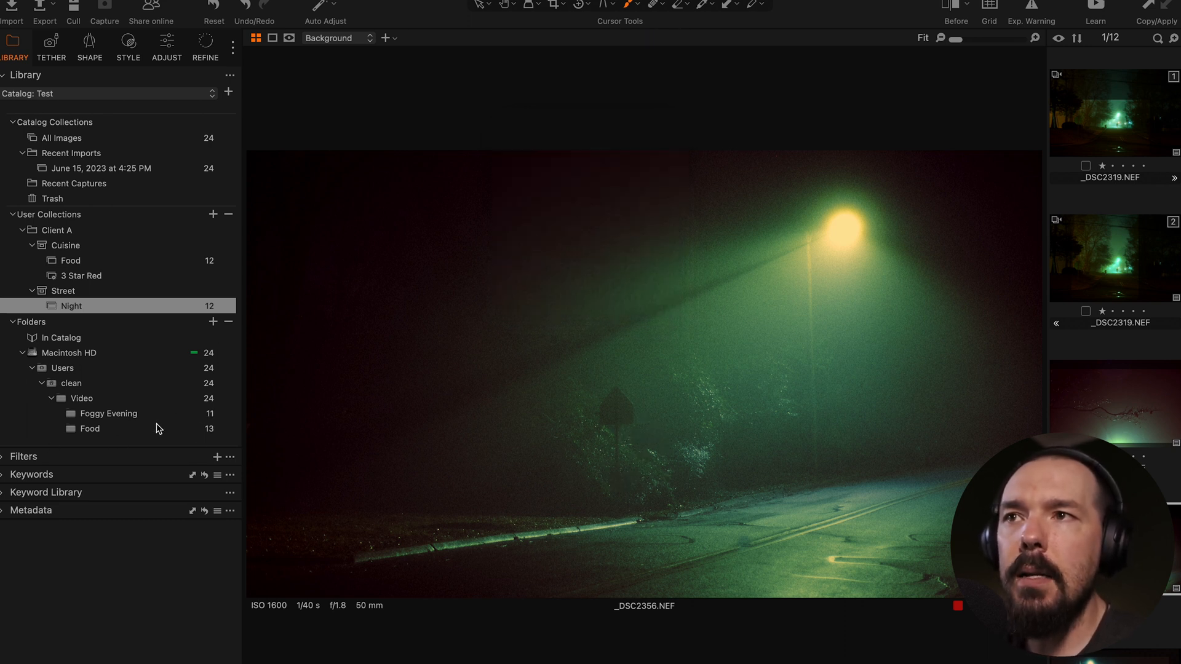
{"action": "mouse_move", "coordinate": [206, 422]}
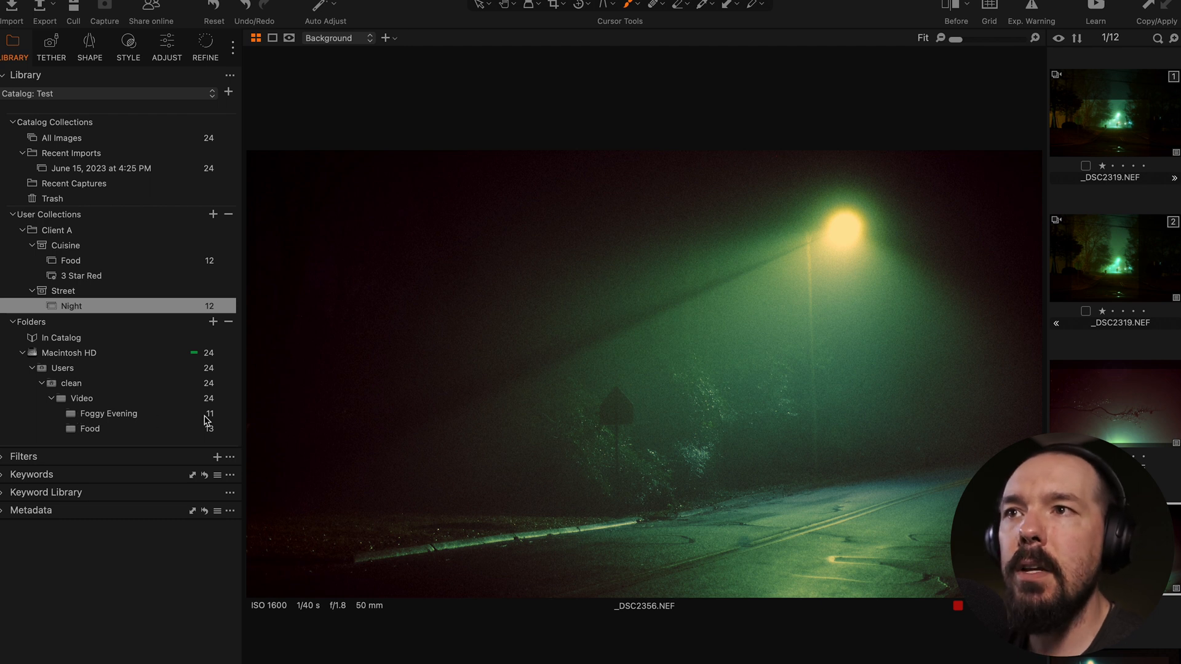
{"action": "mouse_move", "coordinate": [87, 437]}
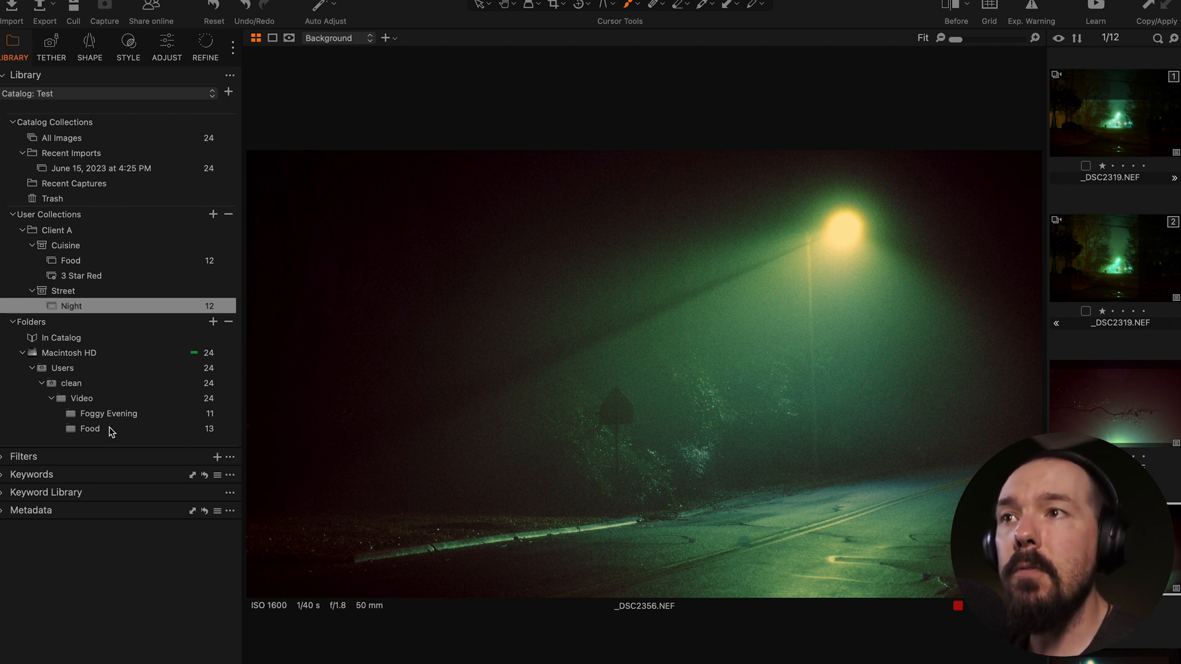
{"action": "left_click", "coordinate": [89, 428]}
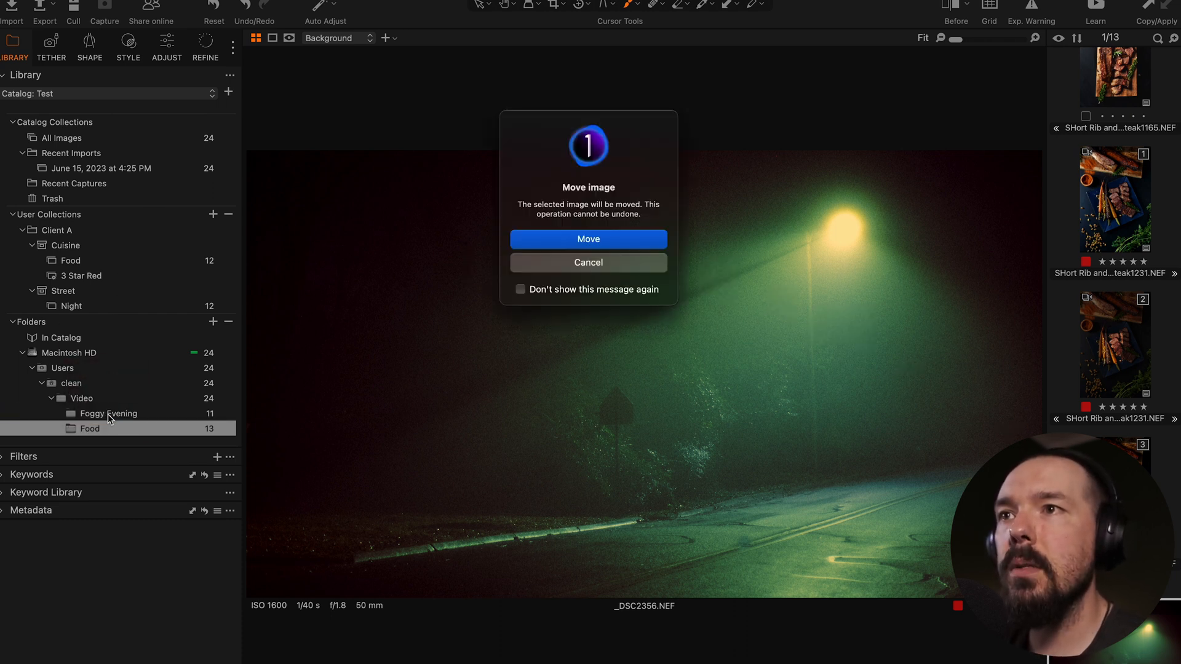
{"action": "left_click", "coordinate": [589, 238]}
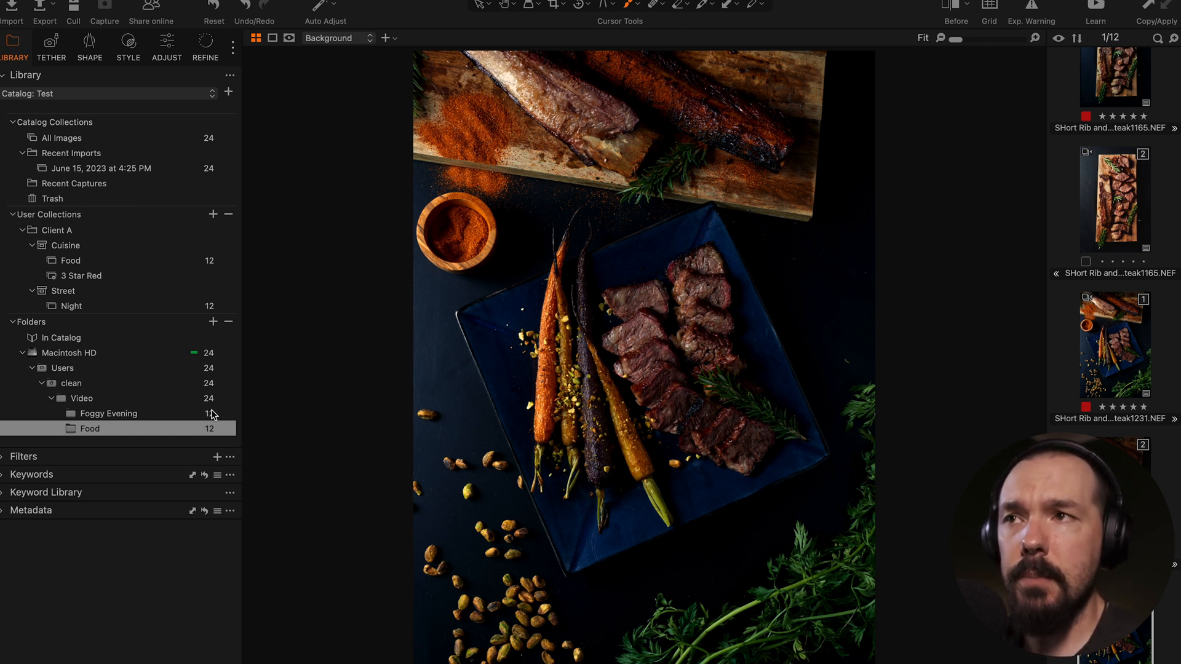
{"action": "mouse_move", "coordinate": [392, 516]}
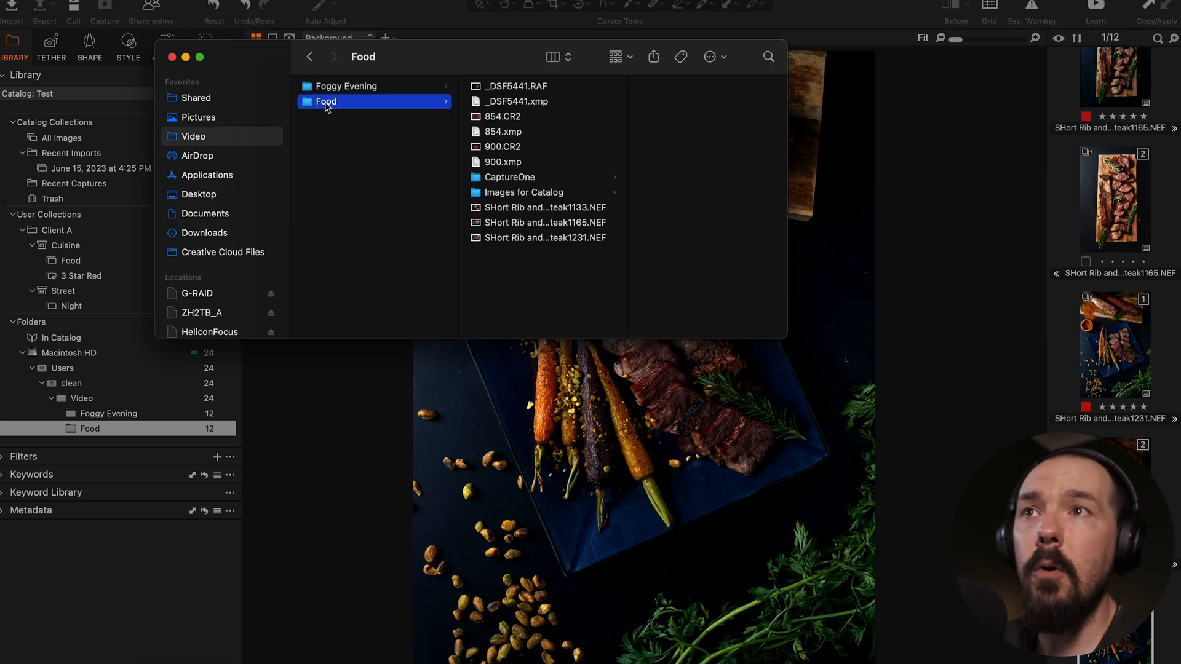
- In Finder, move the Food folder out of Video so Capture One flags it offline
{"action": "left_click", "coordinate": [200, 117]}
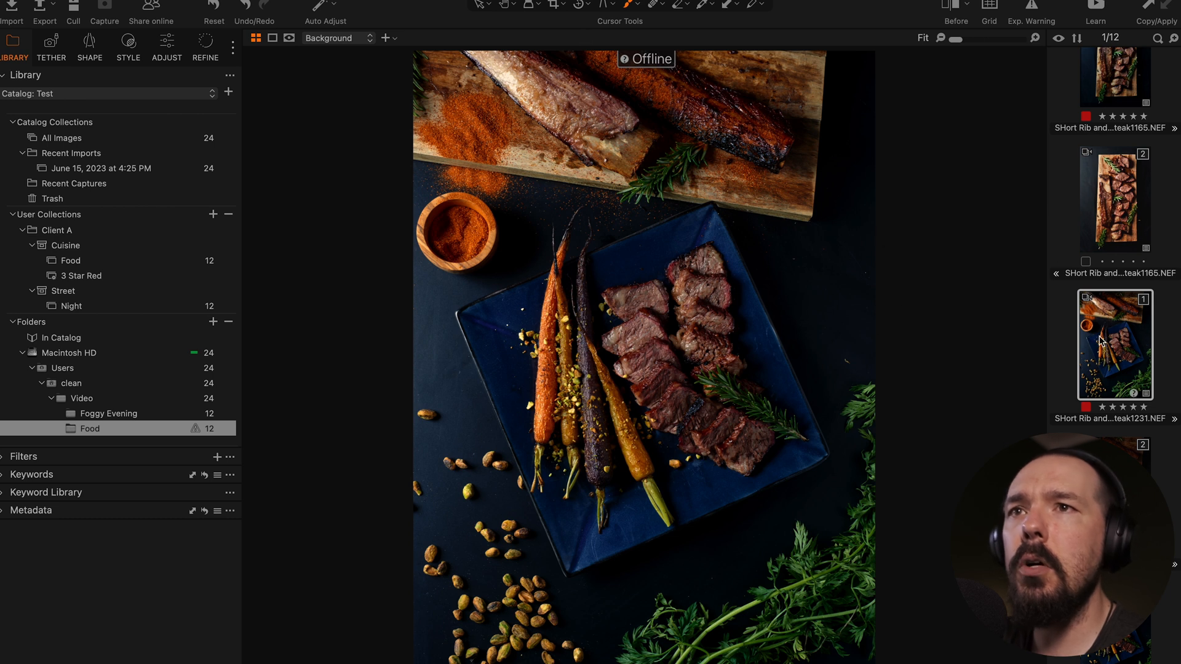
{"action": "scroll", "scroll_direction": "down", "scroll_amount": 3}
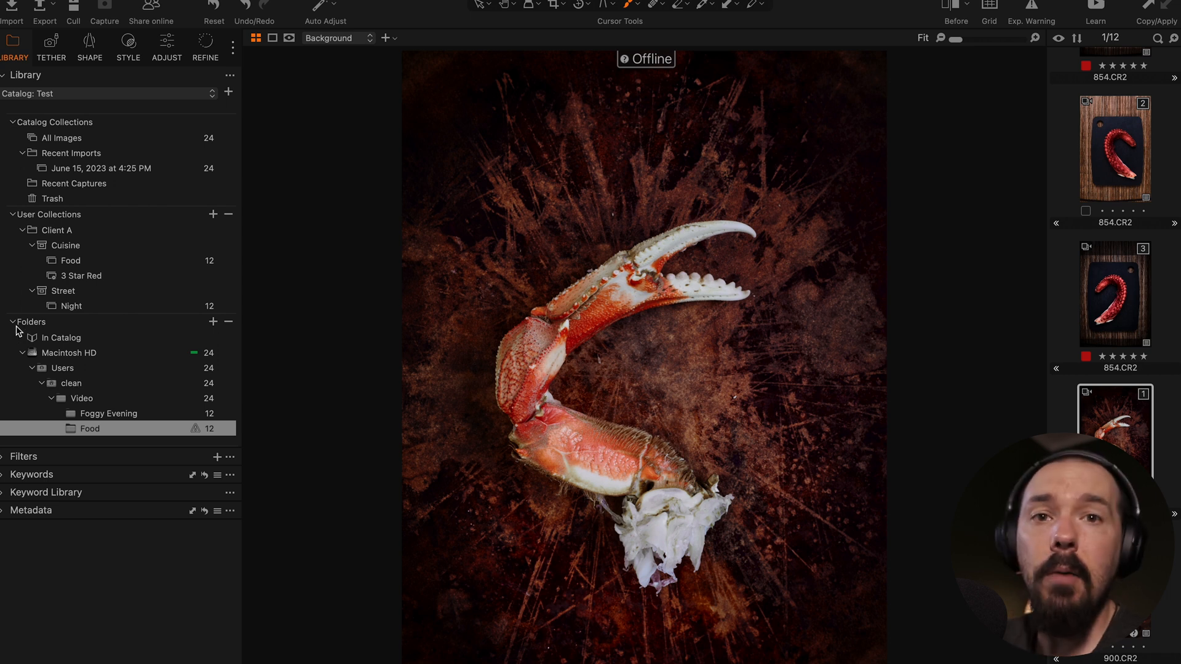
{"action": "mouse_move", "coordinate": [82, 411]}
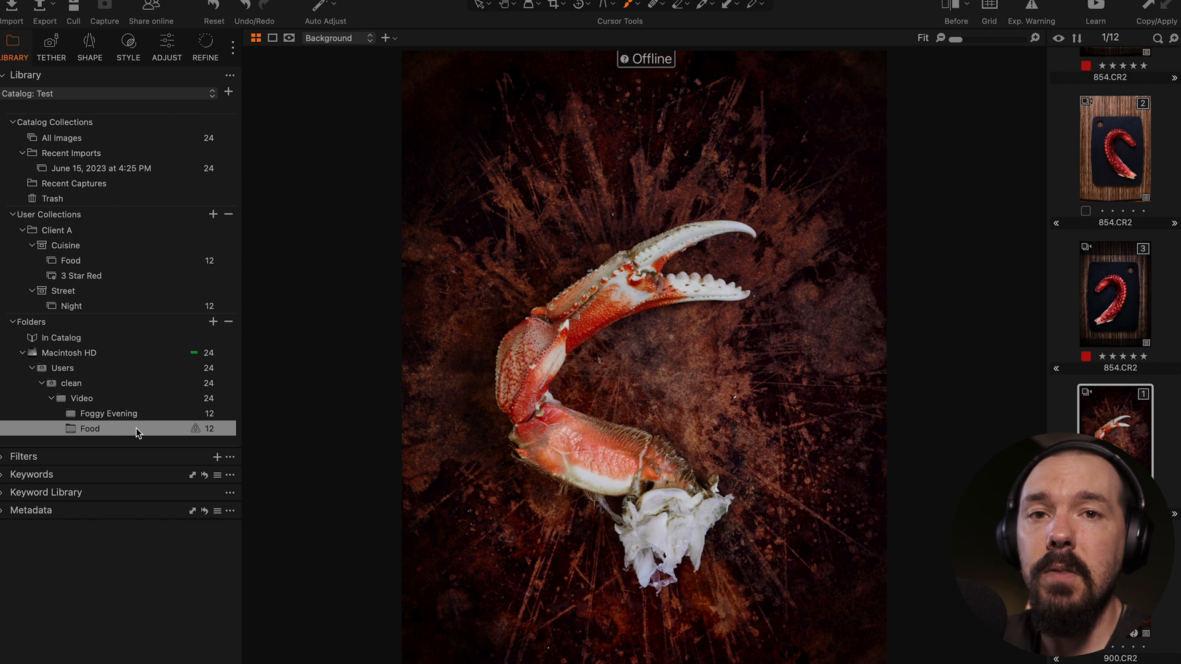
{"action": "mouse_move", "coordinate": [102, 403]}
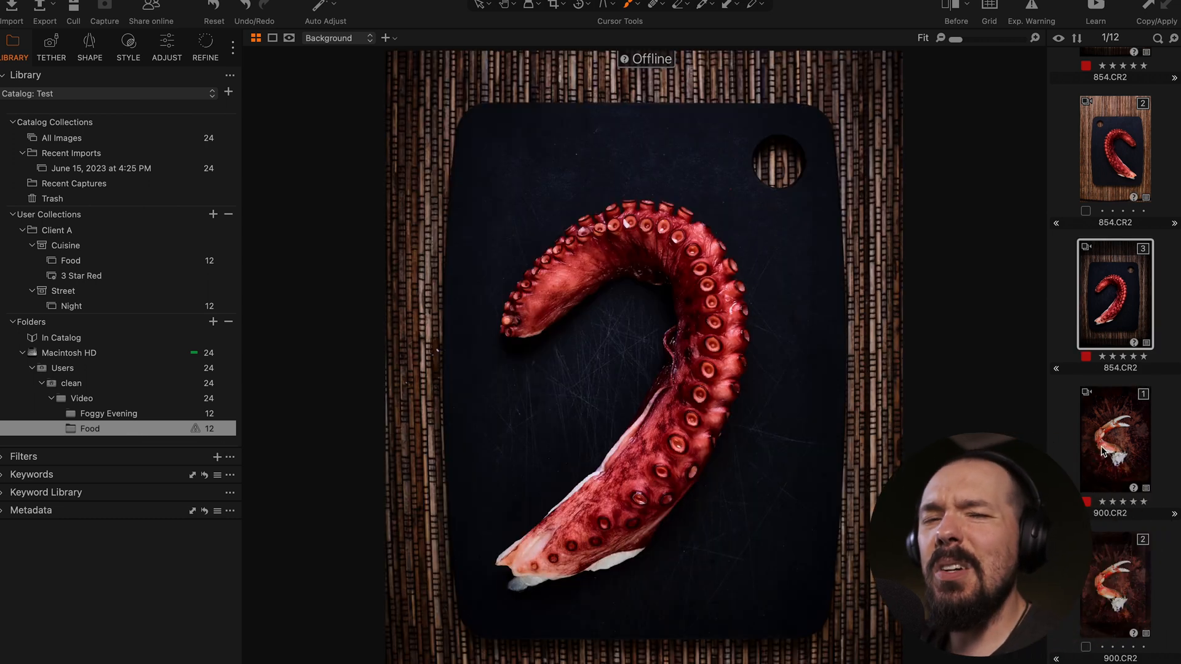
{"action": "right_click", "coordinate": [1115, 436]}
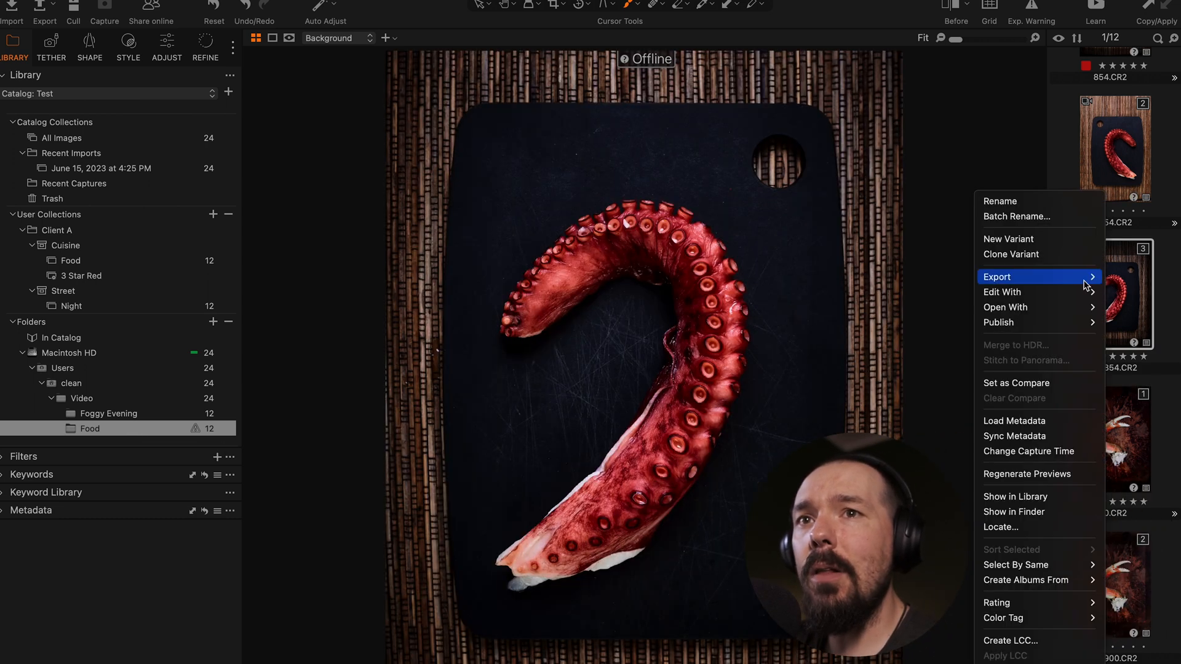
{"action": "mouse_move", "coordinate": [1001, 527]}
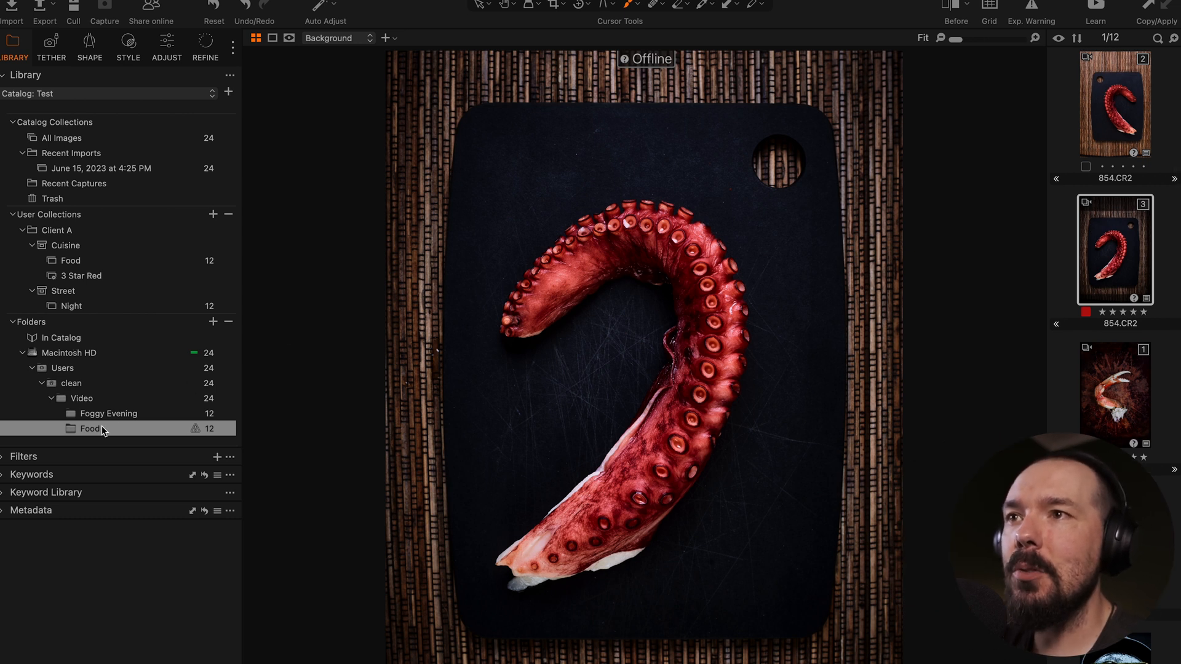
{"action": "right_click", "coordinate": [88, 429]}
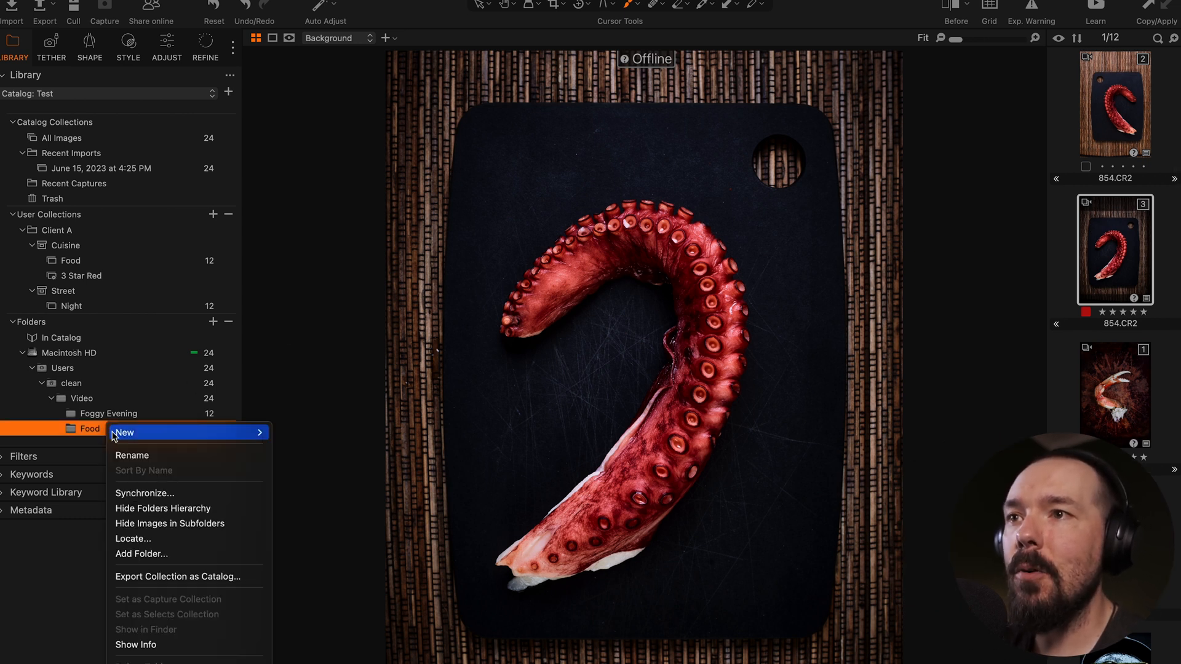
{"action": "mouse_move", "coordinate": [178, 539]}
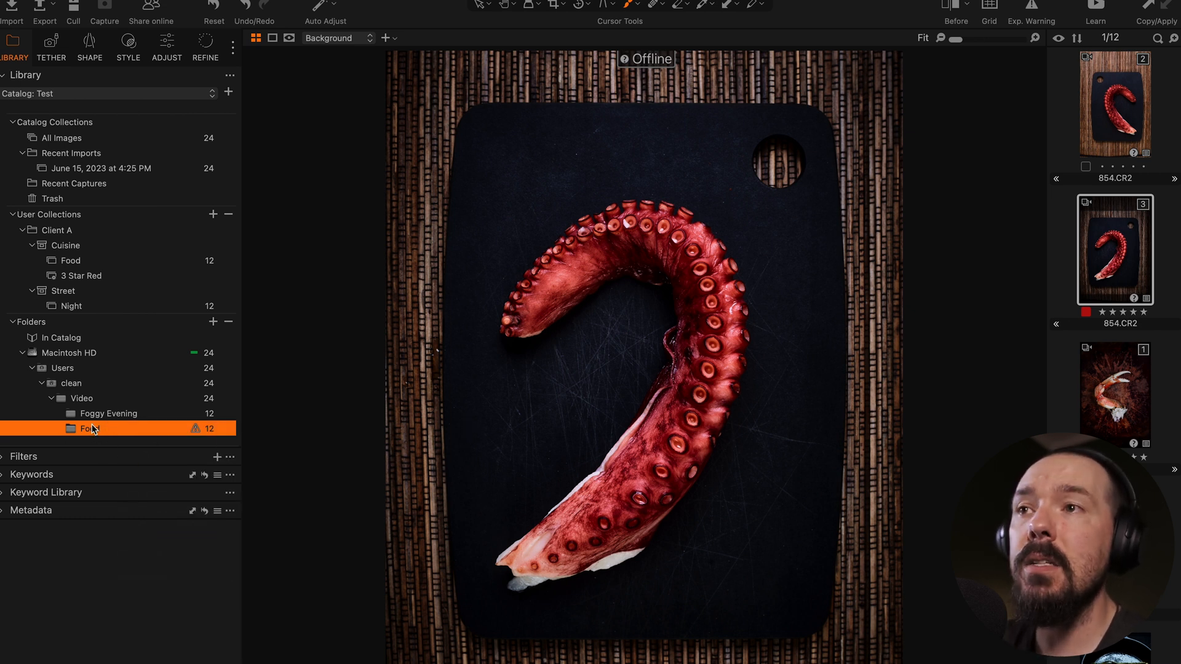
- Use Locate... on the offline Food folder and point it to Pictures/Food
{"action": "right_click", "coordinate": [88, 428]}
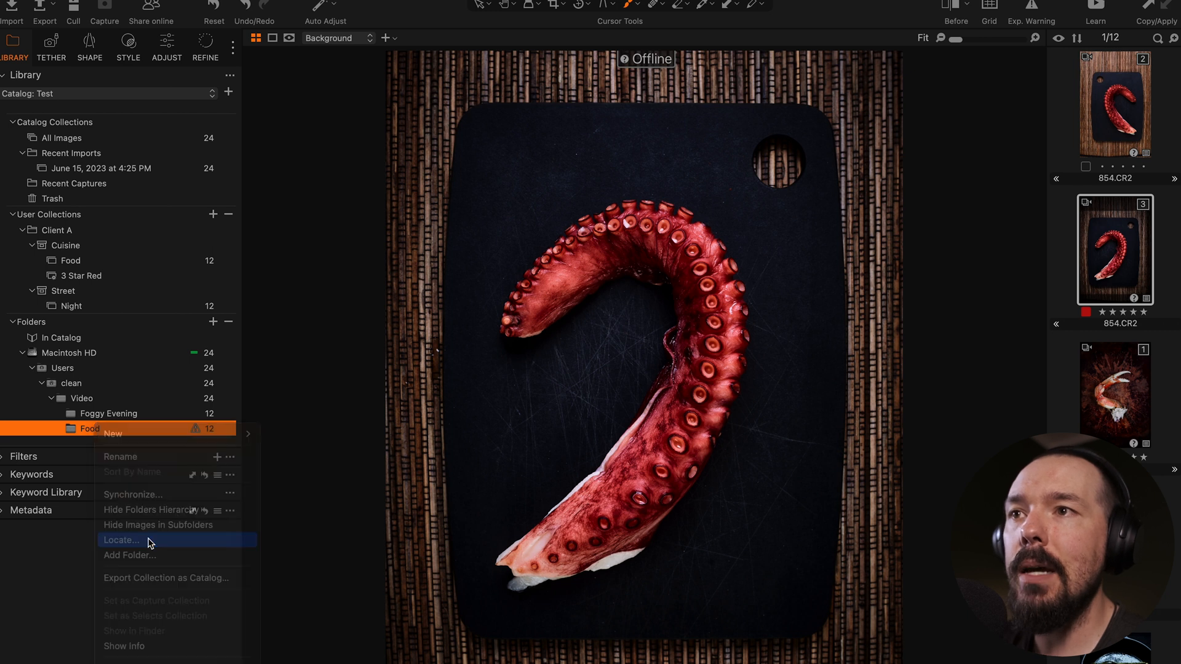
{"action": "left_click", "coordinate": [121, 540]}
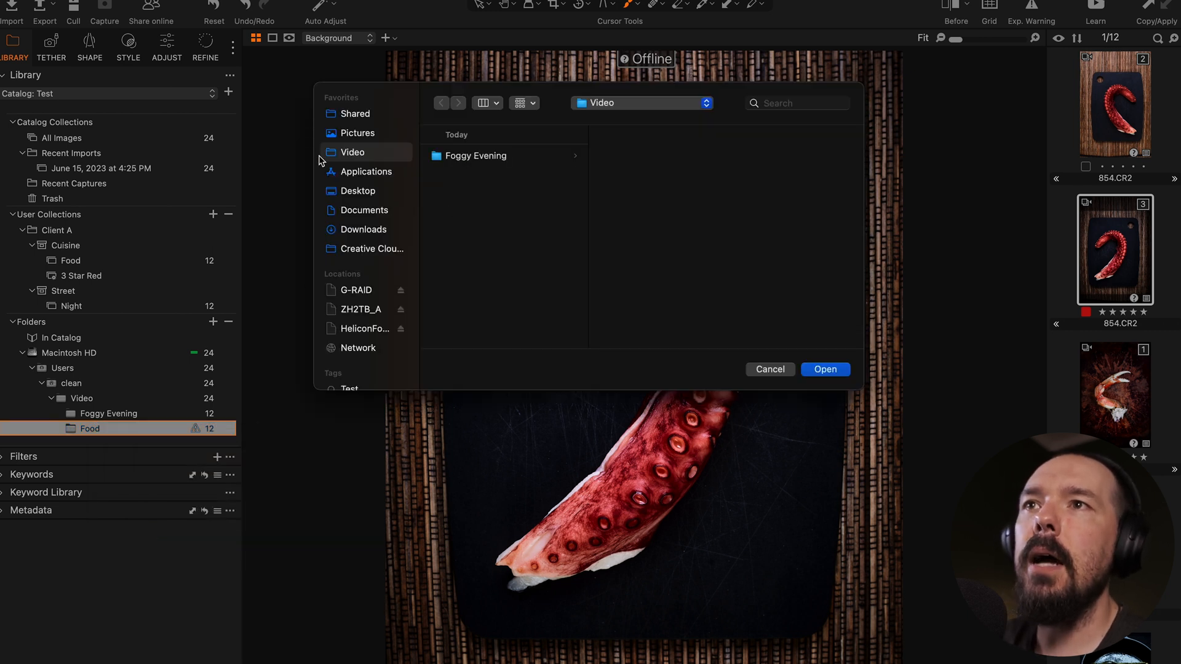
{"action": "left_click", "coordinate": [357, 133]}
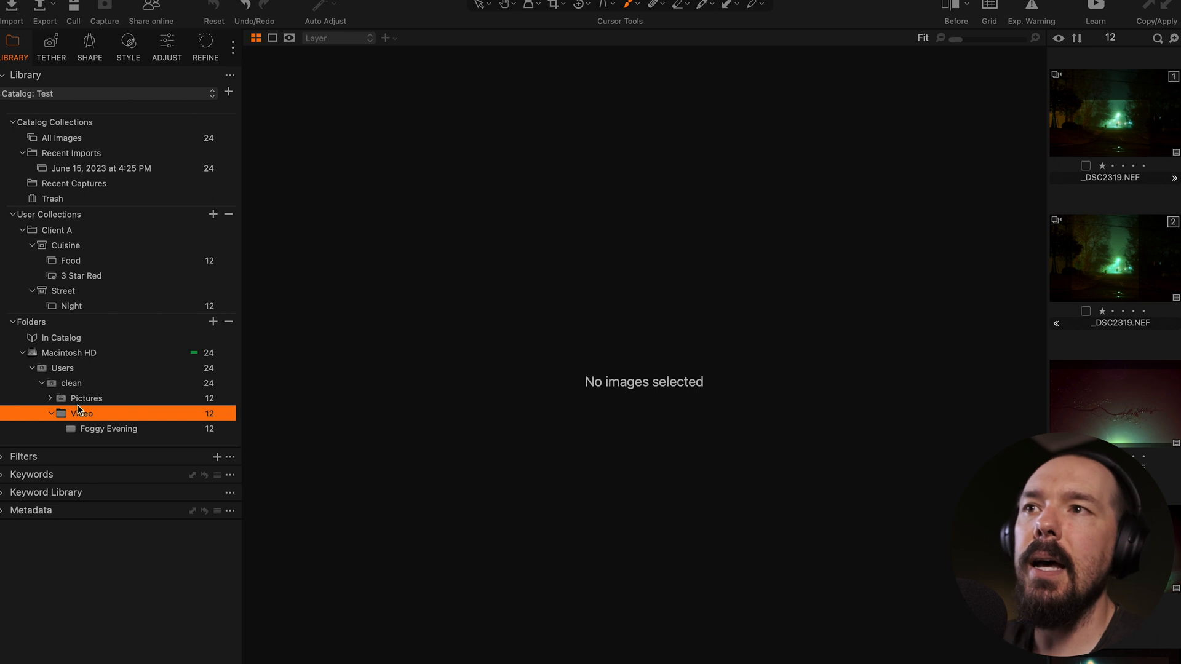
- Move the Foggy Evening folder into Pictures and confirm the Move, so Pictures holds 24 images
{"action": "left_click", "coordinate": [49, 397]}
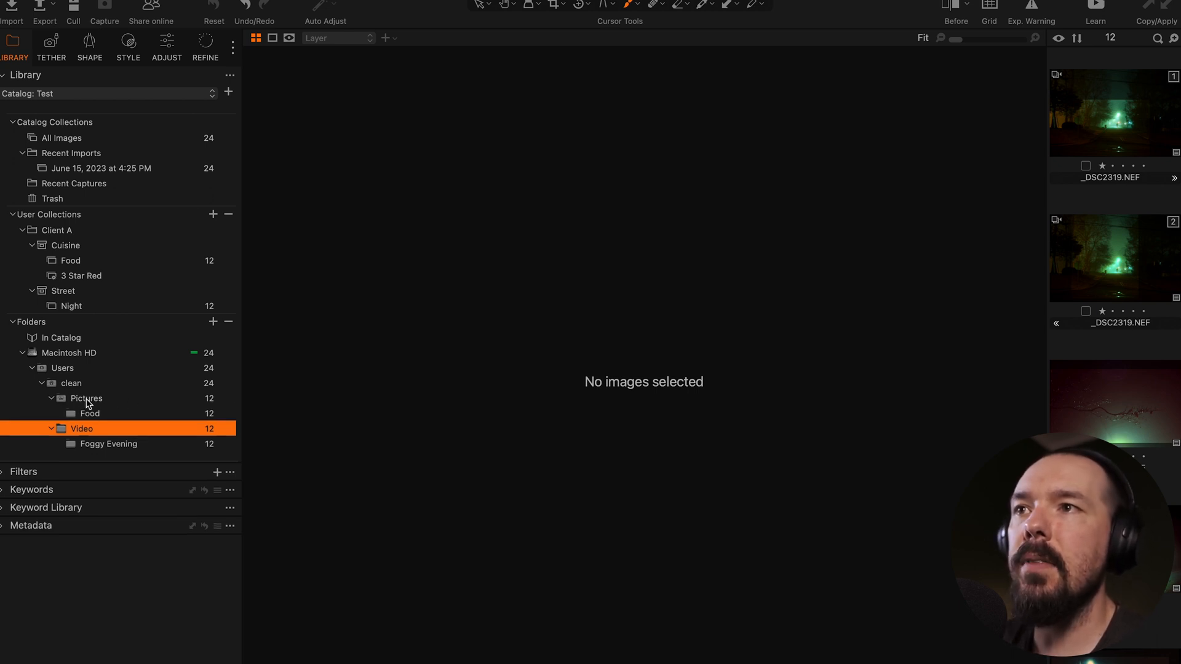
{"action": "mouse_move", "coordinate": [120, 413]}
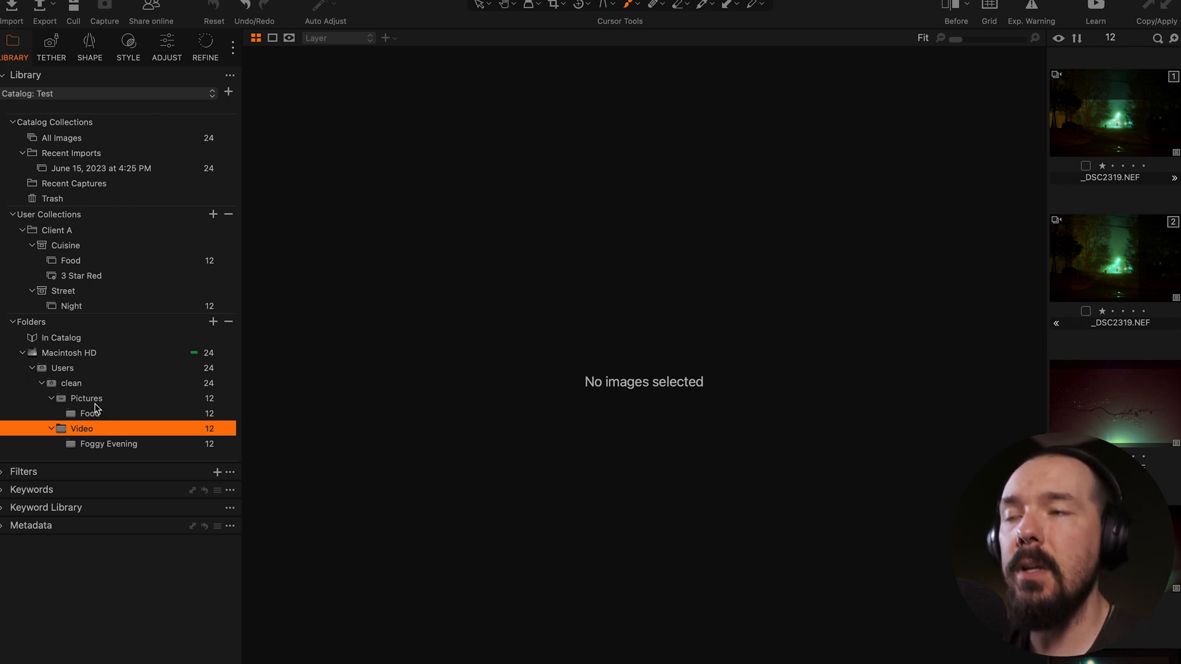
{"action": "left_click", "coordinate": [86, 397]}
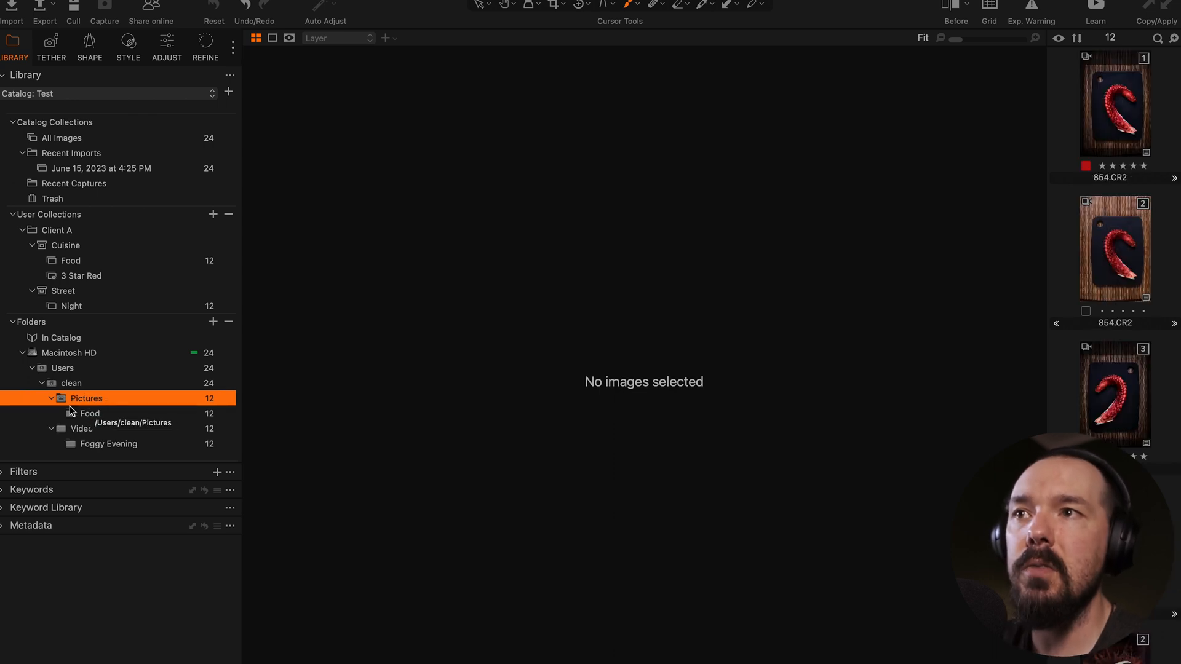
{"action": "mouse_move", "coordinate": [106, 404]}
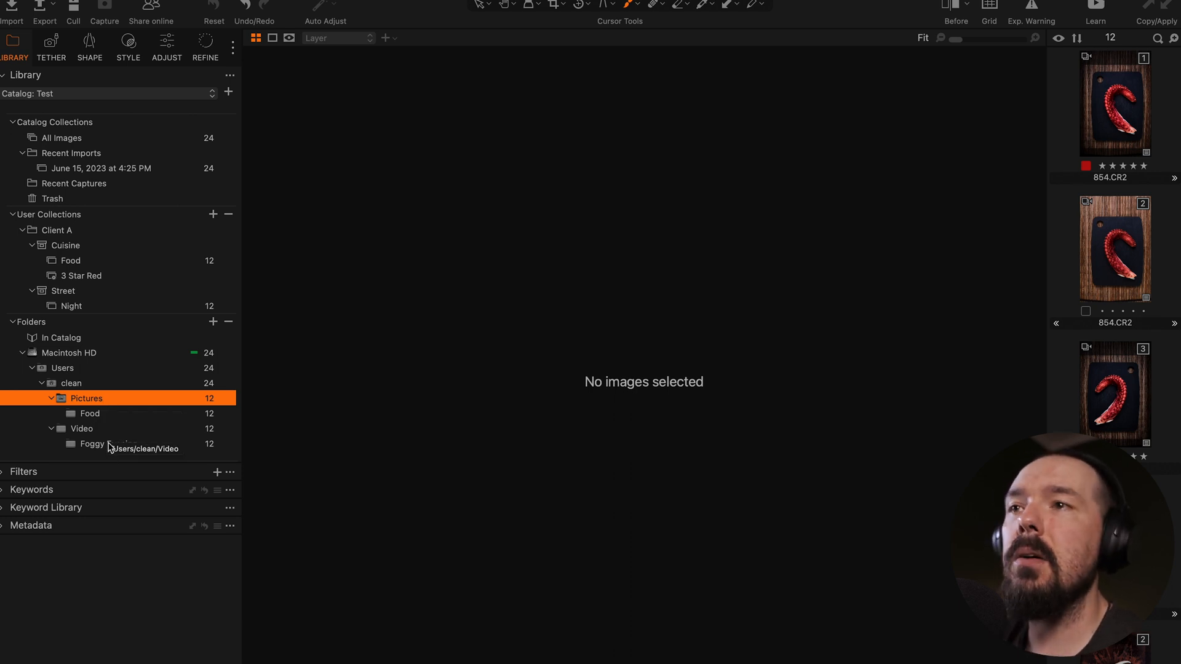
{"action": "left_click", "coordinate": [107, 445]}
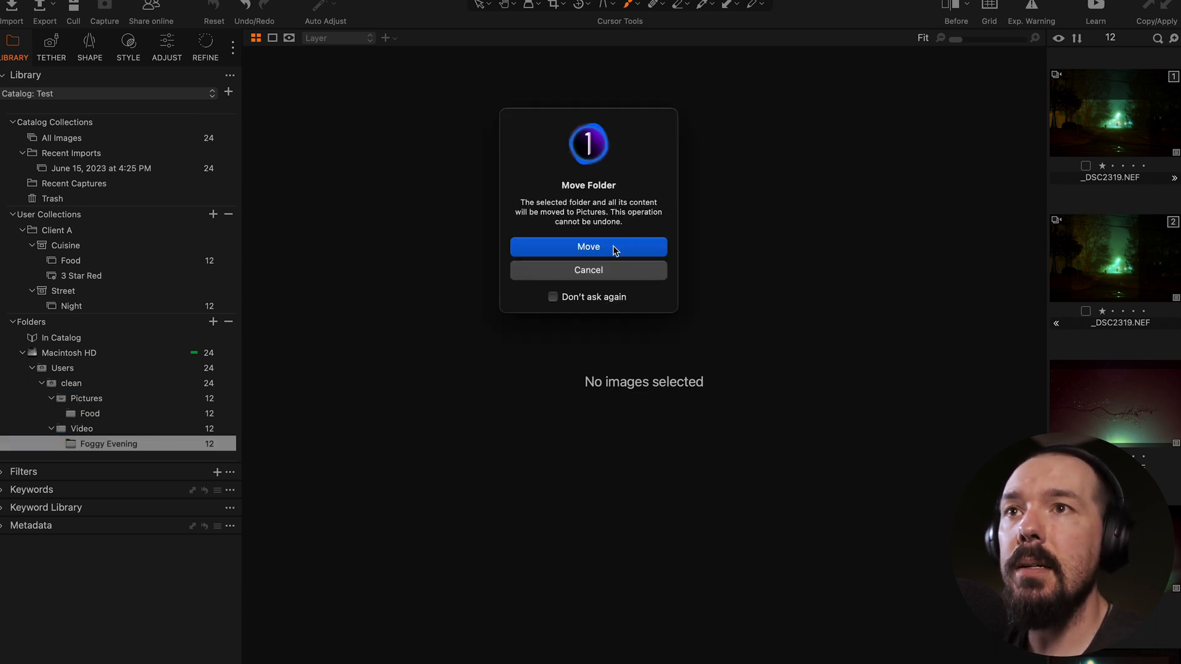
{"action": "left_click", "coordinate": [588, 246]}
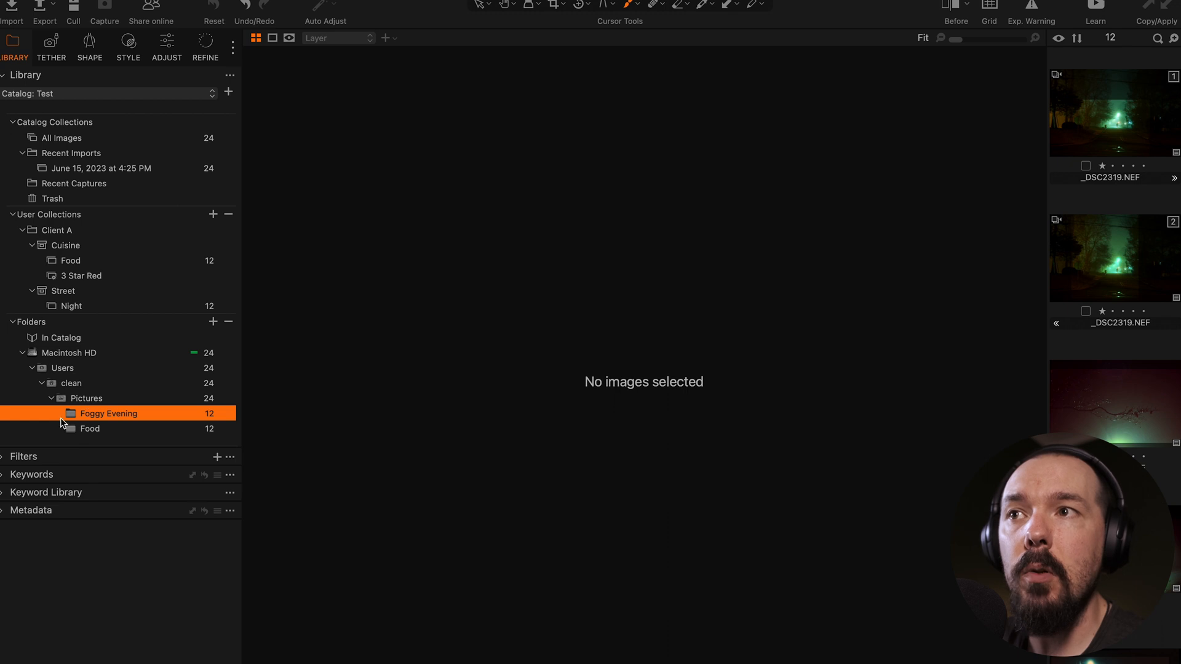
{"action": "mouse_move", "coordinate": [152, 465]}
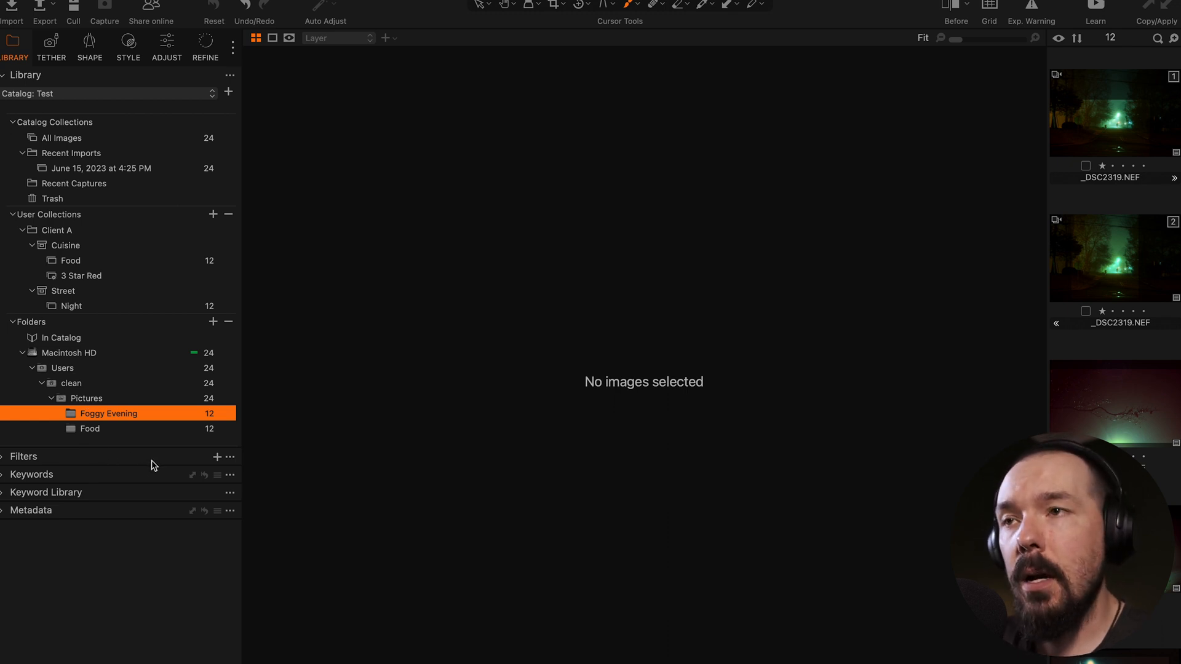